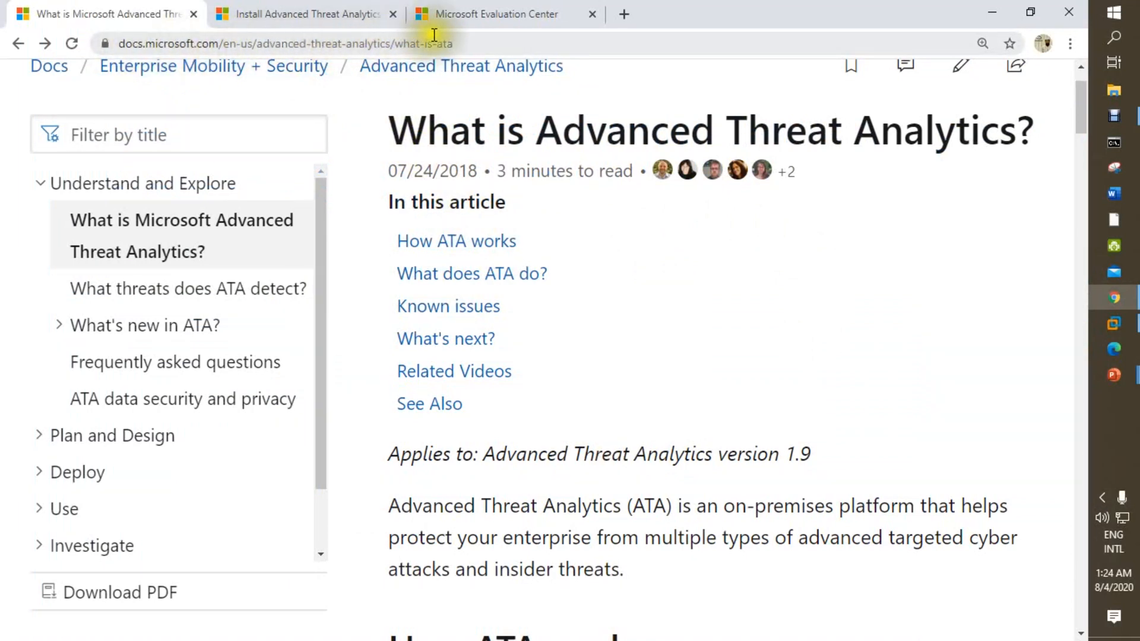
Highlight the Pass-the-Ticket, Golden Ticket and Remote execution attack types in the ATA docs
scroll("down", 3)
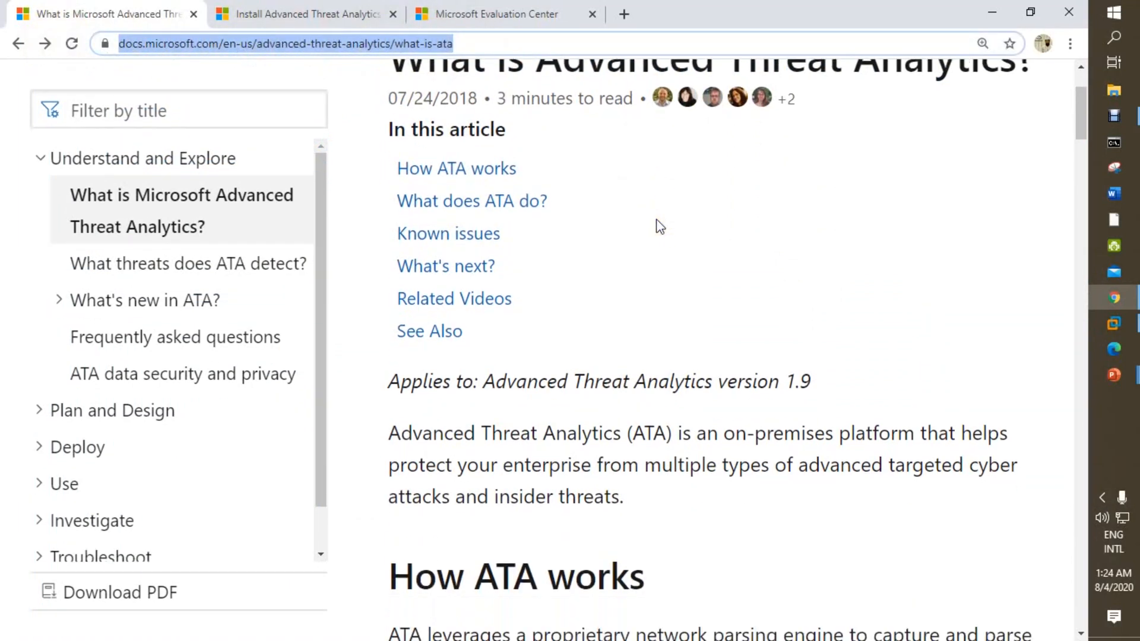
scroll("down", 3)
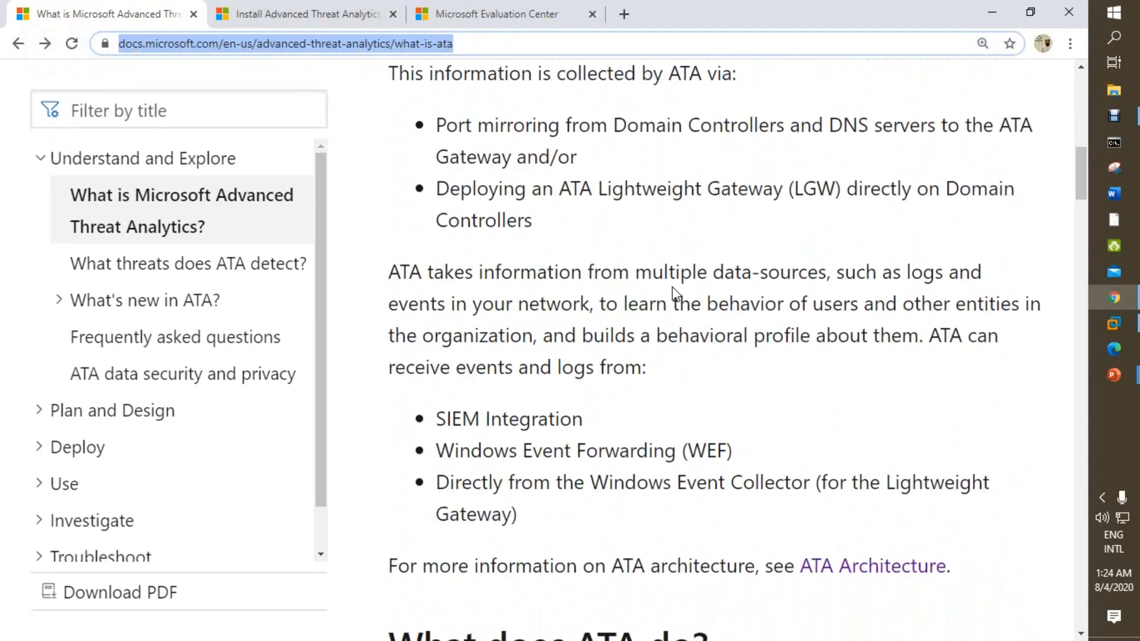
scroll("up", 3)
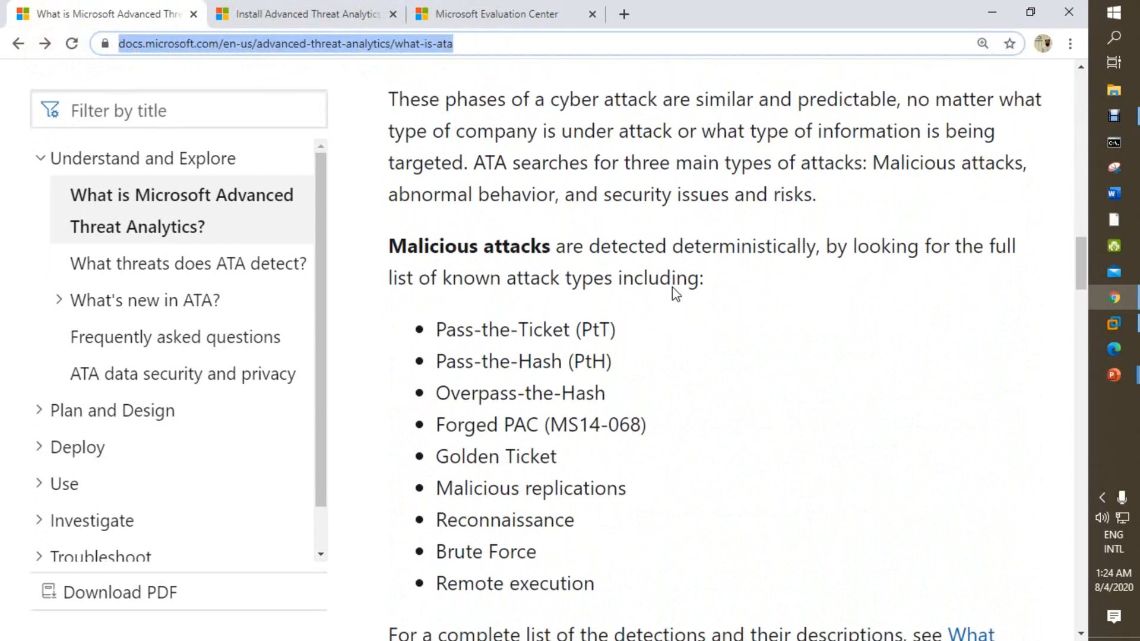
scroll("down", 3)
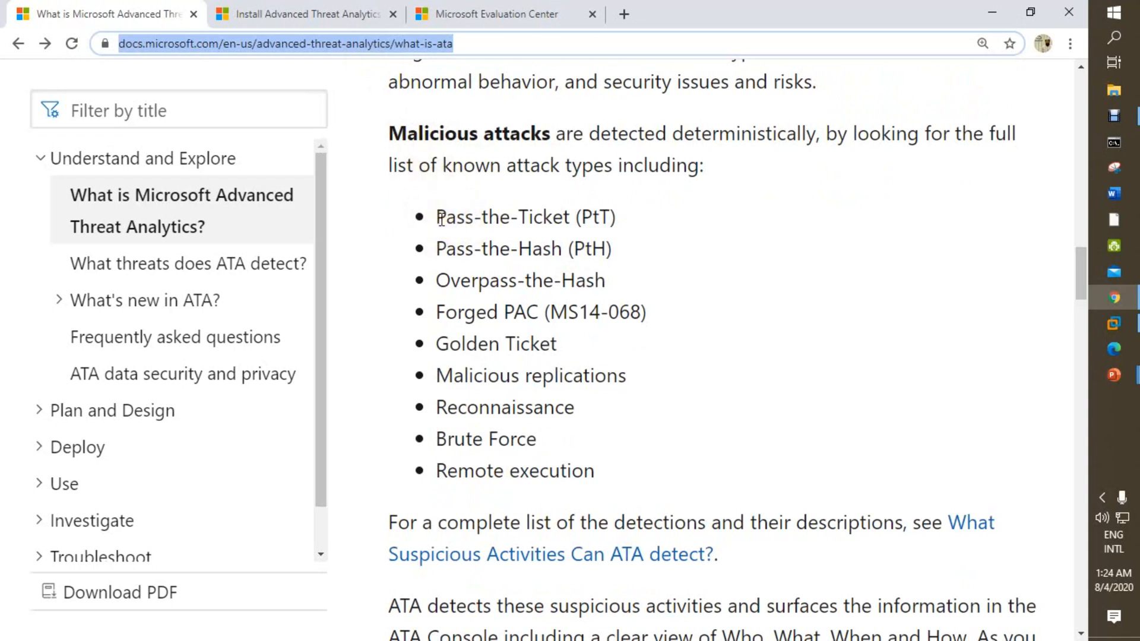
double_click(523, 217)
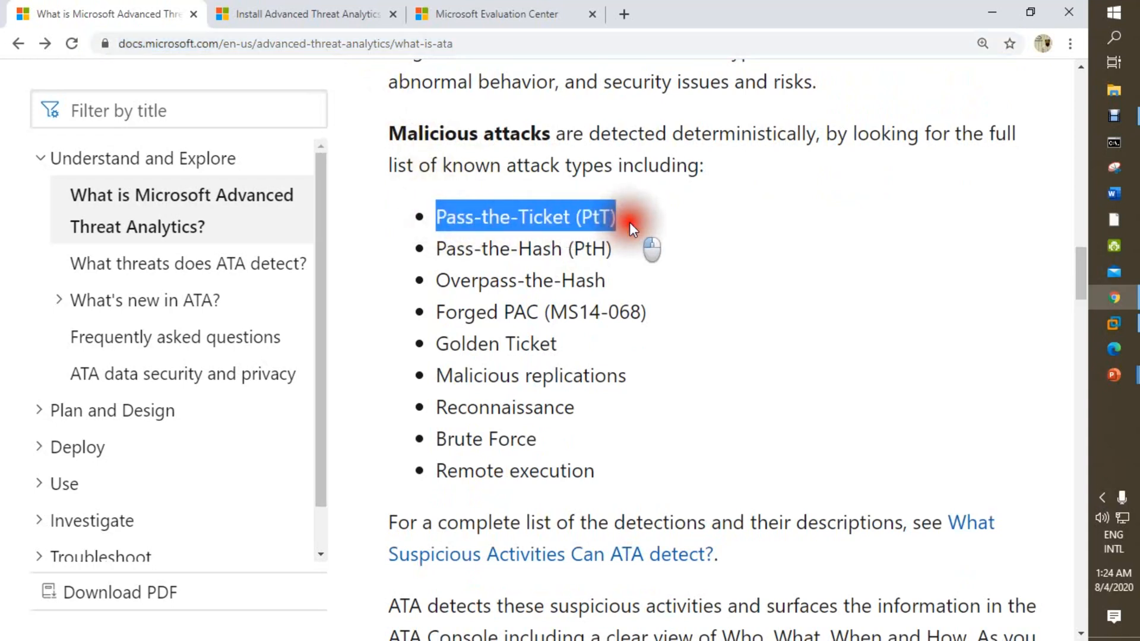
double_click(522, 248)
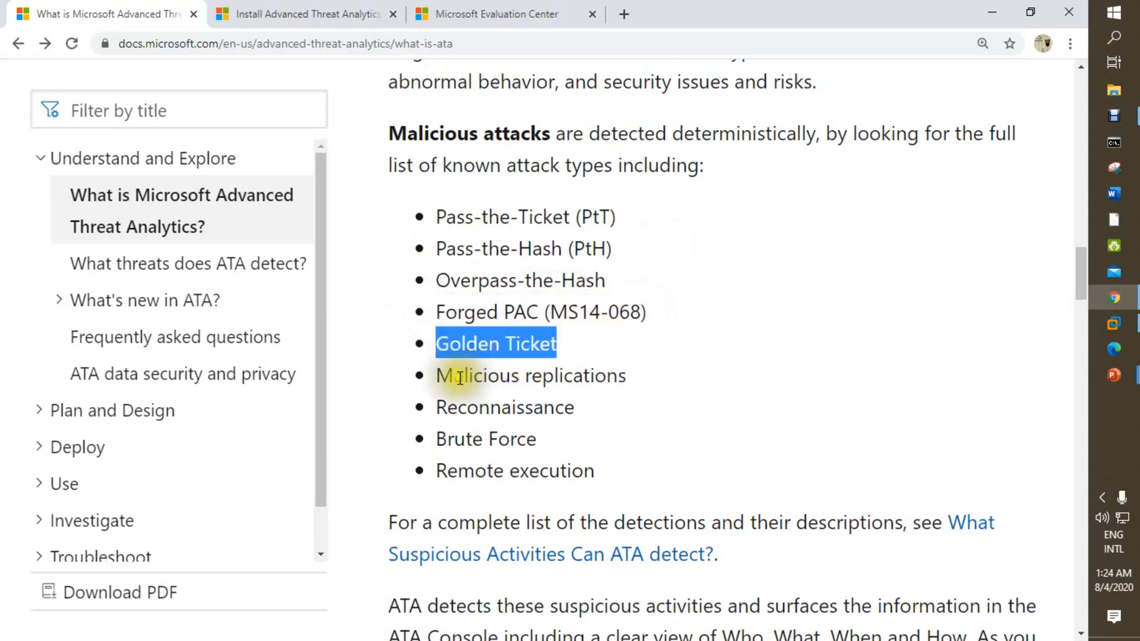
double_click(530, 375)
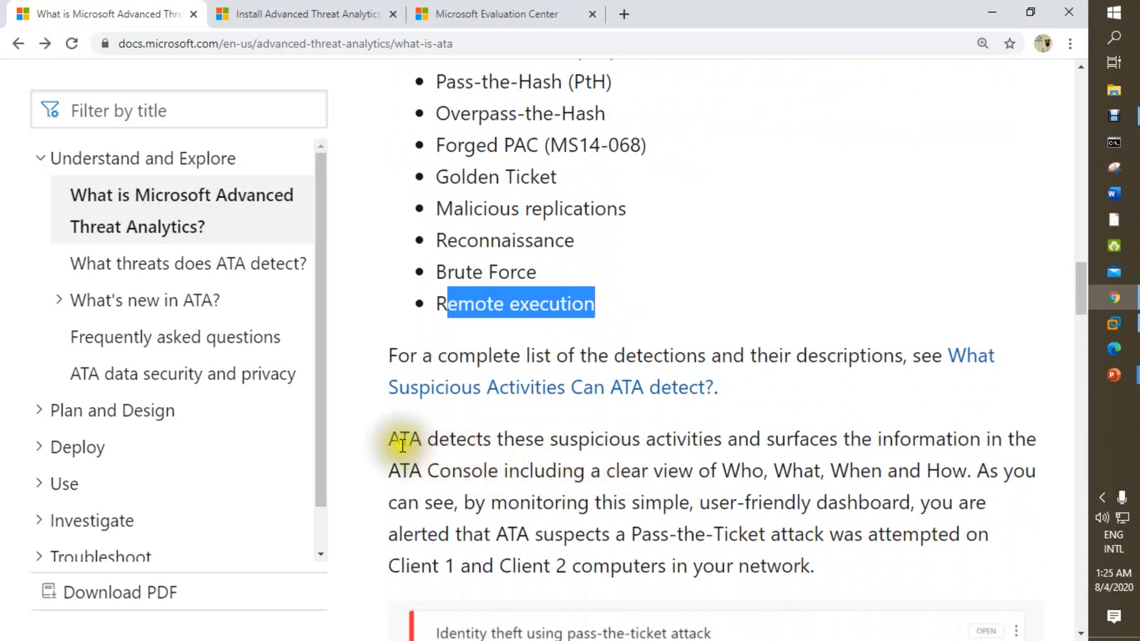
left_click_drag(388, 439, 548, 439)
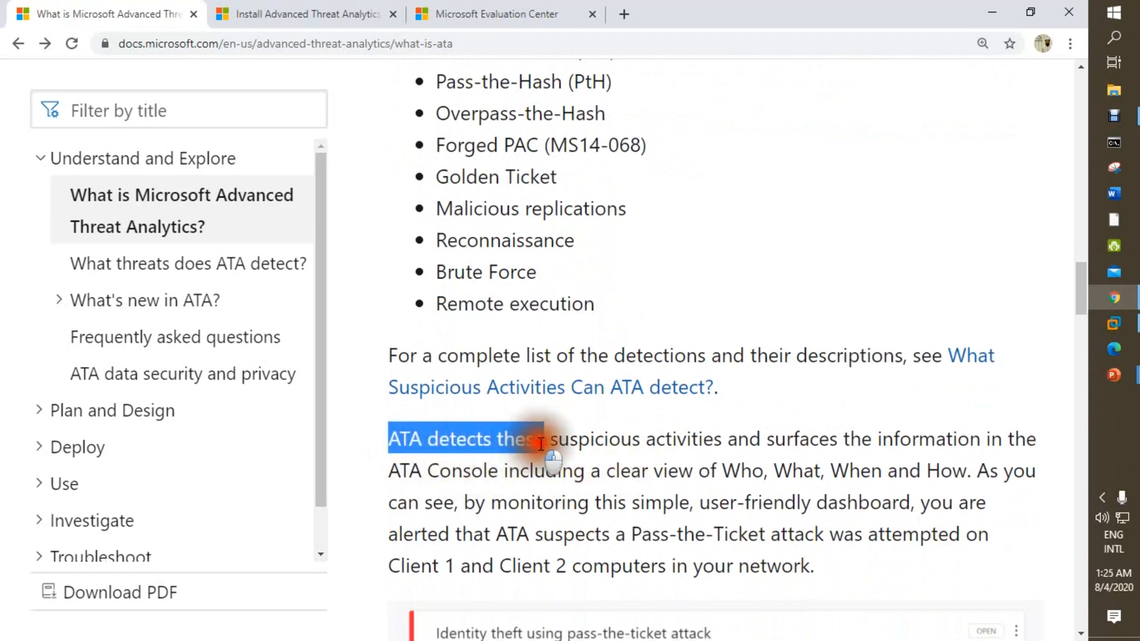
left_click_drag(537, 438, 843, 438)
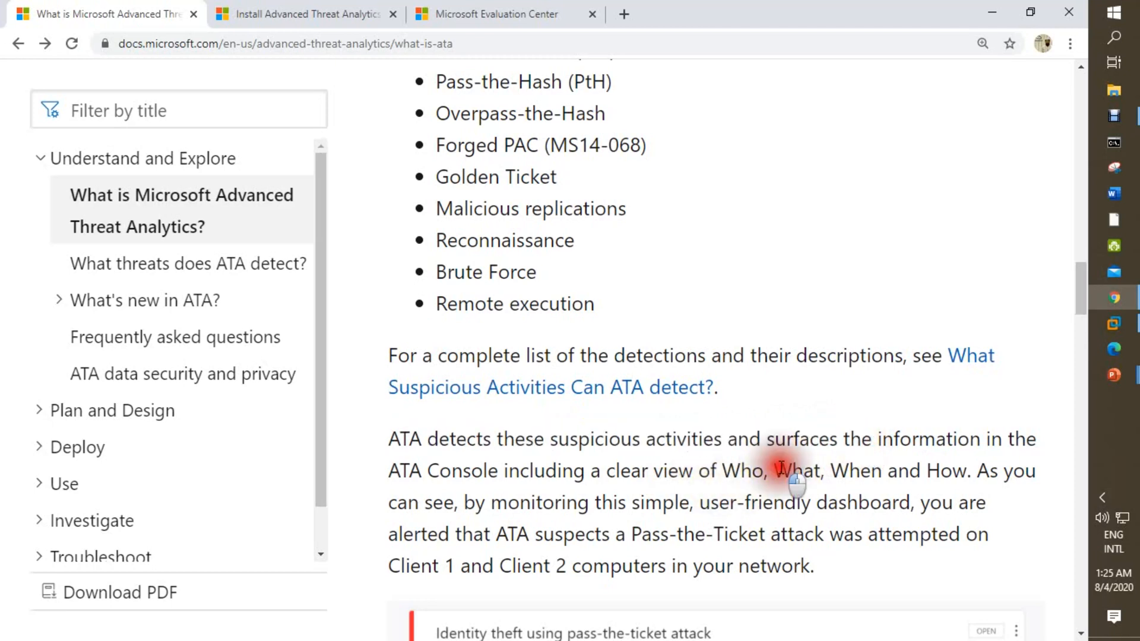
double_click(797, 471)
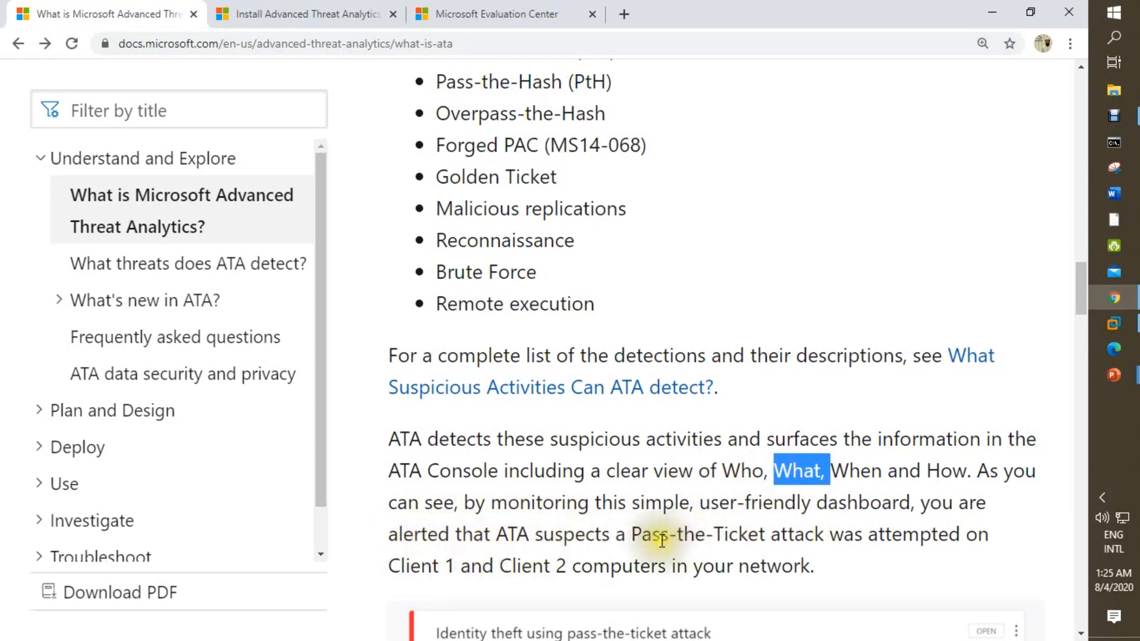
mouse_move(890, 538)
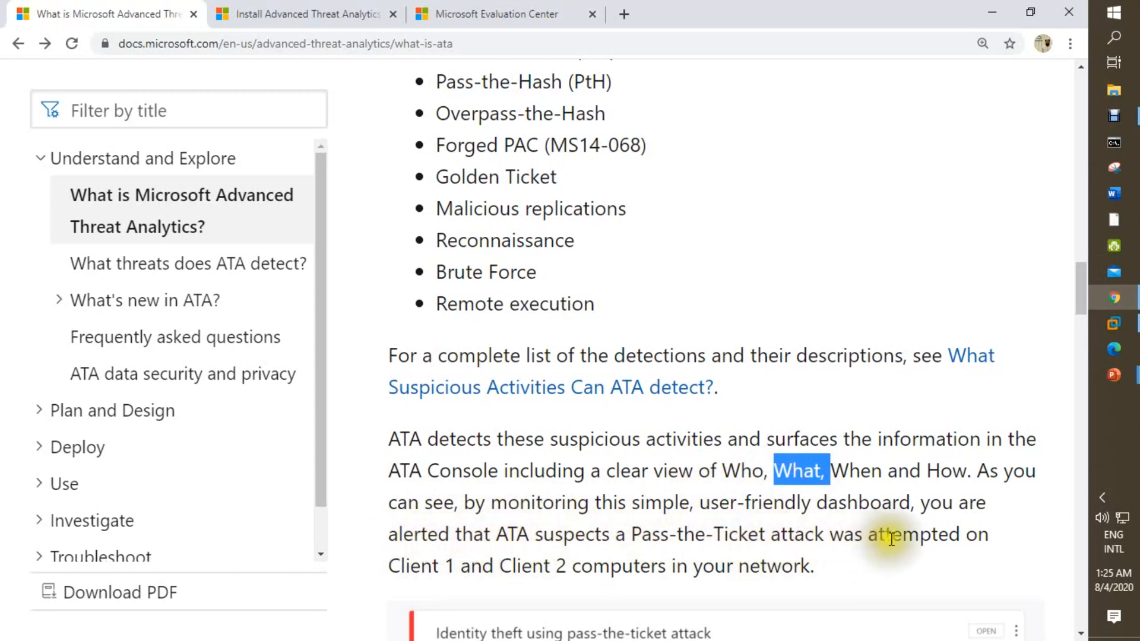
mouse_move(501, 565)
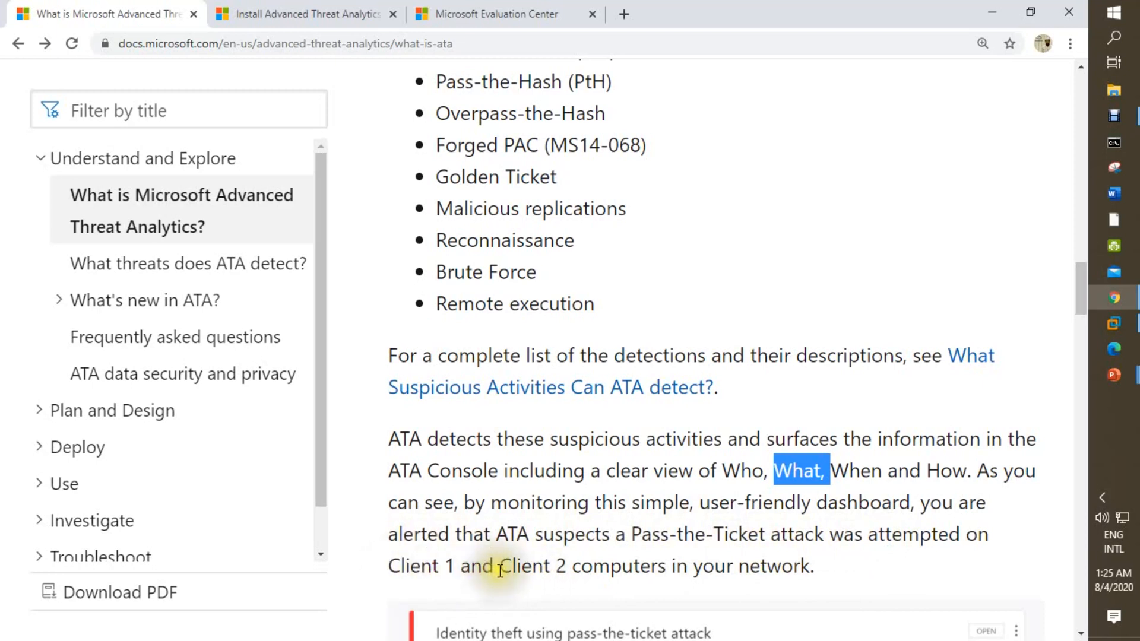
Highlight the paragraph on machine-learning detection of abnormal user and device behavior
scroll("down", 3)
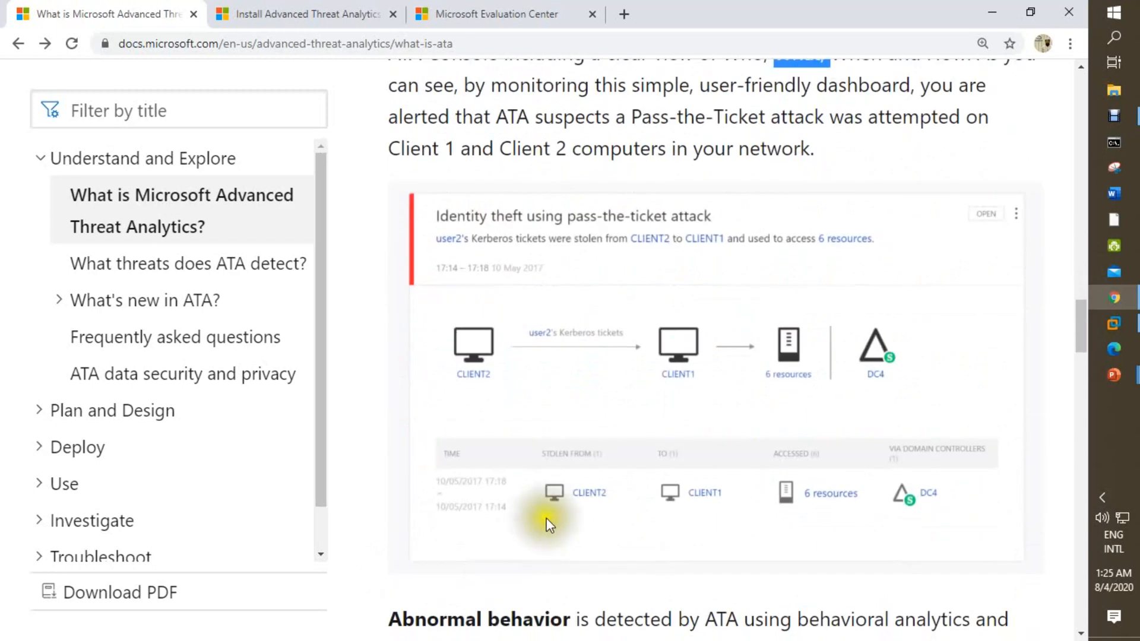
scroll("down", 3)
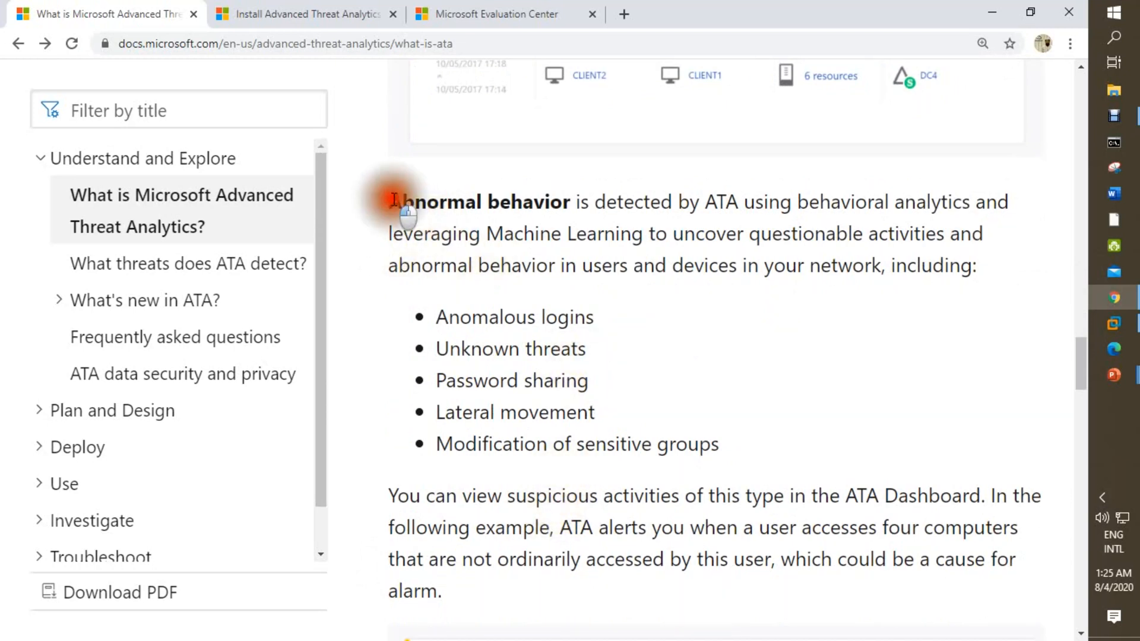
left_click_drag(393, 201, 669, 211)
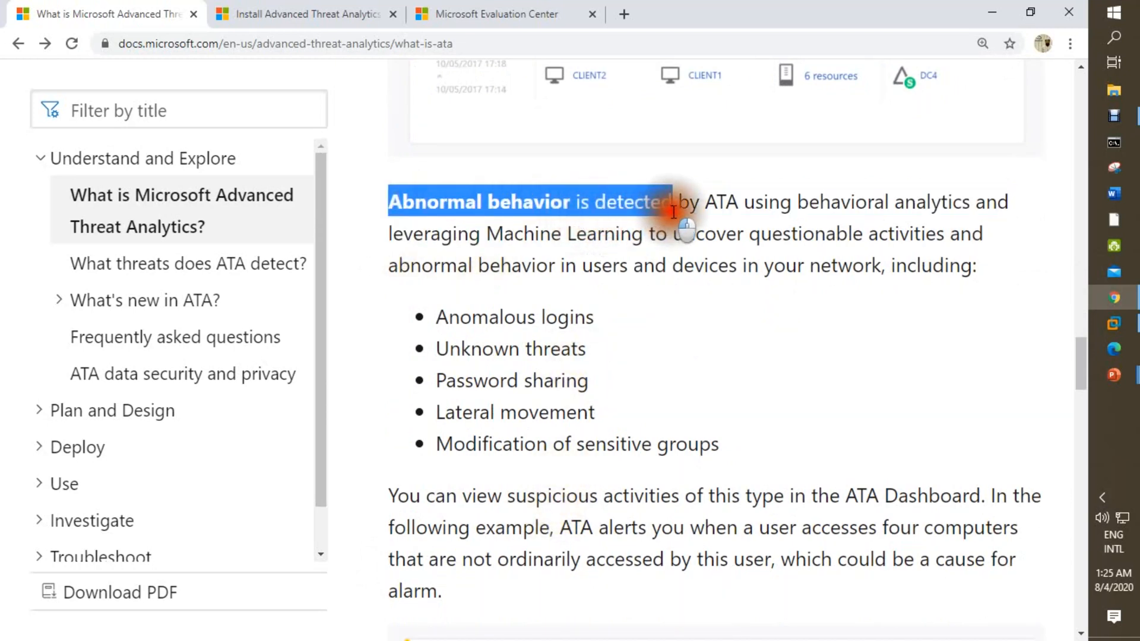
left_click_drag(669, 201, 967, 201)
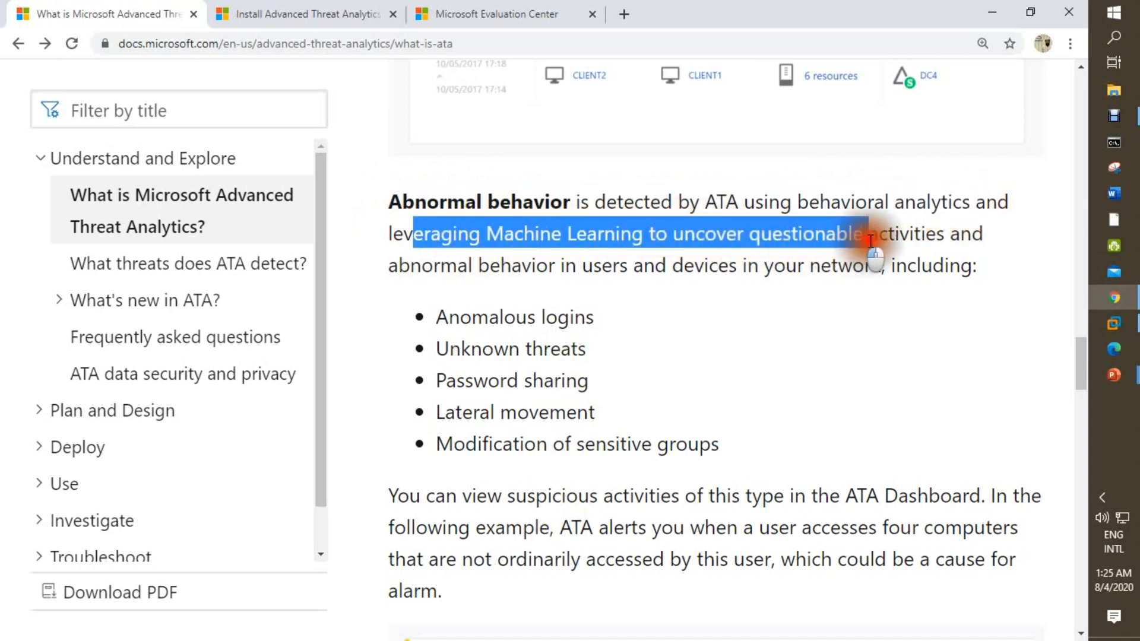
left_click_drag(872, 239, 433, 265)
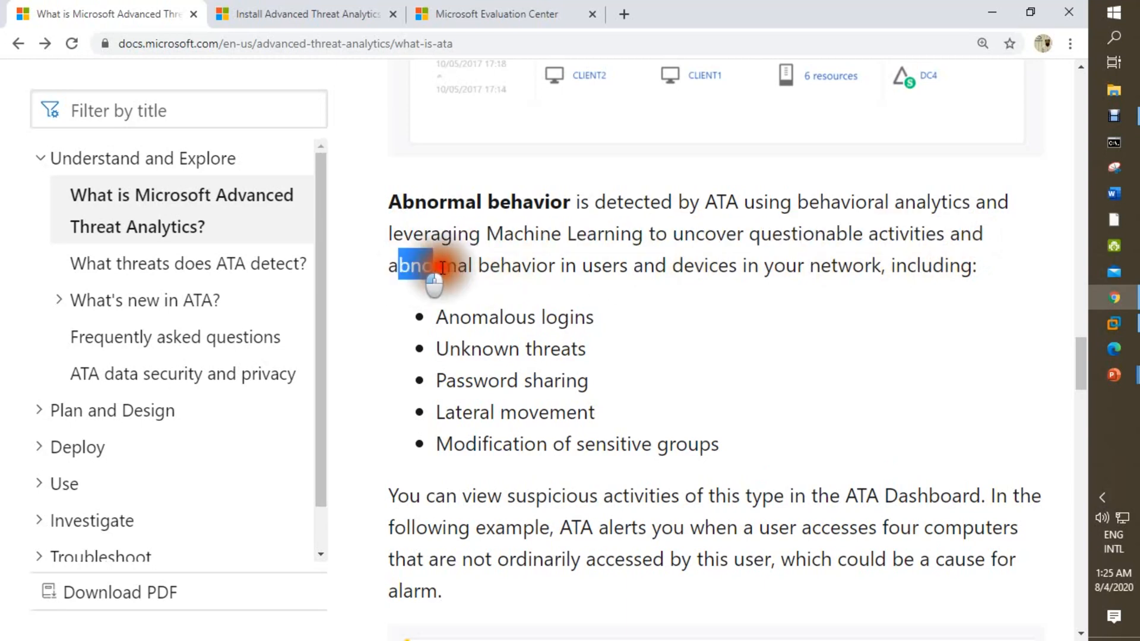
left_click_drag(433, 266, 731, 265)
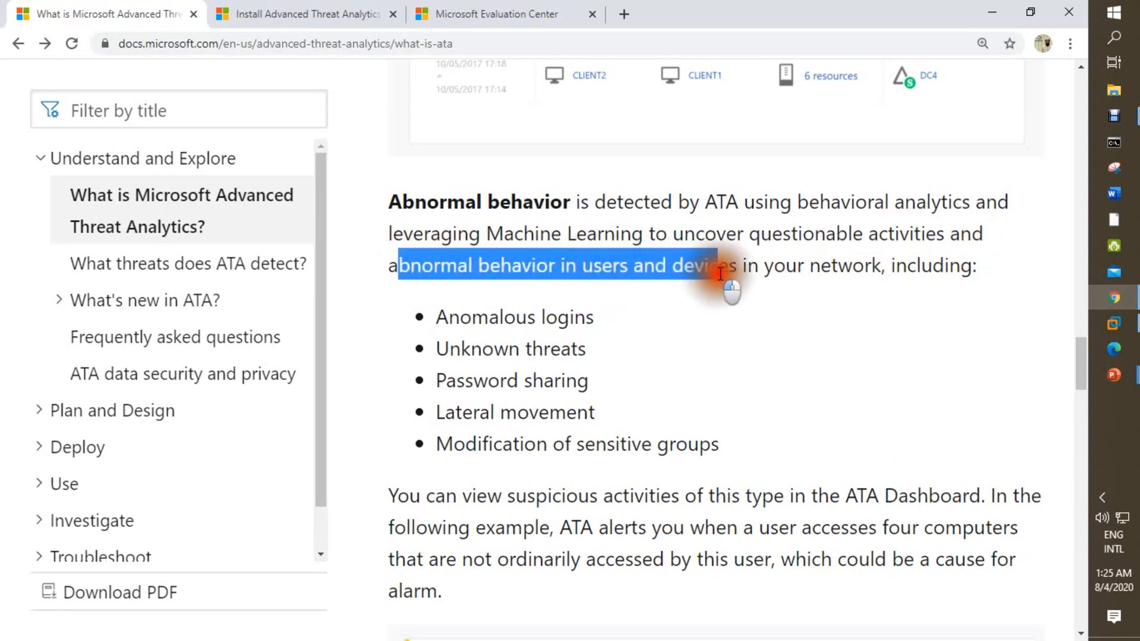
left_click_drag(720, 265, 908, 265)
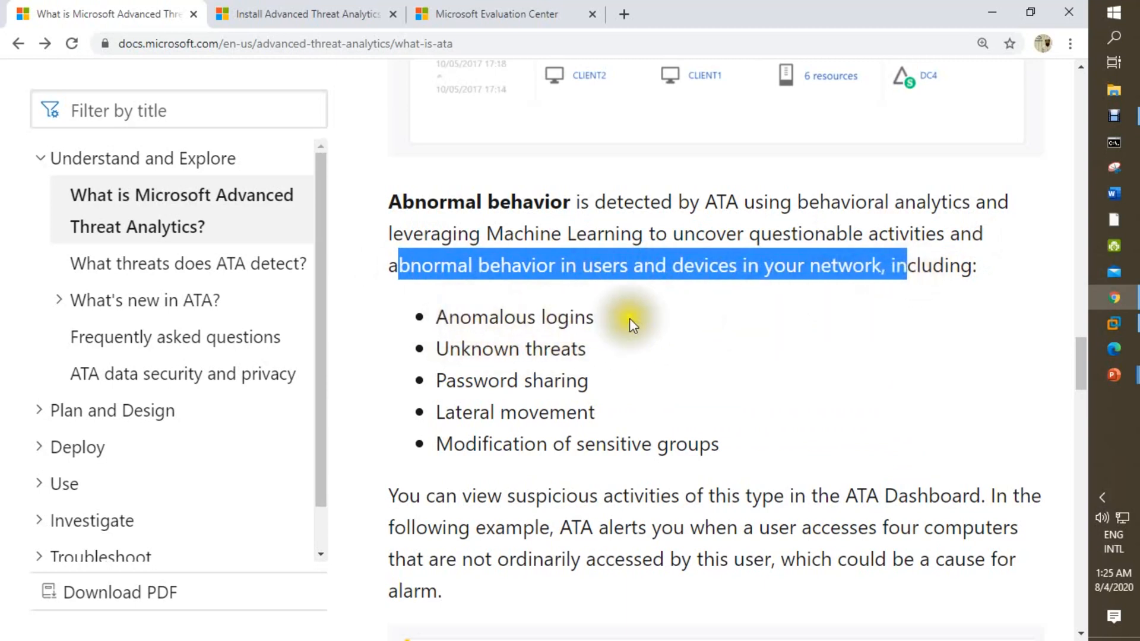
mouse_move(500, 379)
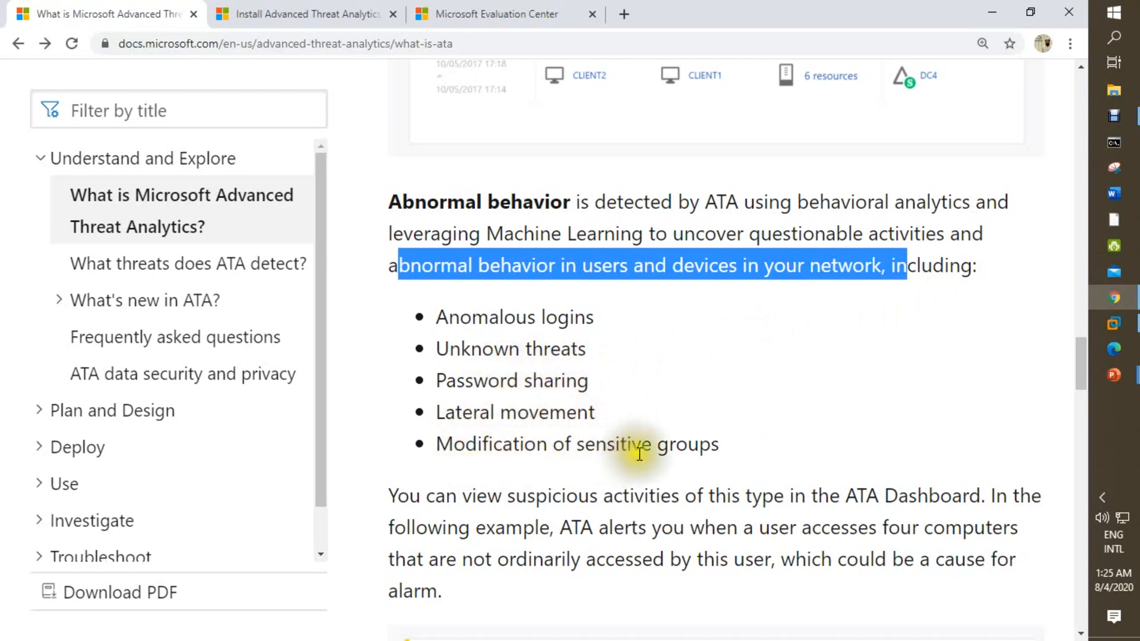
Highlight the Known protocol vulnerabilities risk
scroll("down", 3)
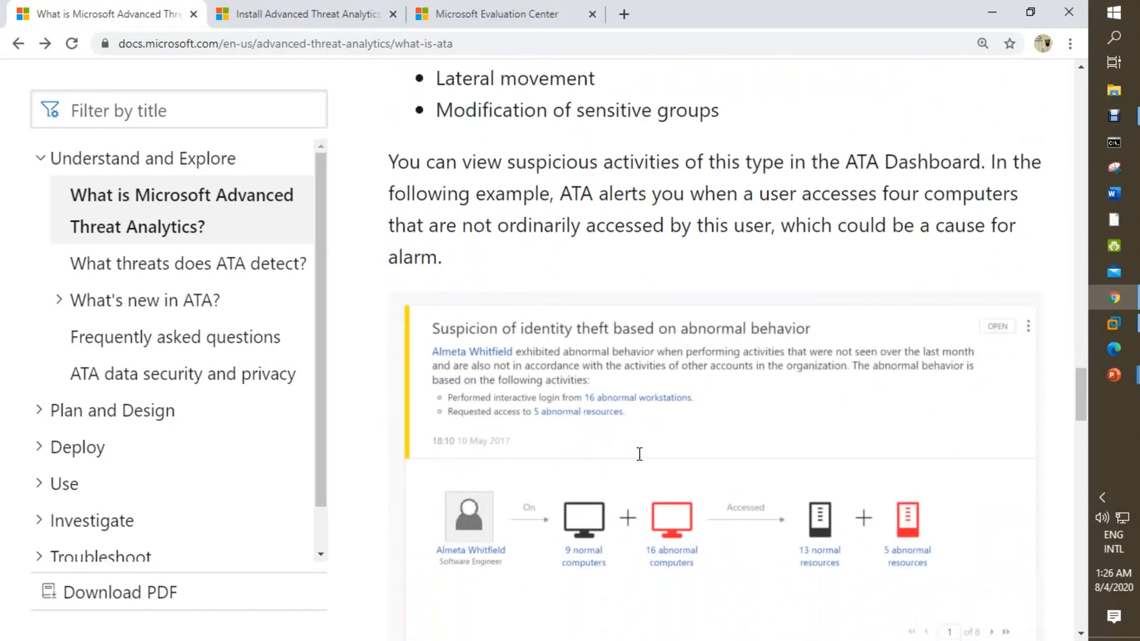
scroll("down", 3)
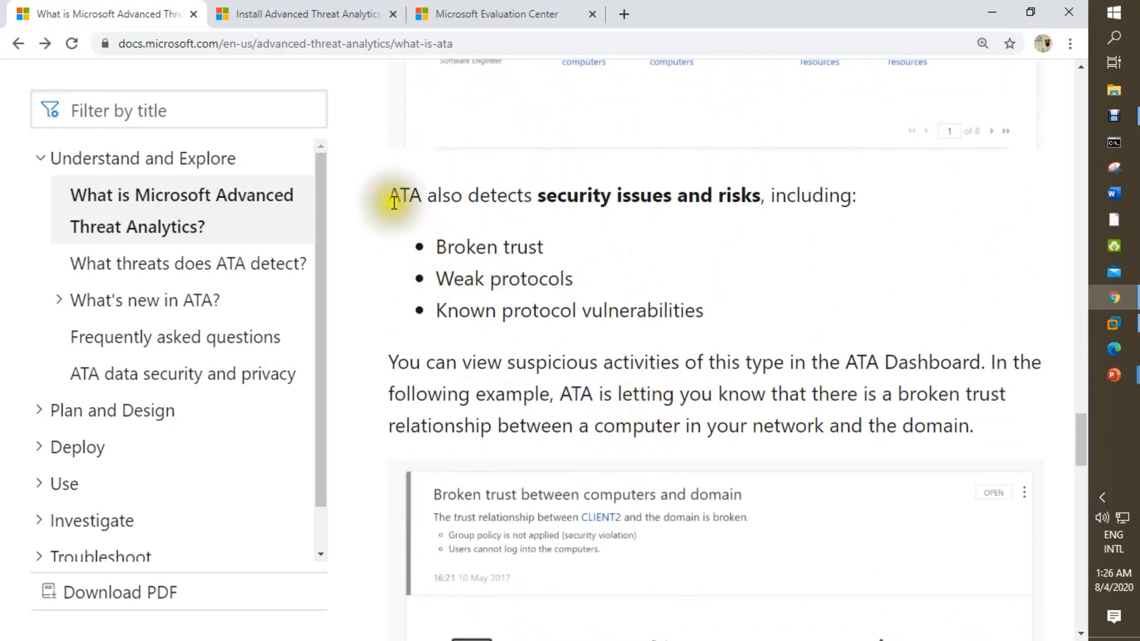
left_click_drag(392, 194, 719, 195)
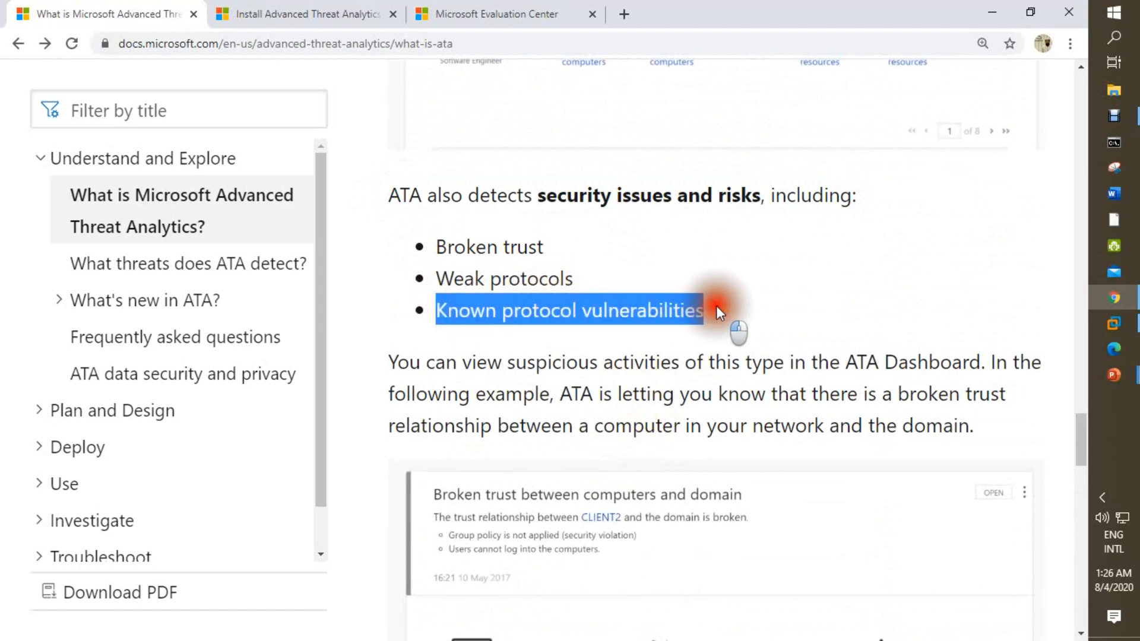
scroll("down", 3)
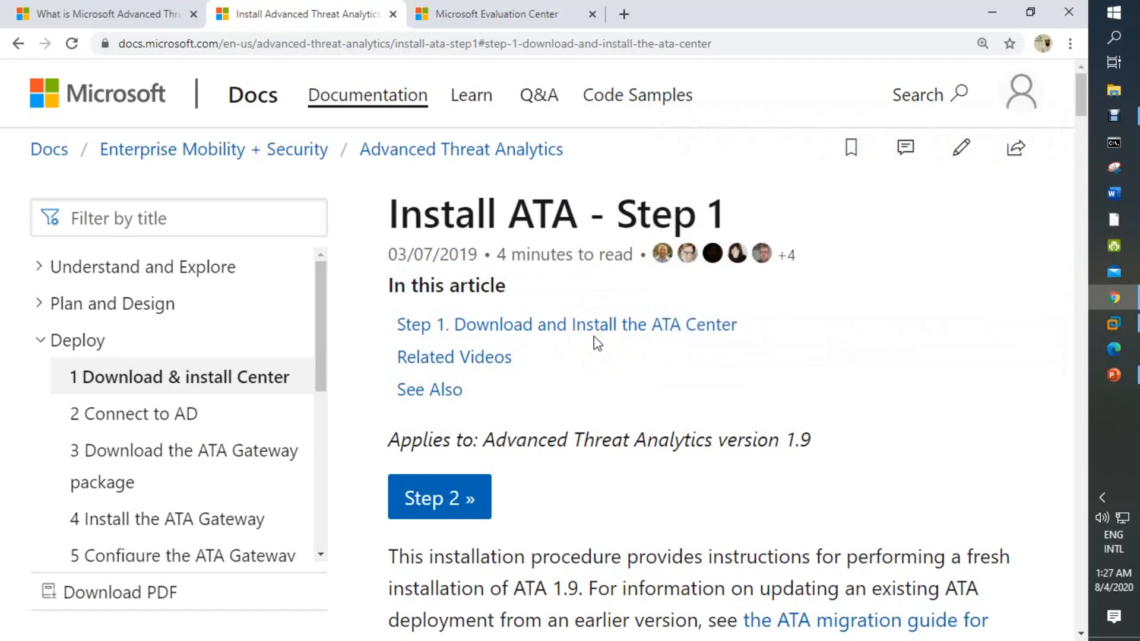
mouse_move(471, 95)
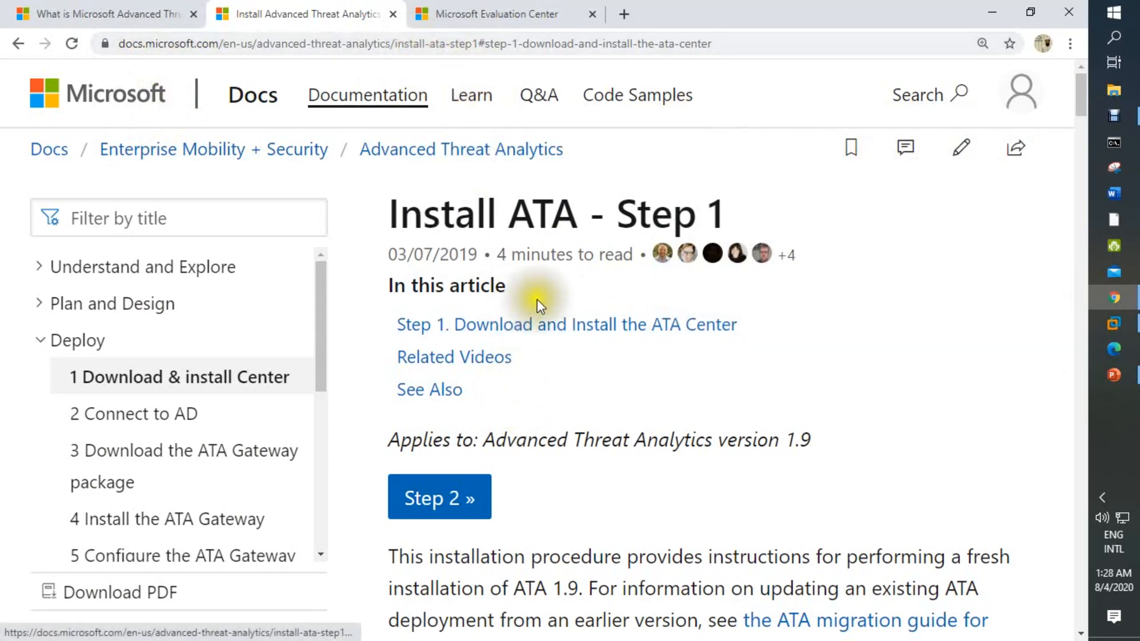
mouse_move(512, 333)
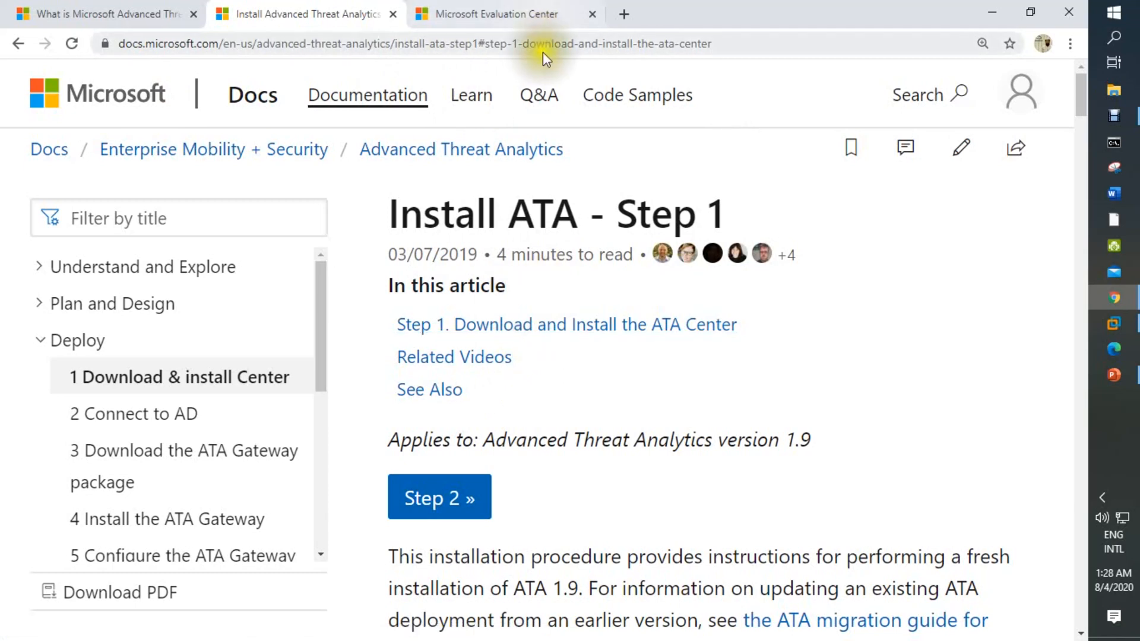
Scroll to Step 1 and open the TechNet Evaluation Center link in a new tab
scroll("down", 3)
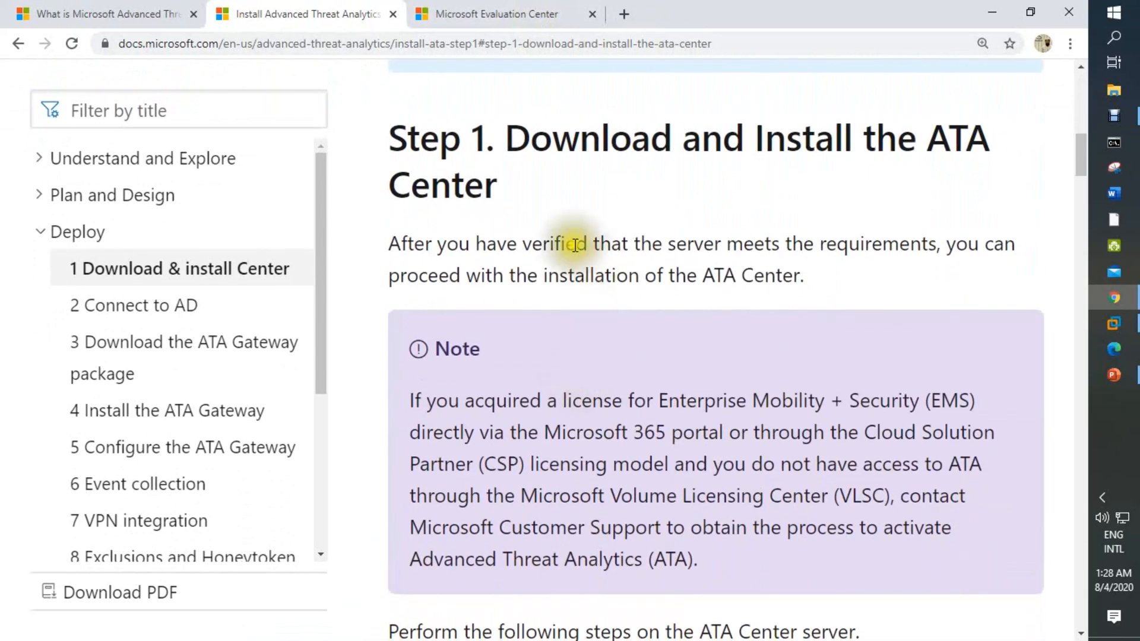
scroll("down", 3)
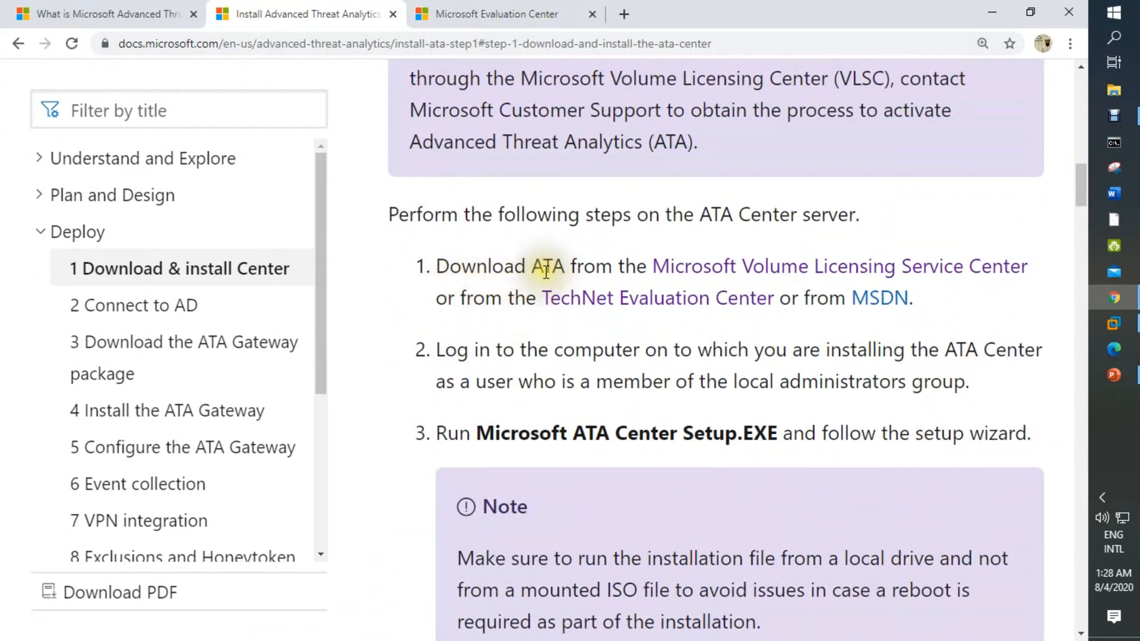
mouse_move(654, 298)
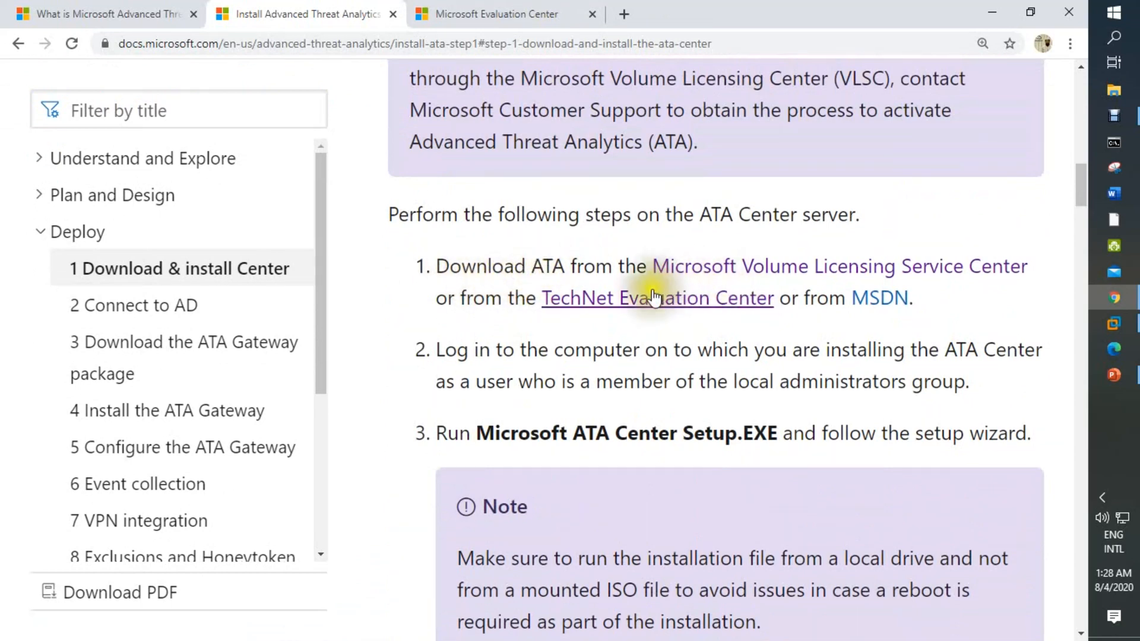
mouse_move(742, 272)
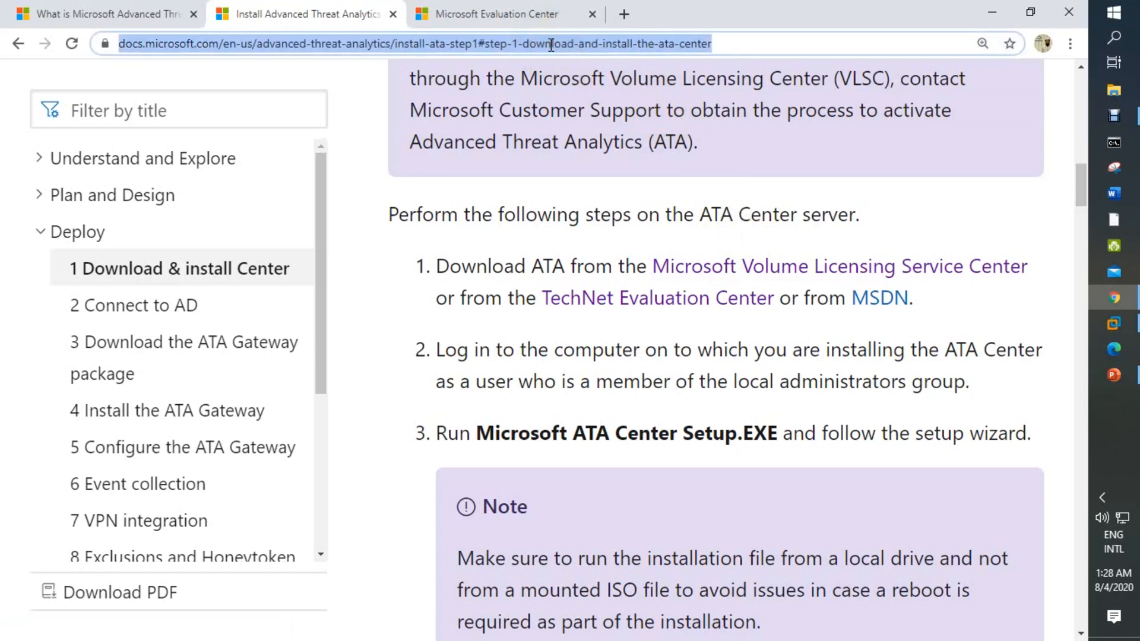
left_click(535, 307)
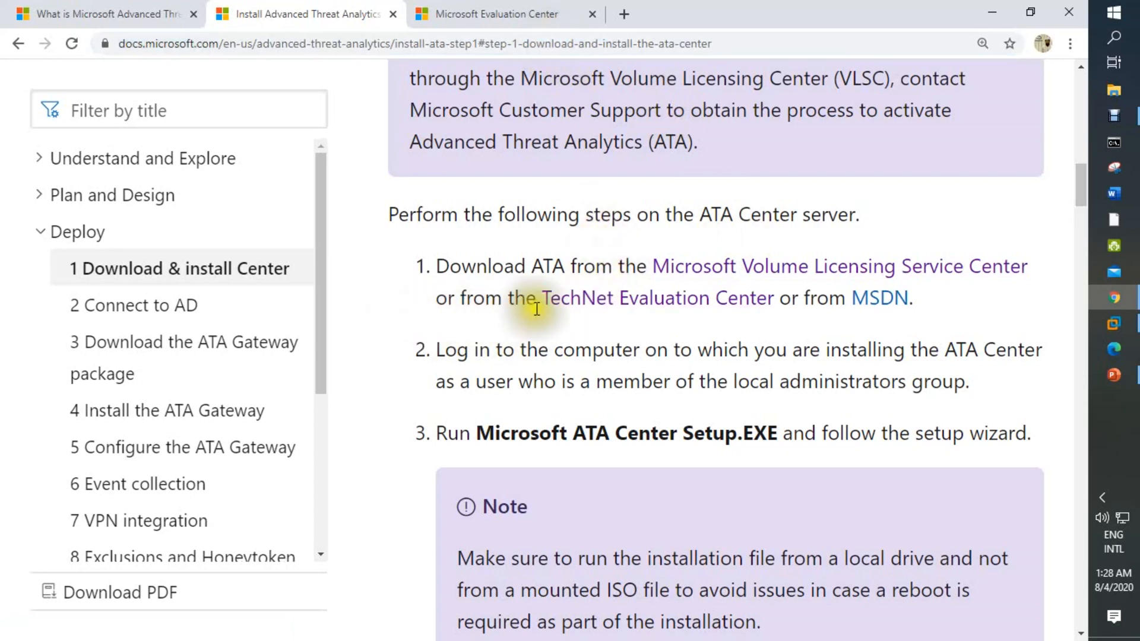
mouse_move(570, 305)
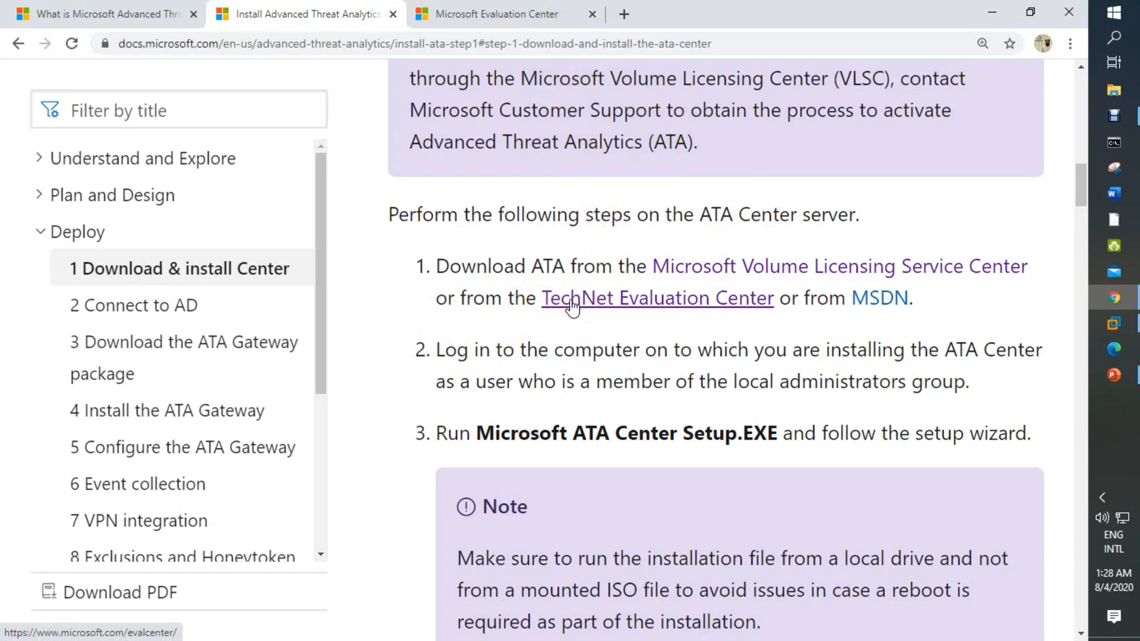
left_click(656, 298)
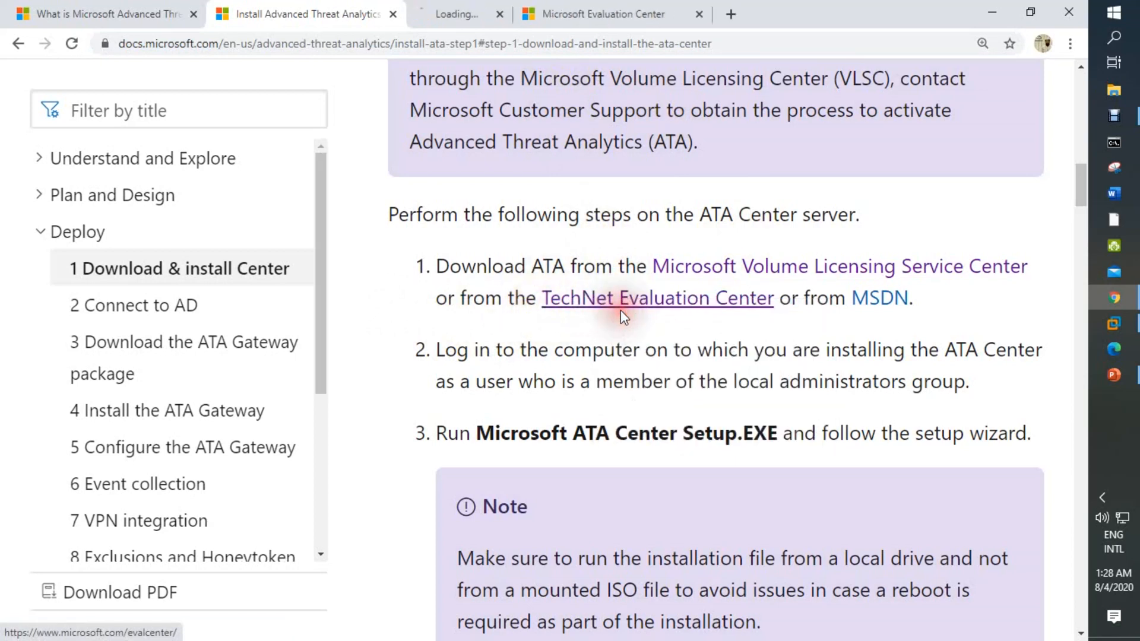
Switch to the Evaluation Center tab and open the Advanced Threat Analytics evaluation page
left_click(656, 297)
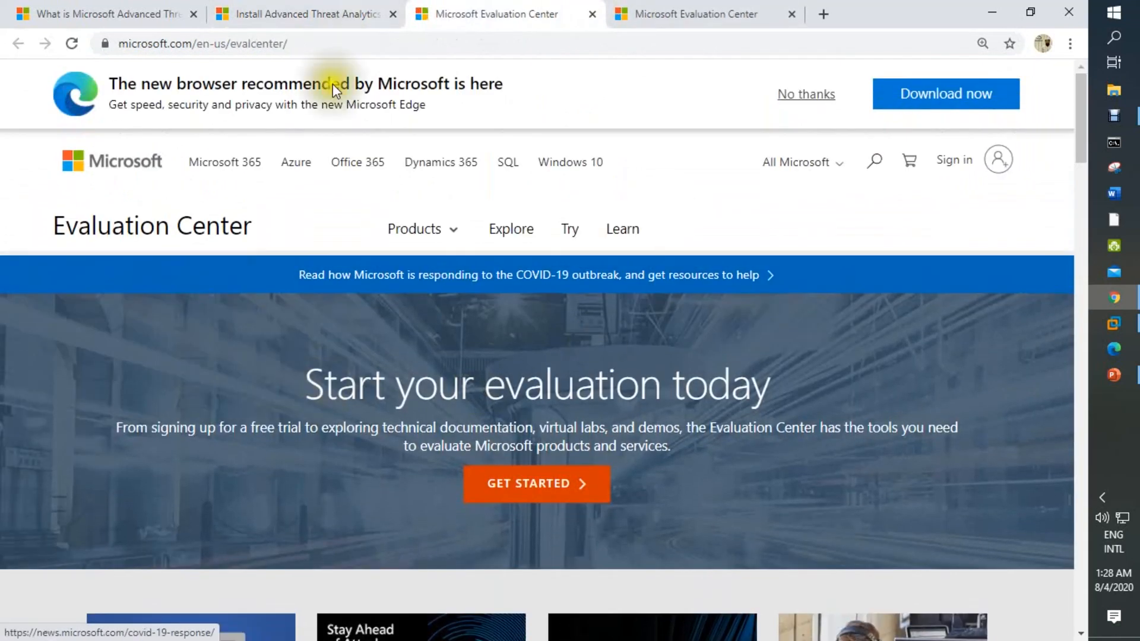
mouse_move(493, 39)
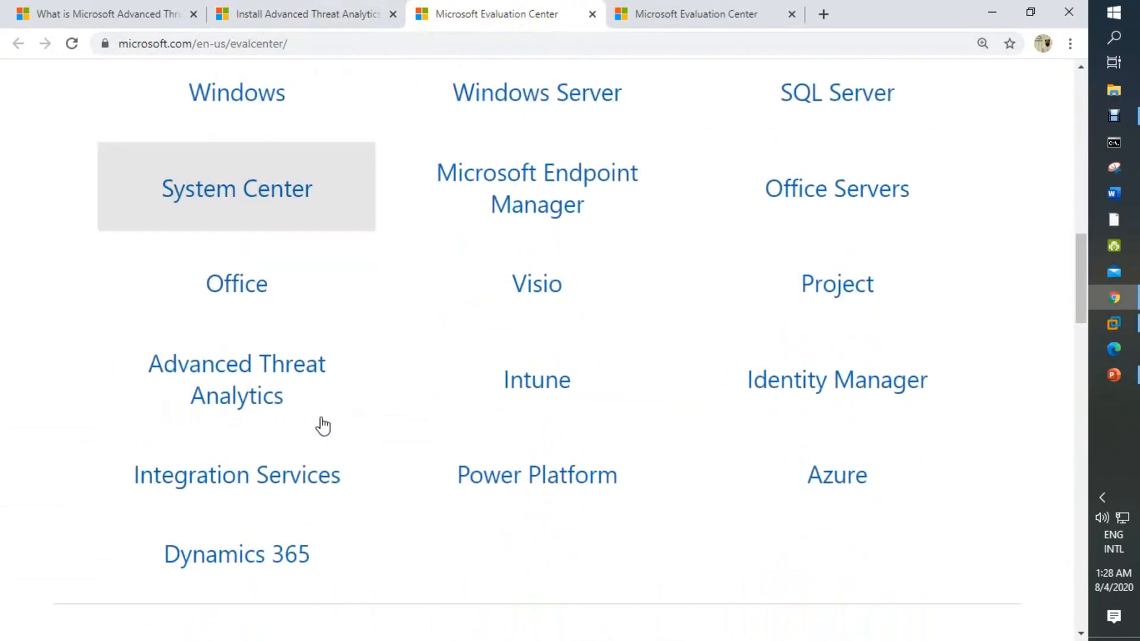
scroll("down", 3)
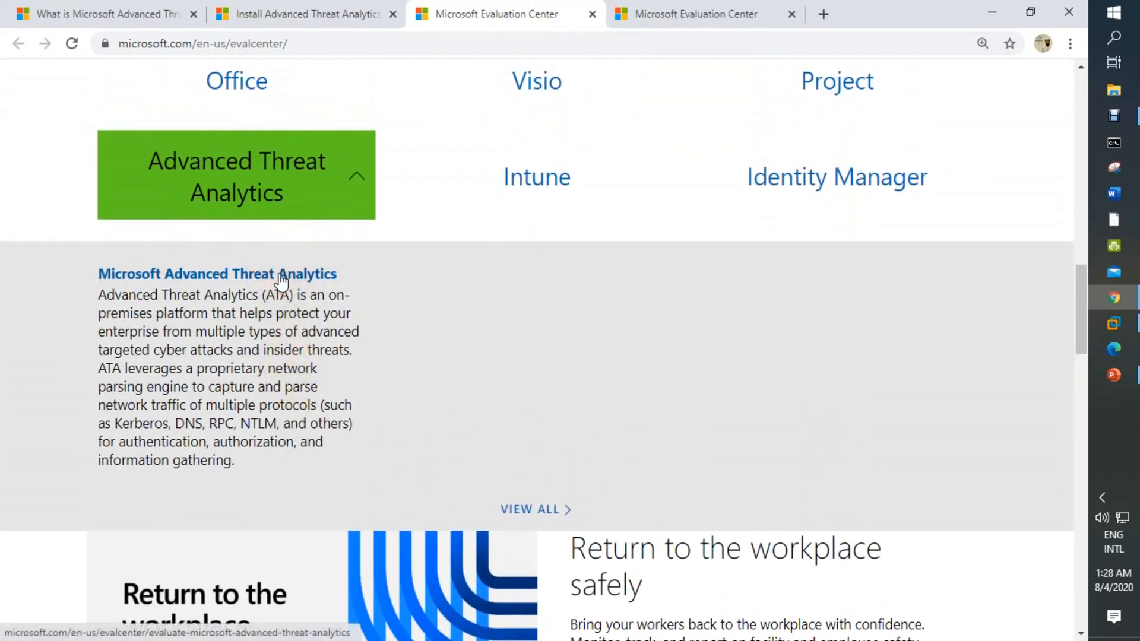
left_click(216, 273)
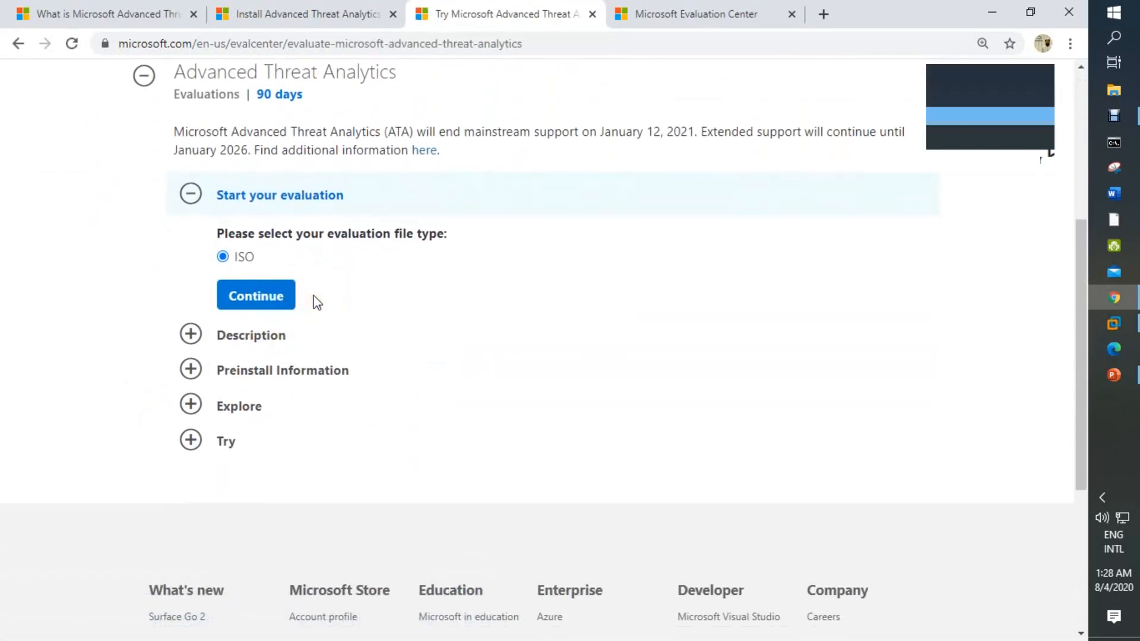
Browse the Start your evaluation and Description sections of the ATA evaluation page
scroll("up", 3)
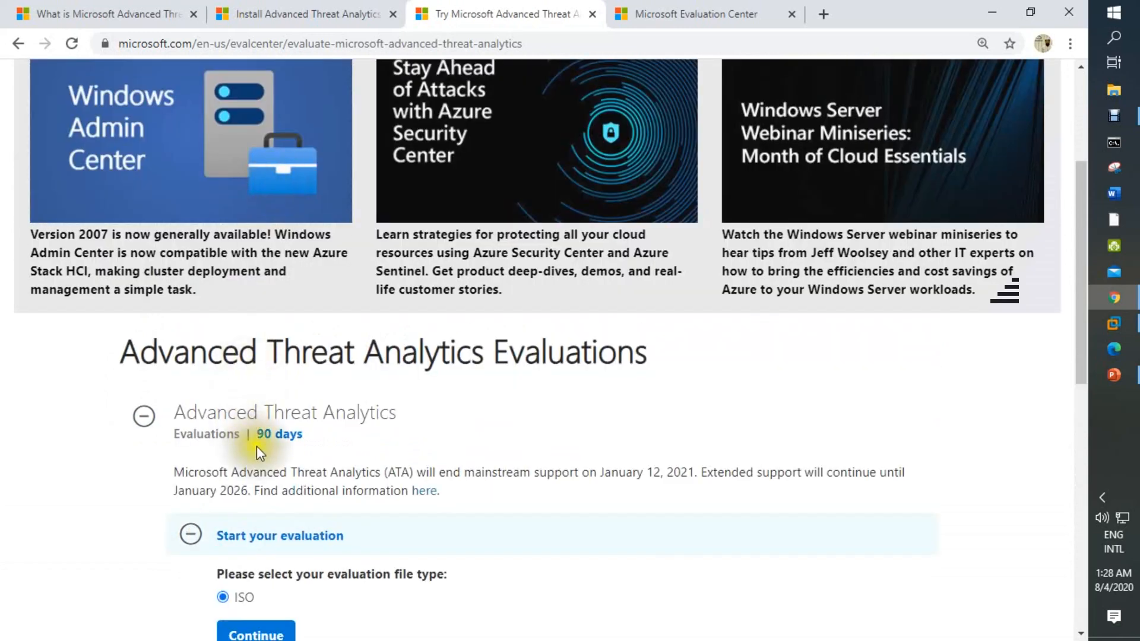
scroll("down", 3)
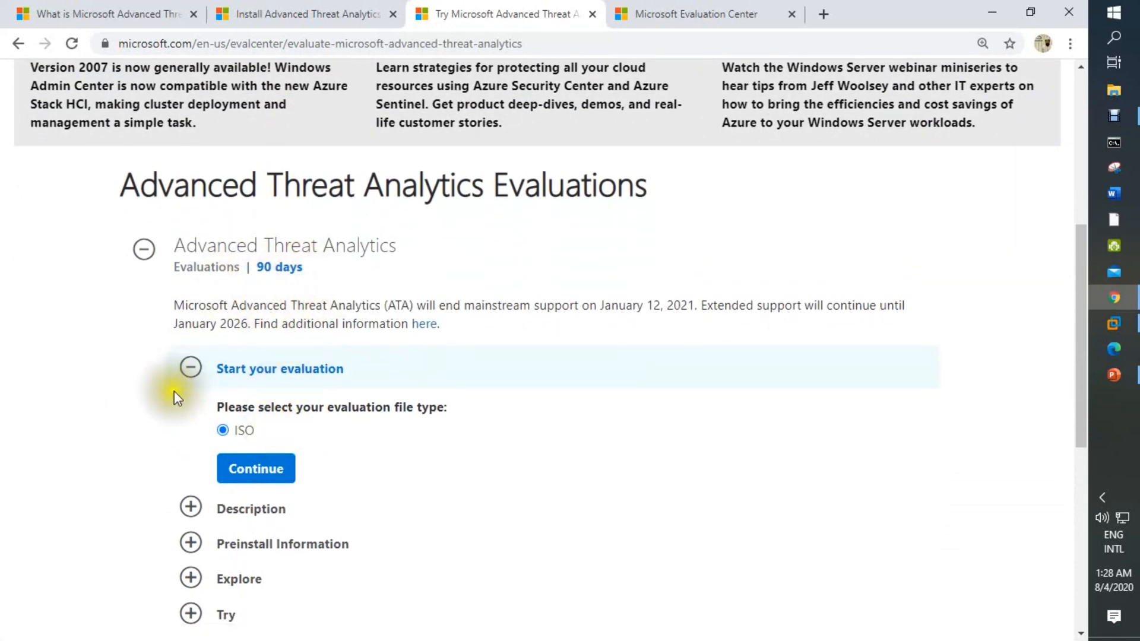
scroll("down", 3)
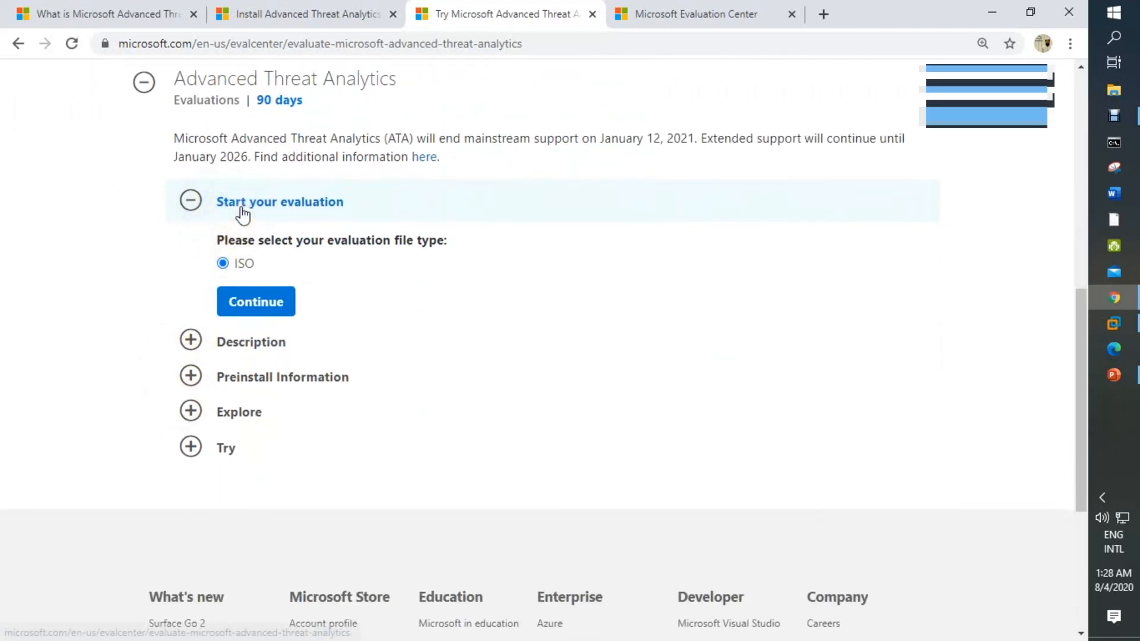
left_click(190, 342)
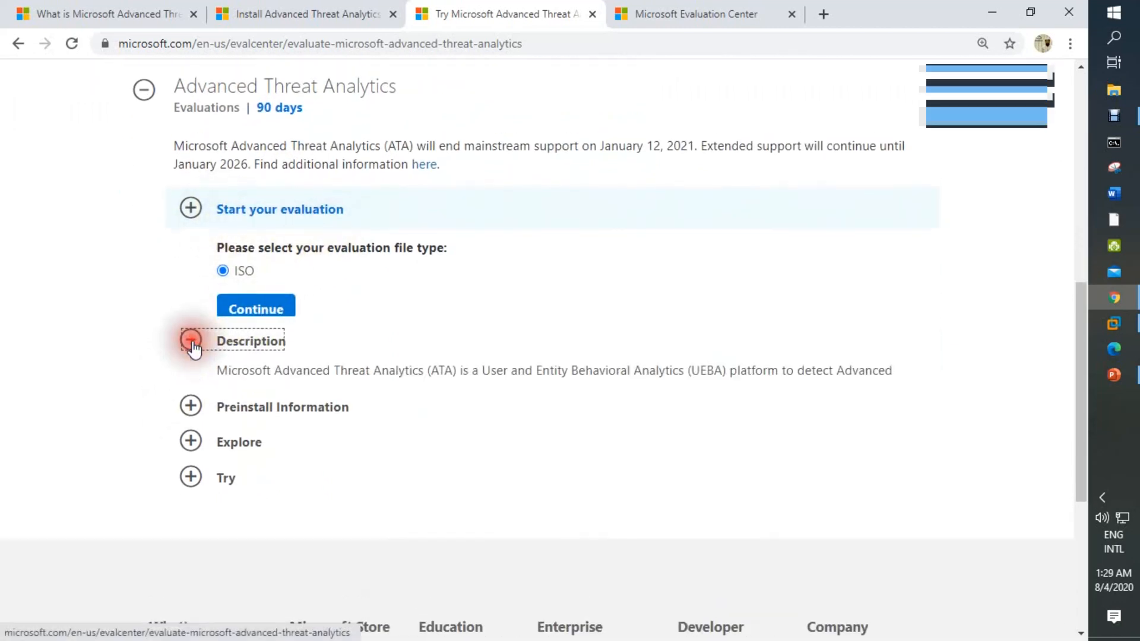
left_click(191, 340)
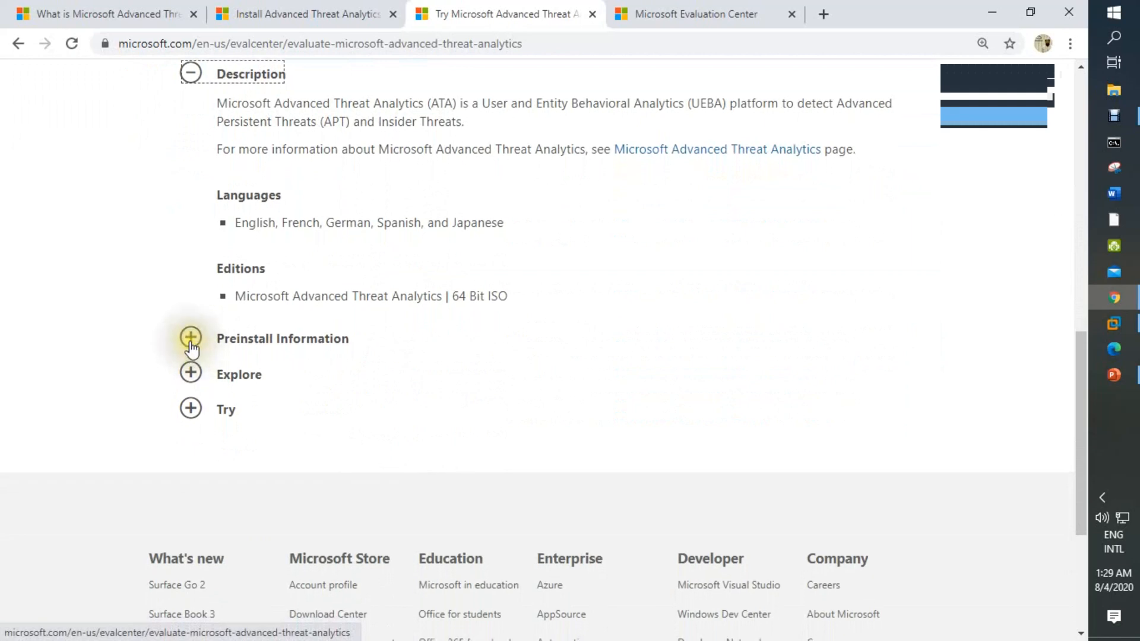
left_click(190, 338)
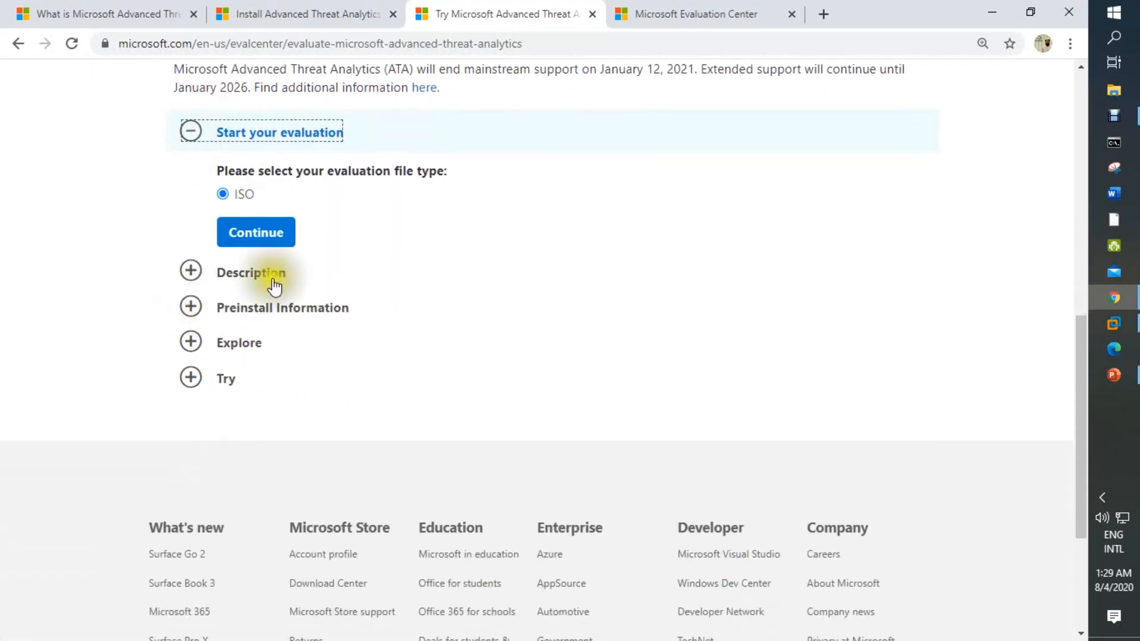
scroll("down", 3)
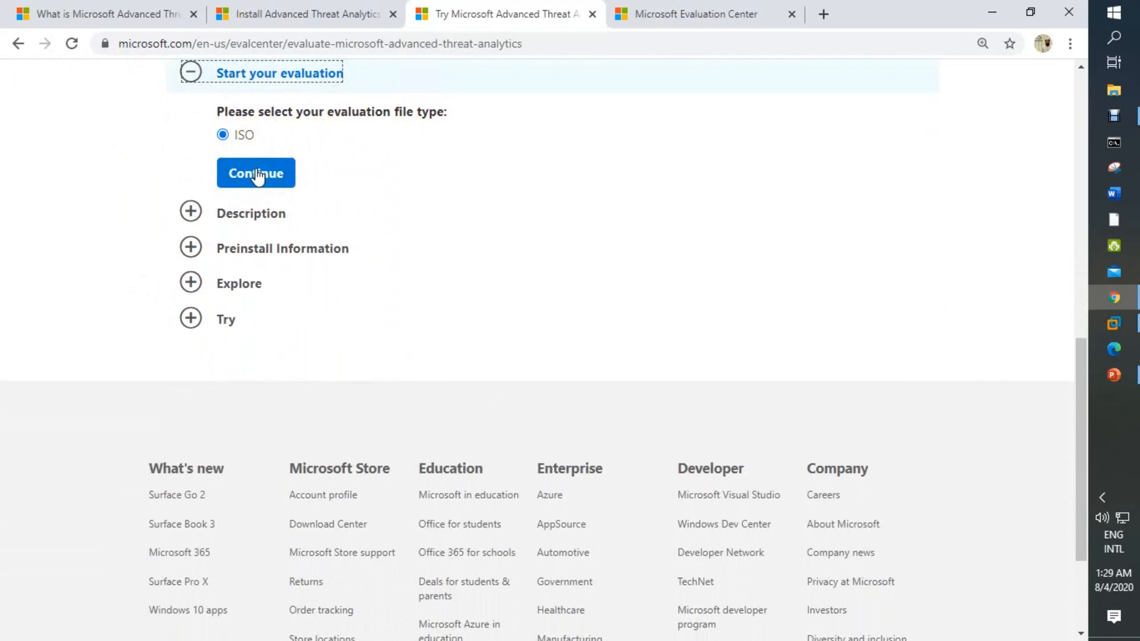
Start the registration form with name Muhammad, saved company details and company size 5-9
left_click(255, 173)
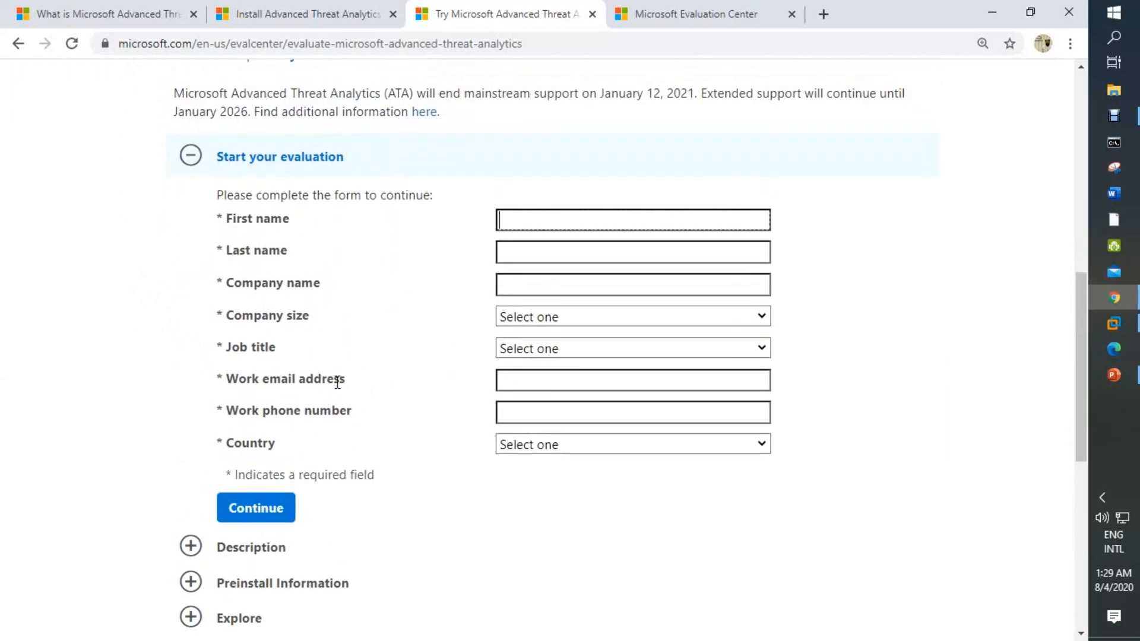
type("Muhammad")
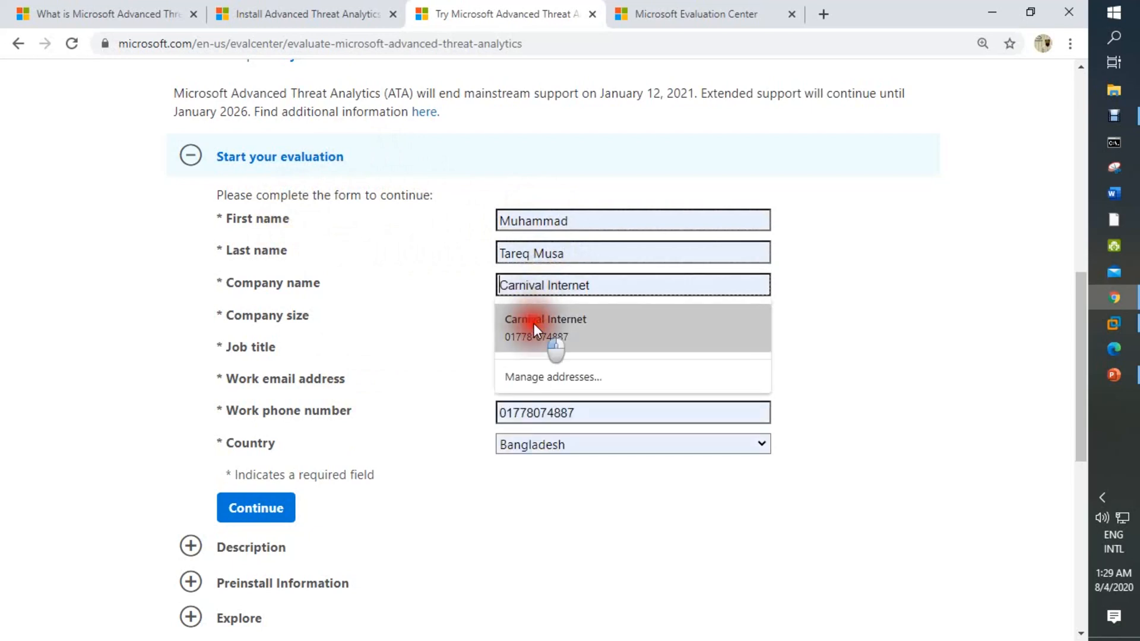
left_click(631, 315)
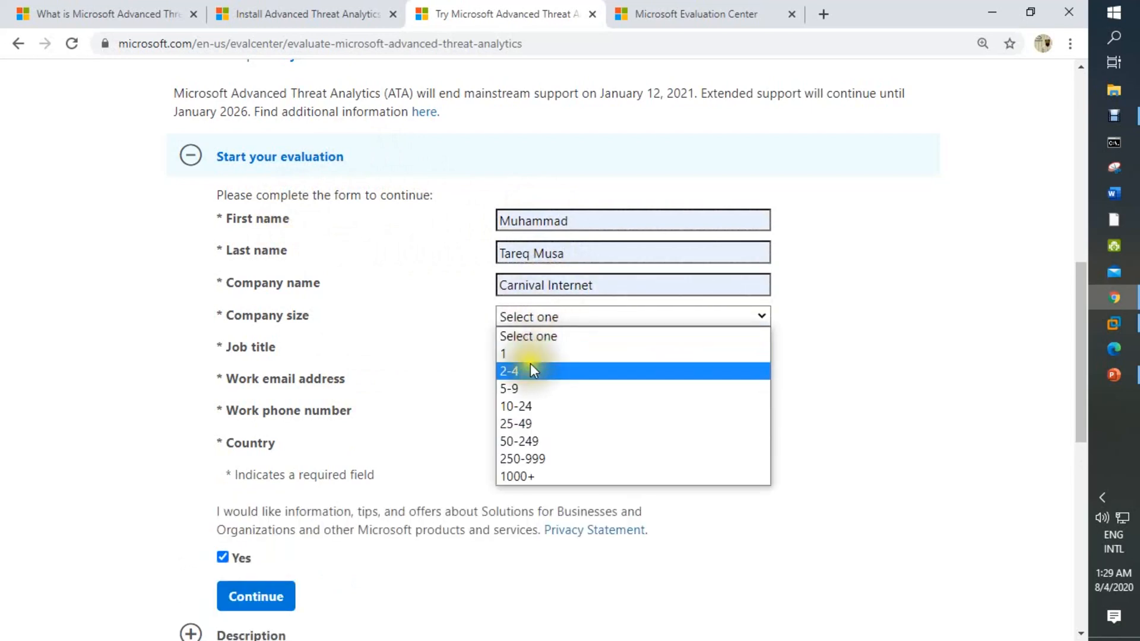
left_click(508, 388)
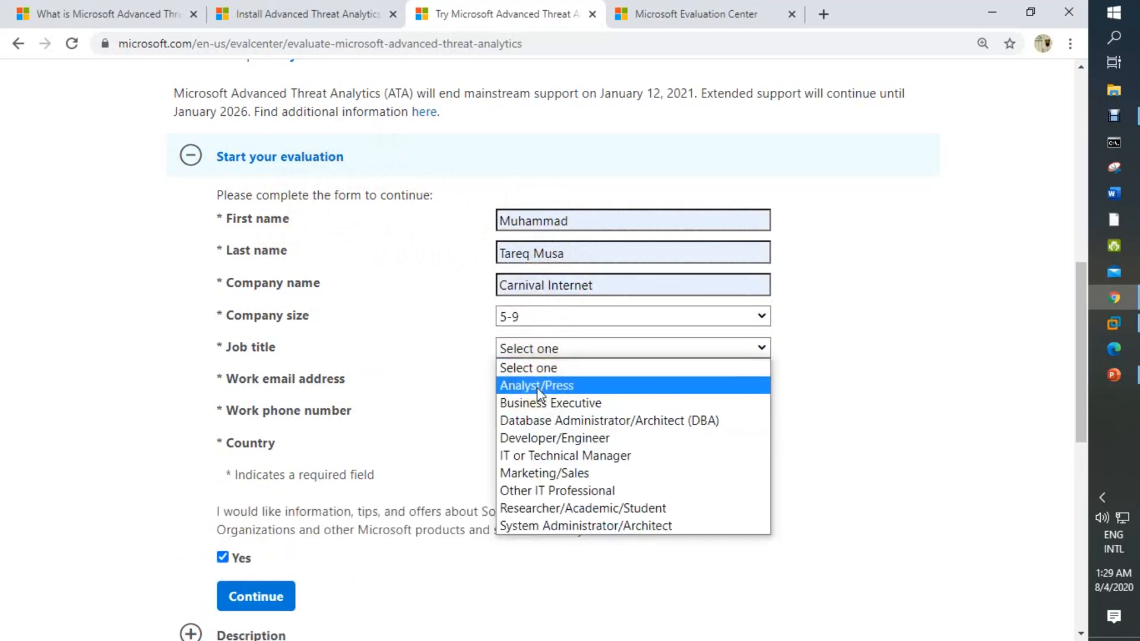
left_click(564, 455)
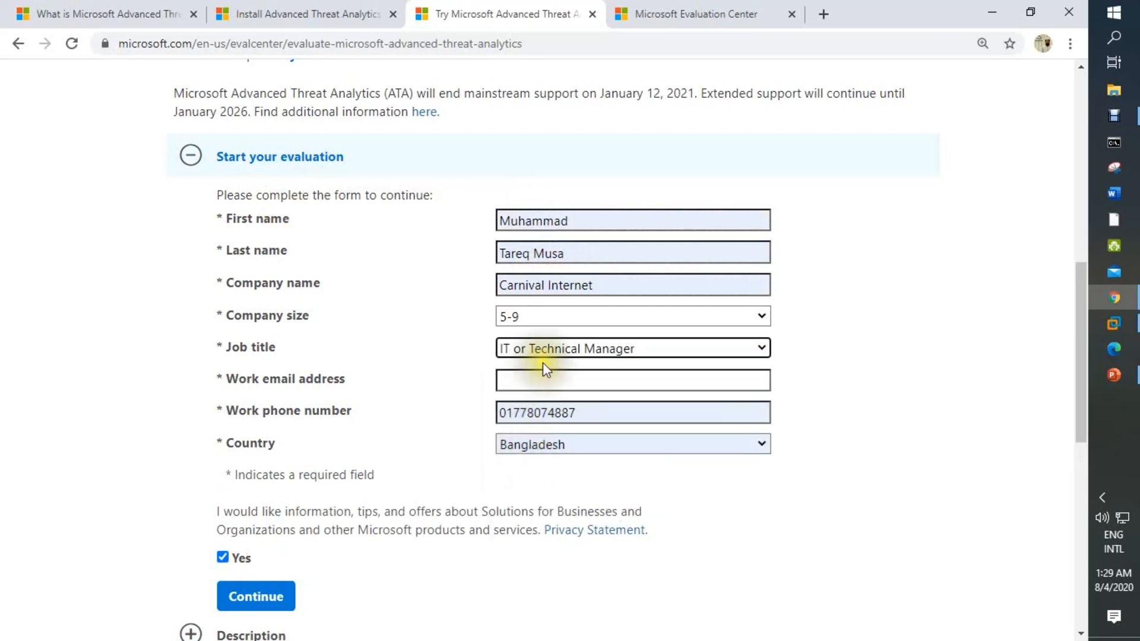
left_click(631, 348)
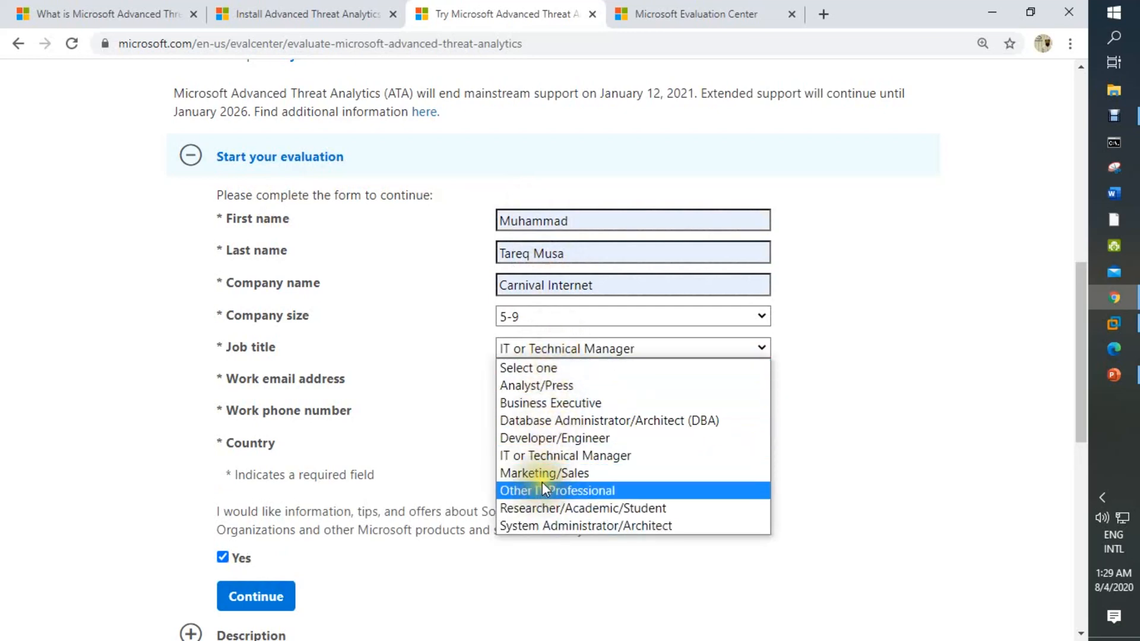
mouse_move(541, 525)
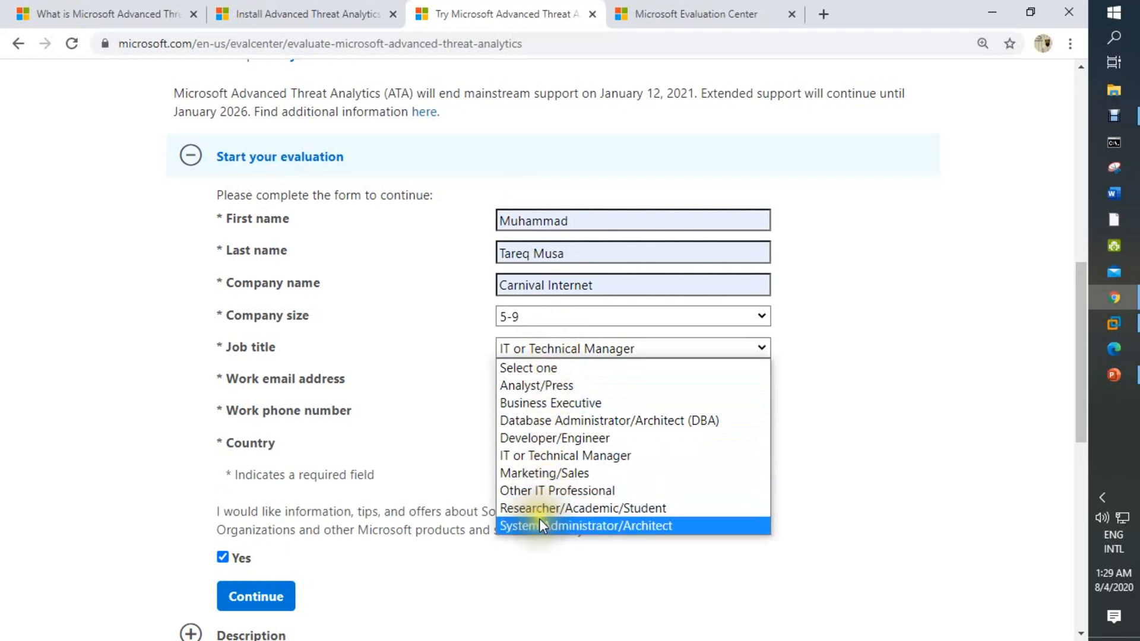
left_click(587, 526)
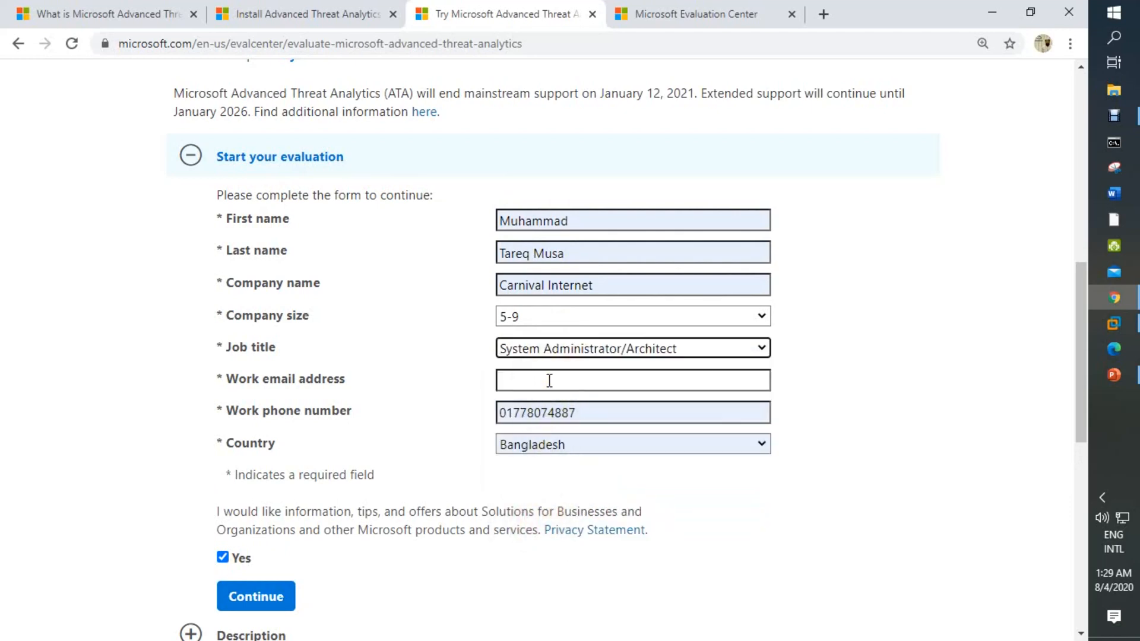
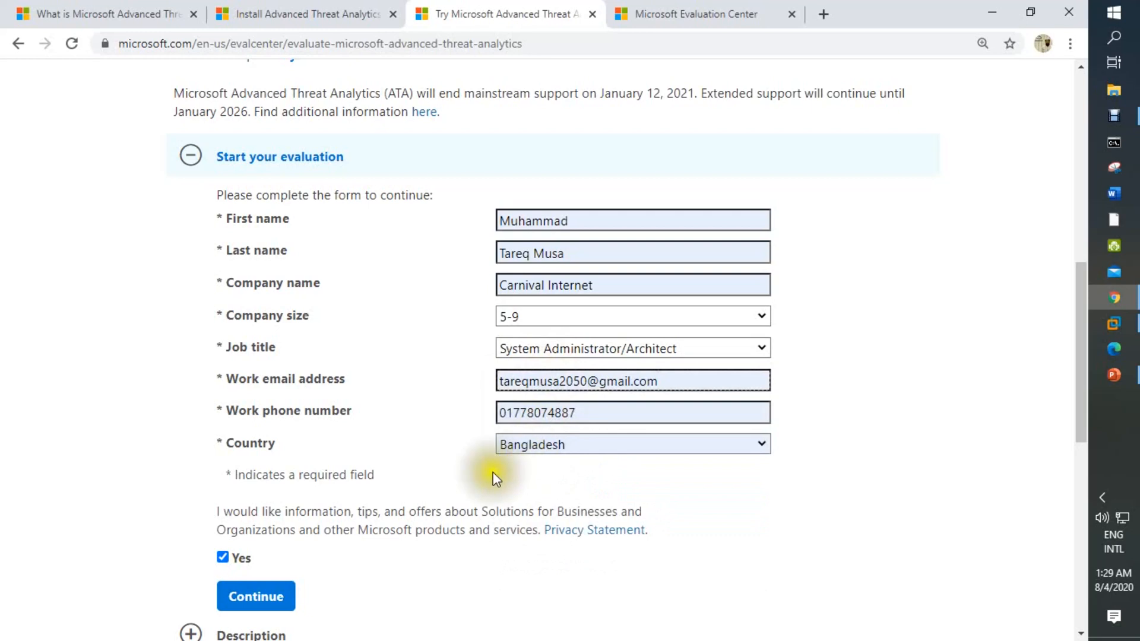
scroll("down", 3)
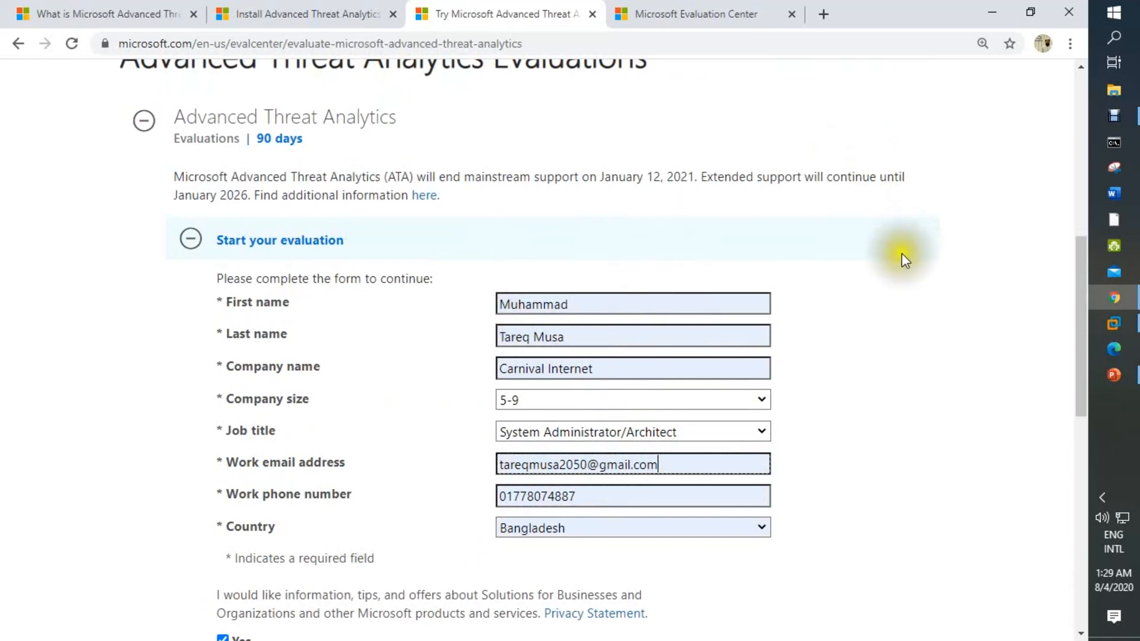
mouse_move(290, 420)
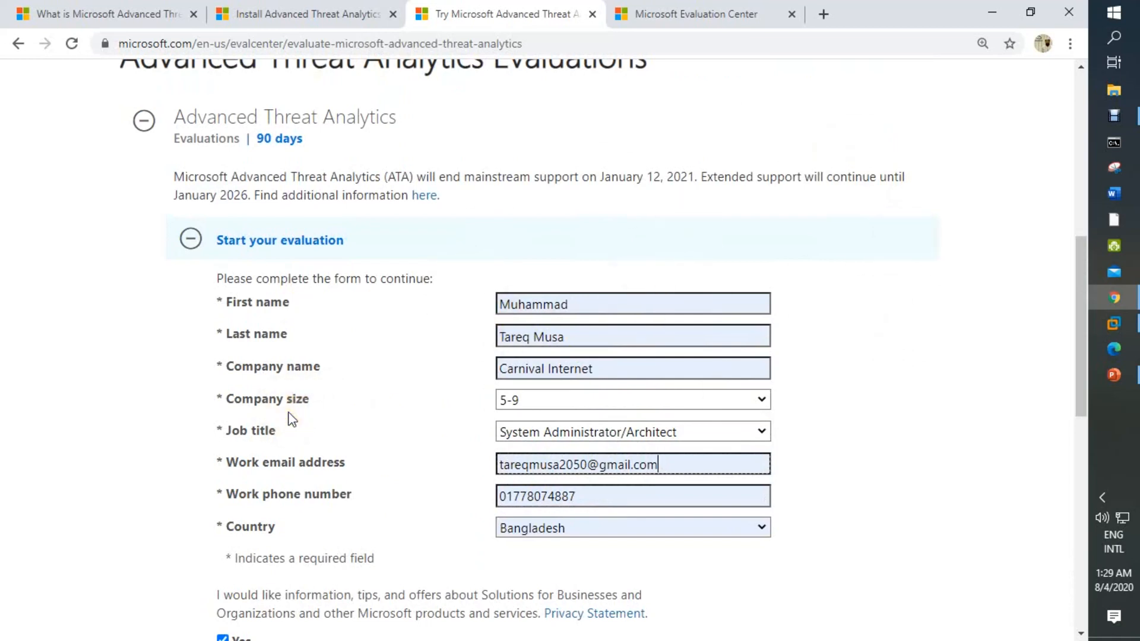
scroll("up", 3)
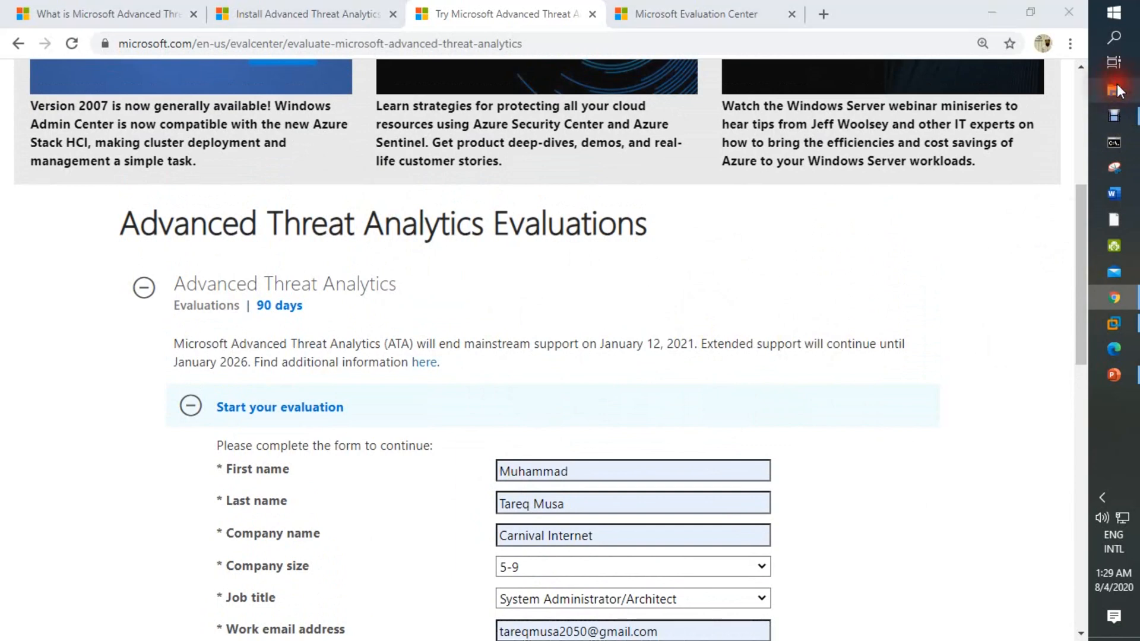
Find ATA1.9.2.iso in Software (D:) > Downloads and copy it
left_click(1113, 91)
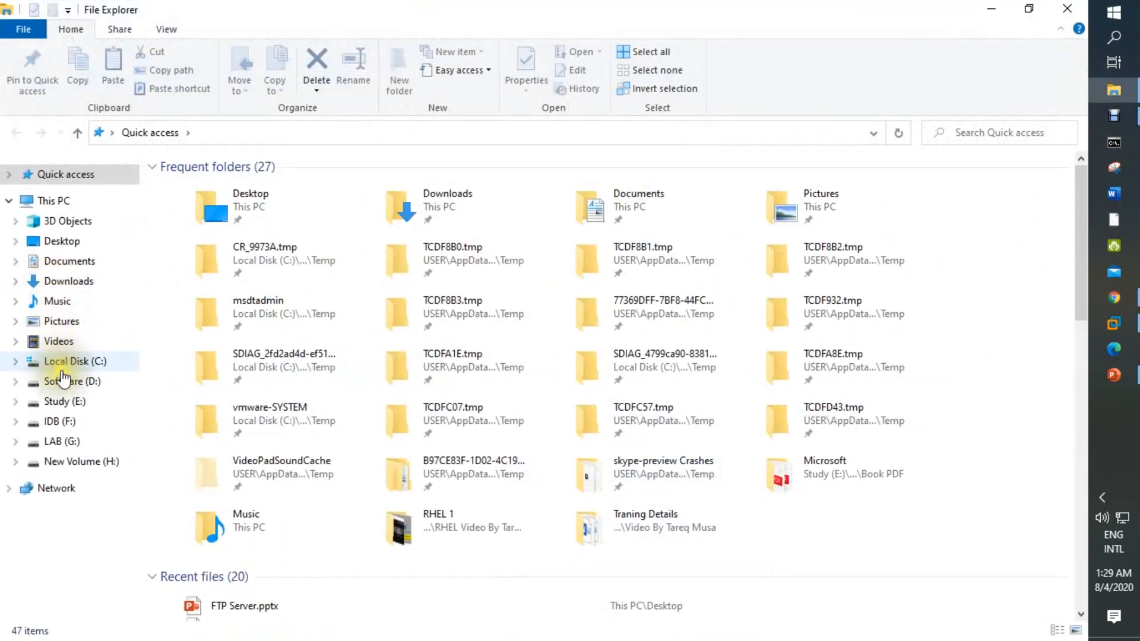
left_click(71, 381)
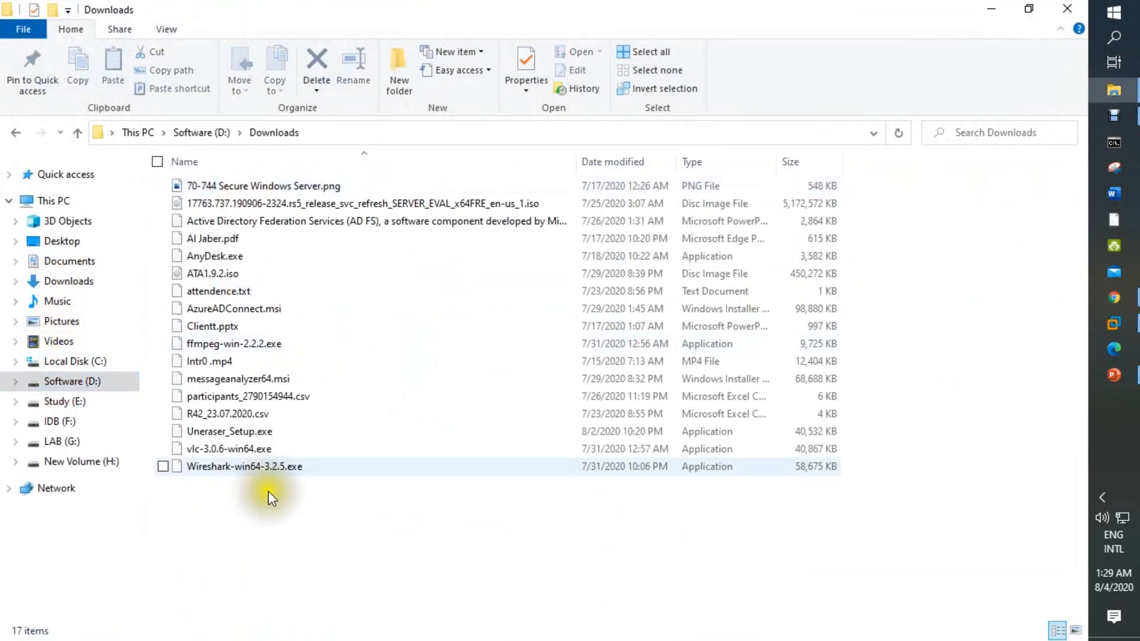
left_click(211, 273)
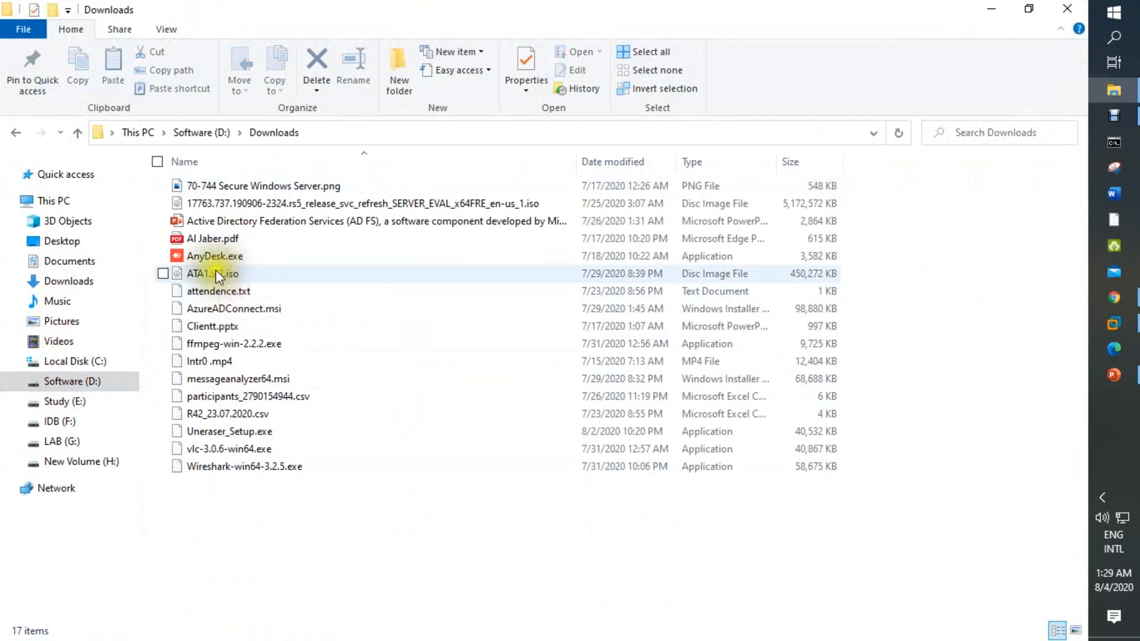
right_click(210, 273)
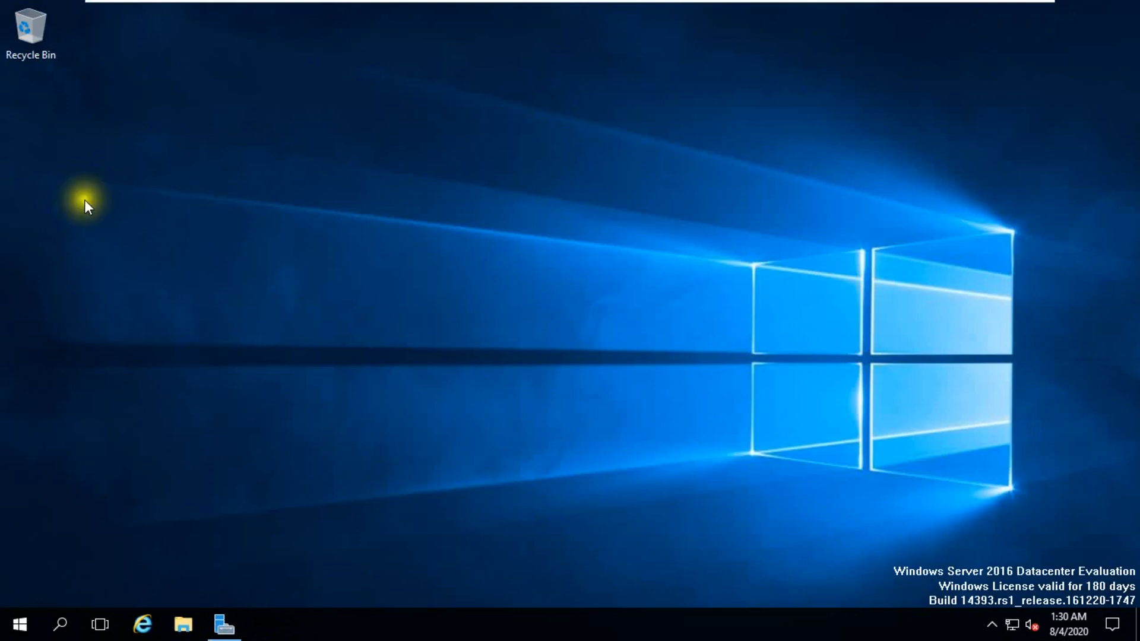
Paste ATA1.9.2 onto the desktop and check its 439 MB size in Properties
right_click(86, 206)
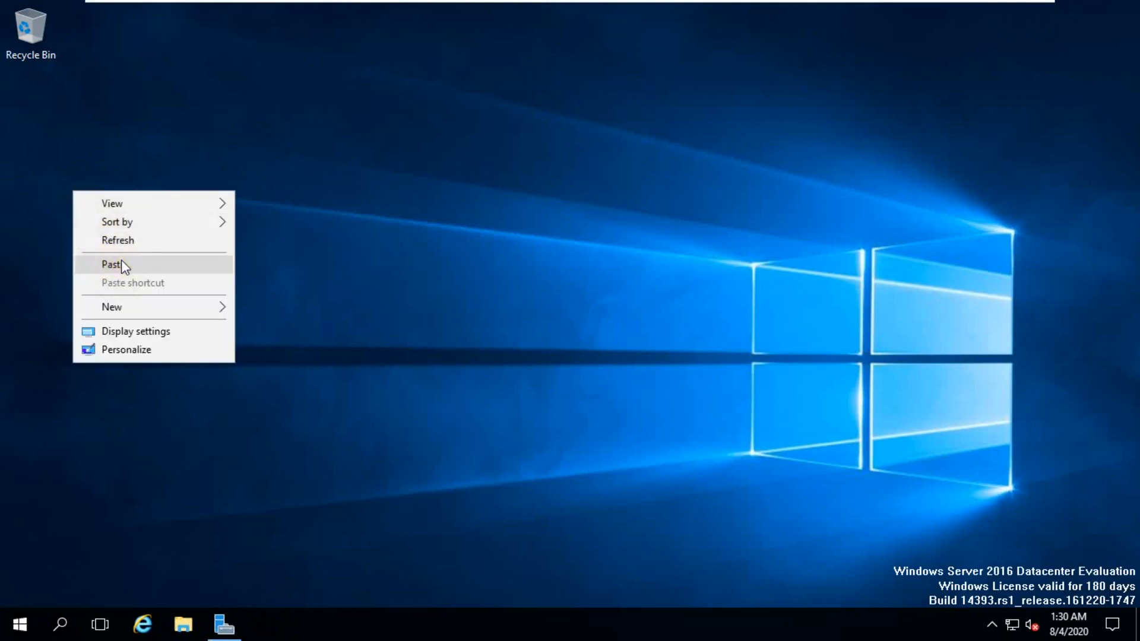
left_click(111, 264)
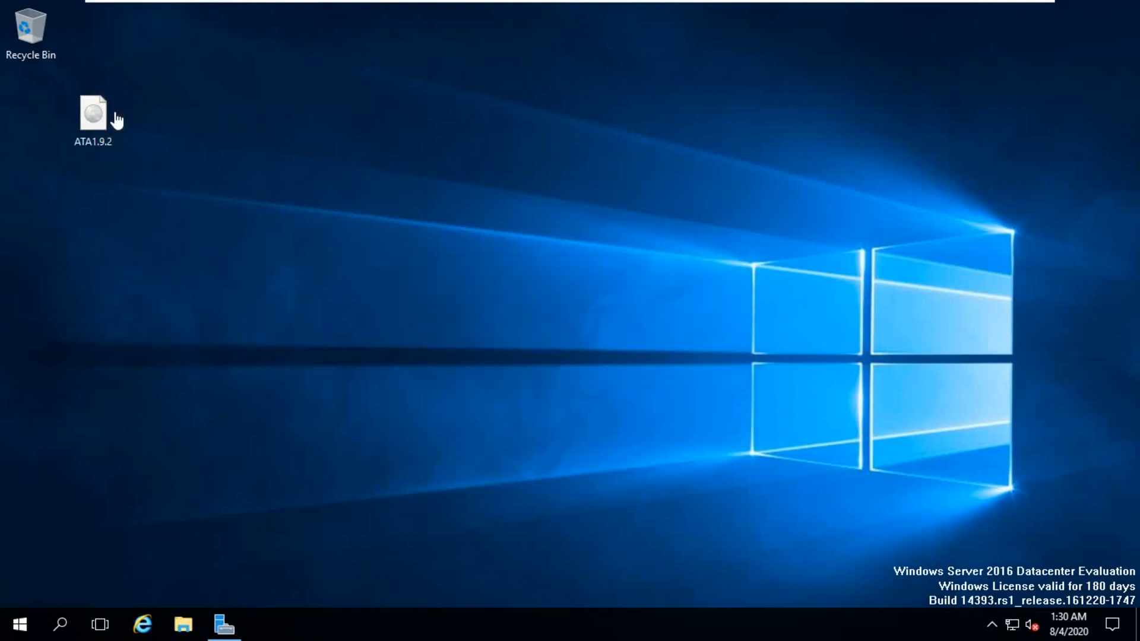
left_click(93, 116)
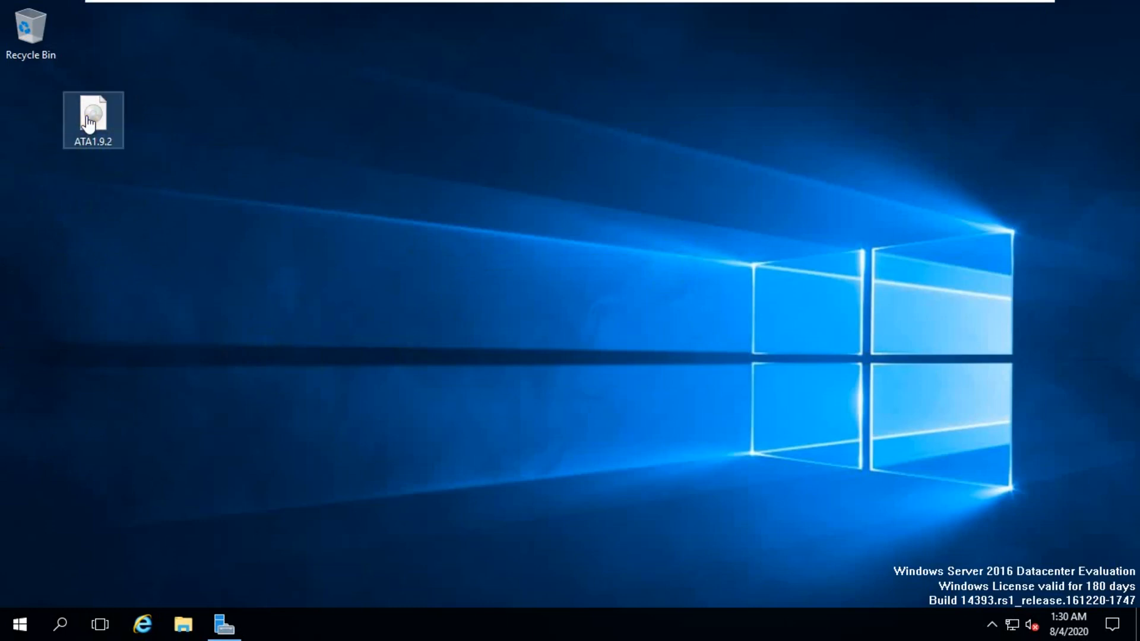
right_click(93, 119)
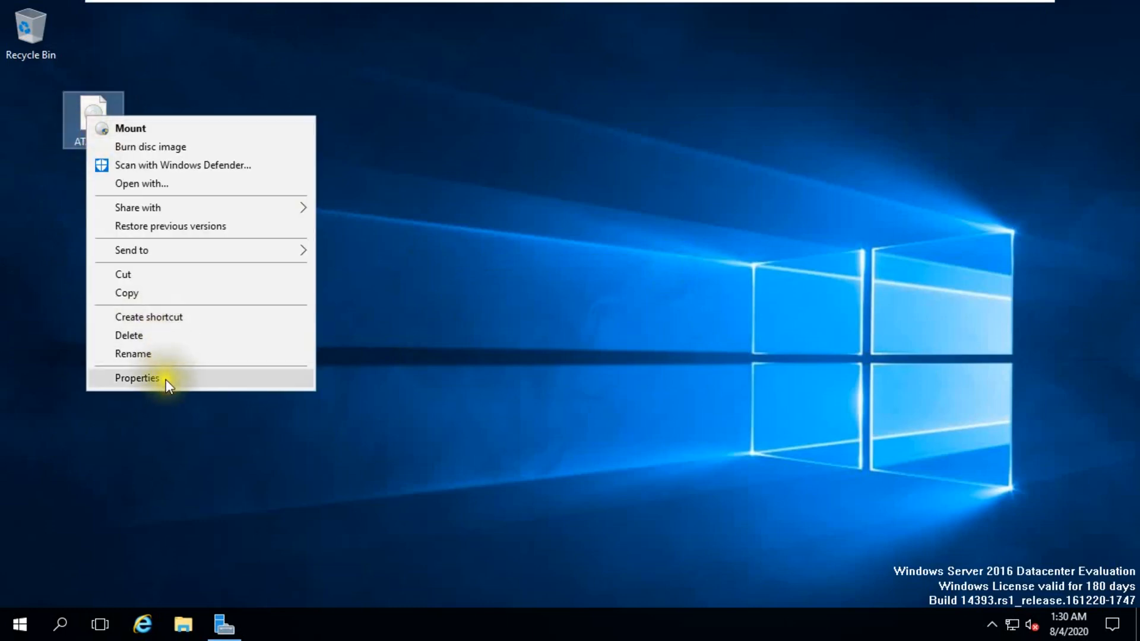
left_click(137, 378)
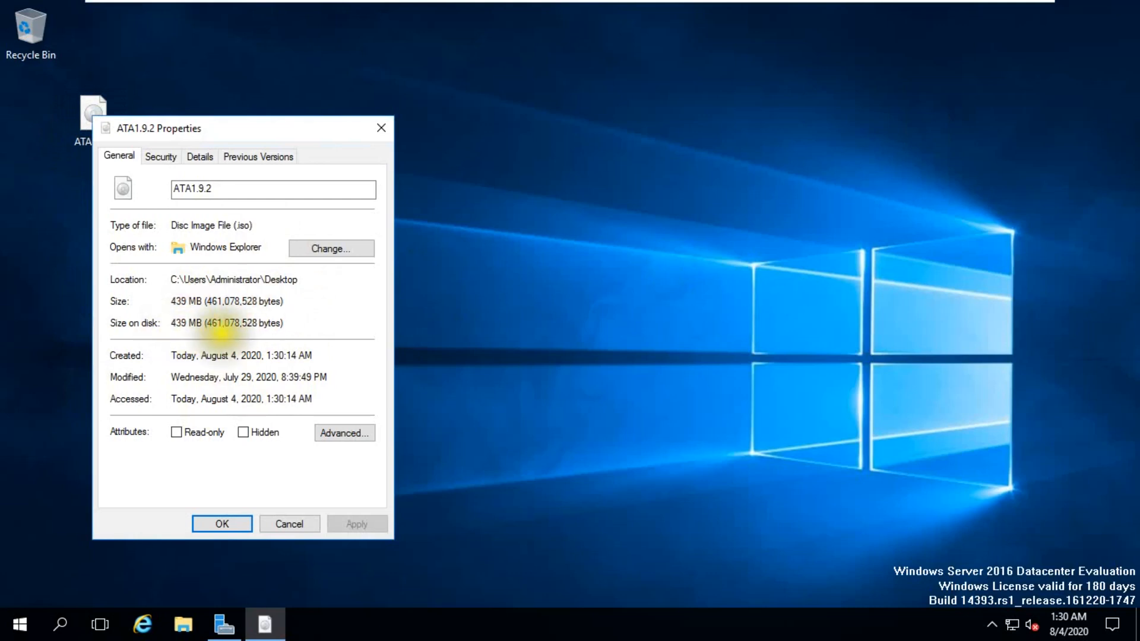
right_click(93, 110)
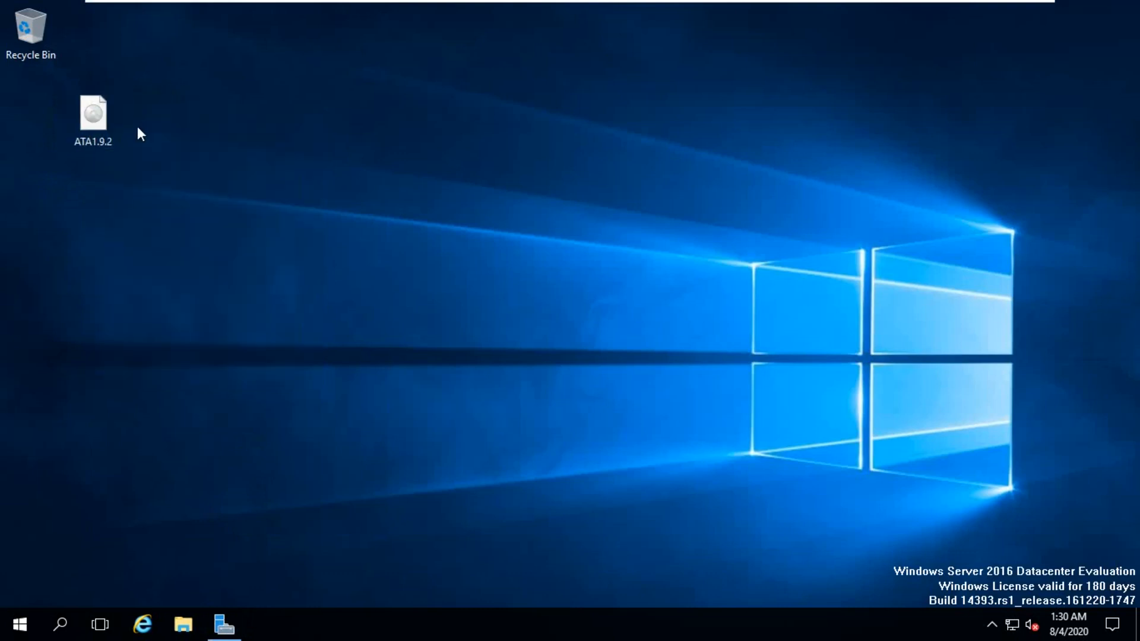
Mount ATA1.9.2 as DVD Drive (E:) and run Microsoft ATA Center Setup as administrator
double_click(92, 113)
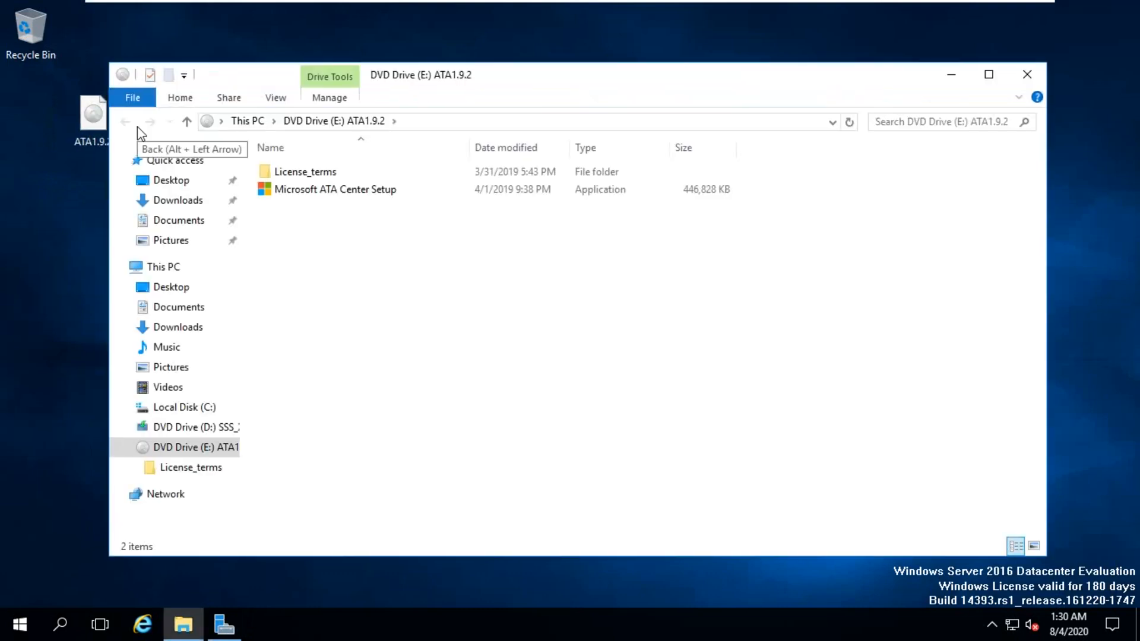
left_click(335, 189)
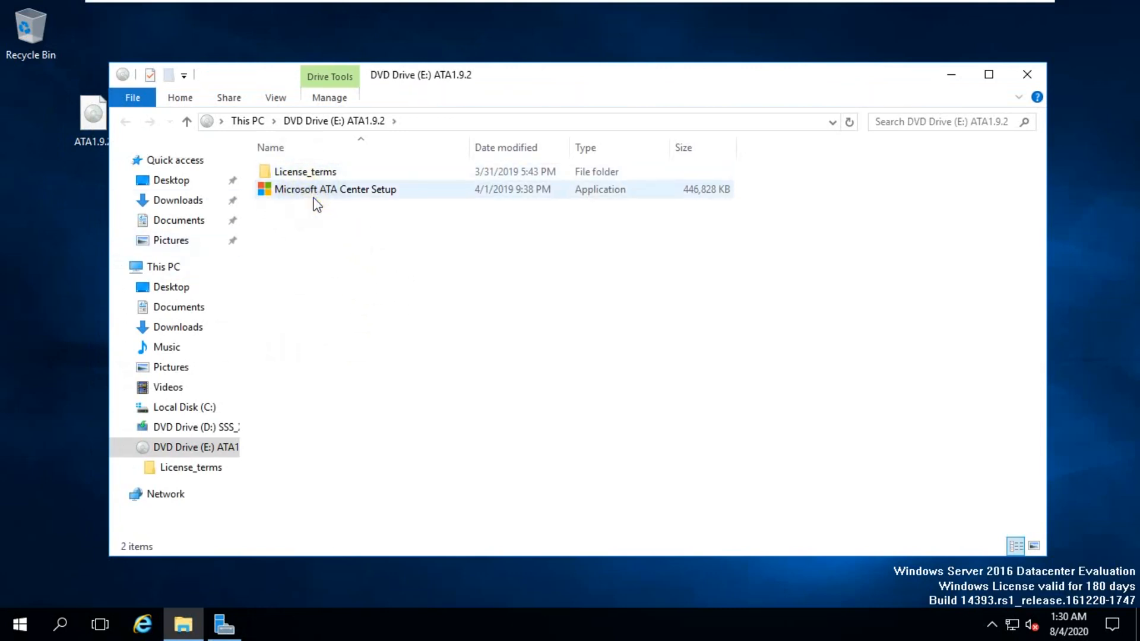
left_click(335, 189)
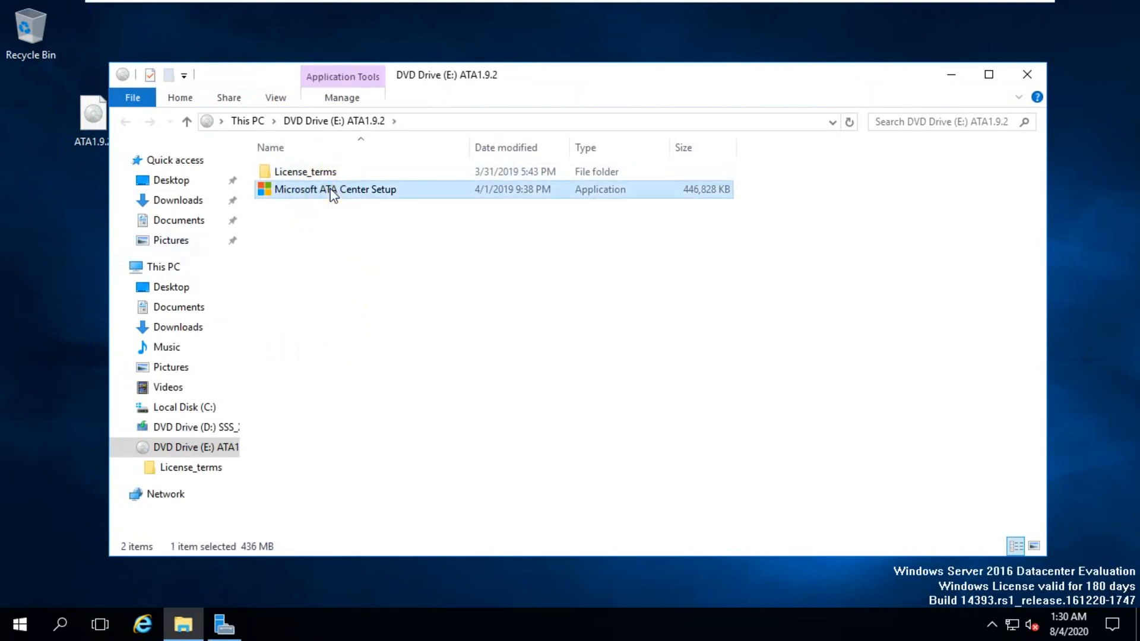
right_click(335, 188)
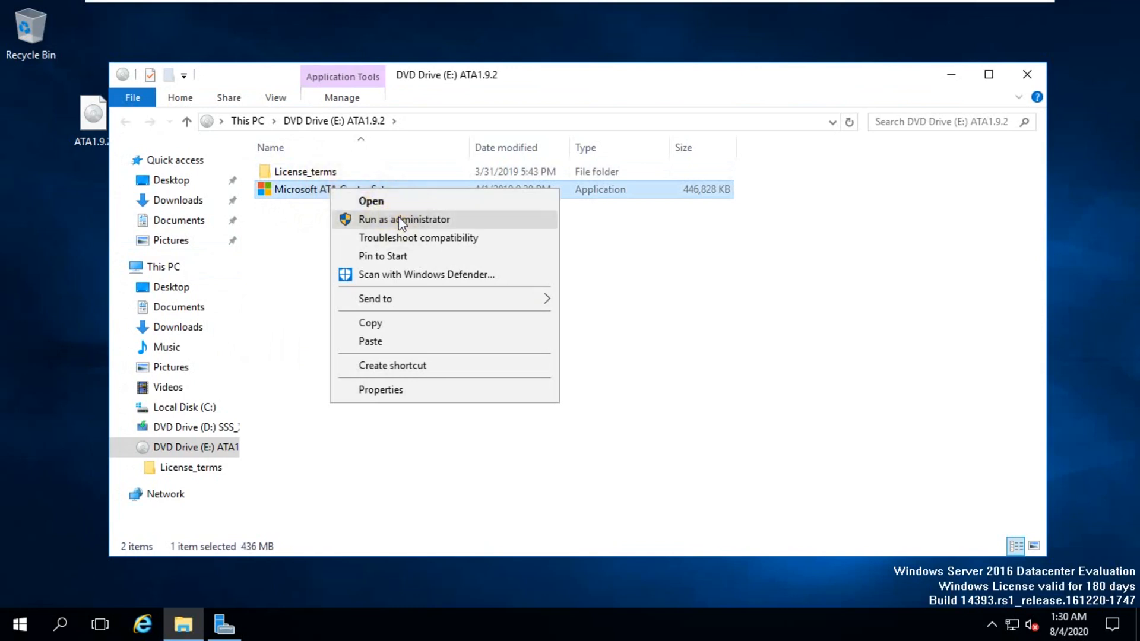
left_click(404, 219)
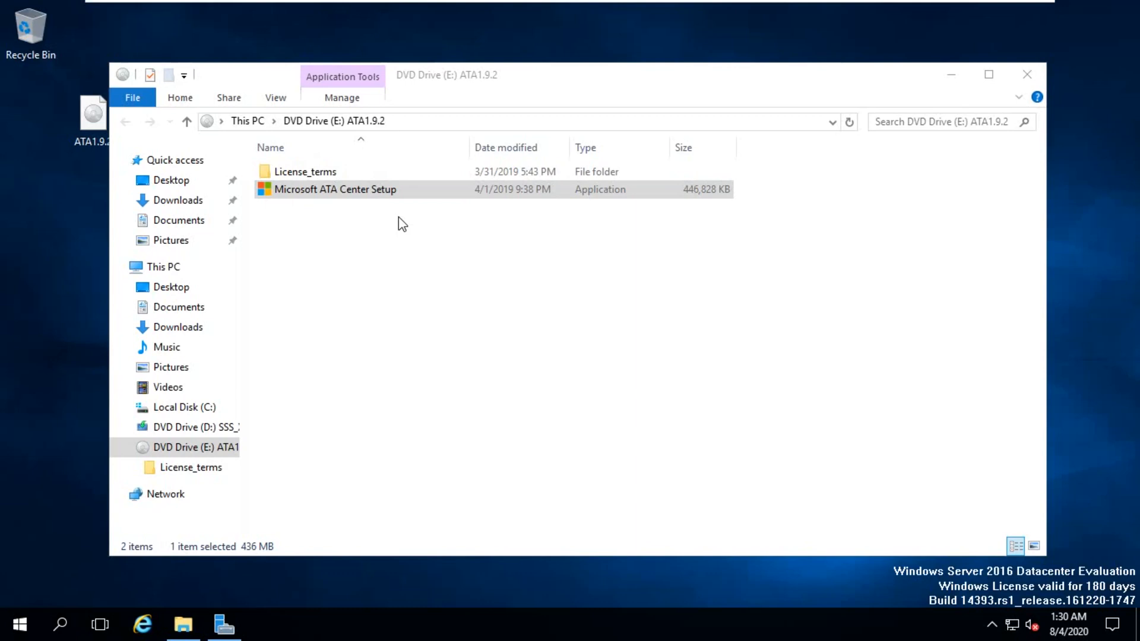
double_click(334, 188)
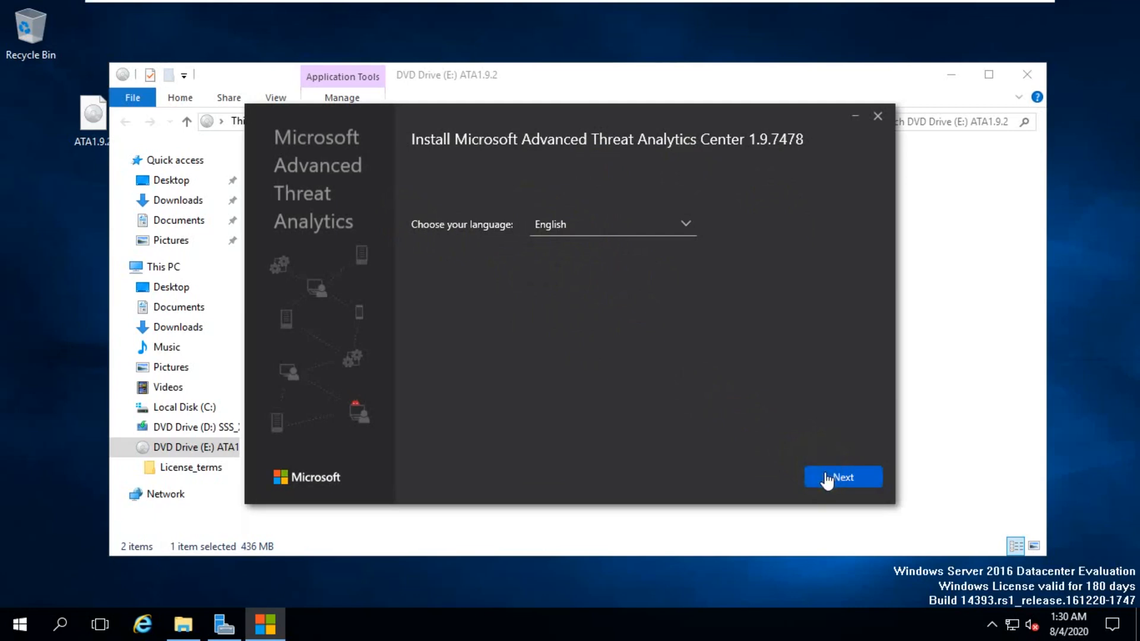
Choose English, accept the license terms and keep Microsoft Update enabled
left_click(842, 477)
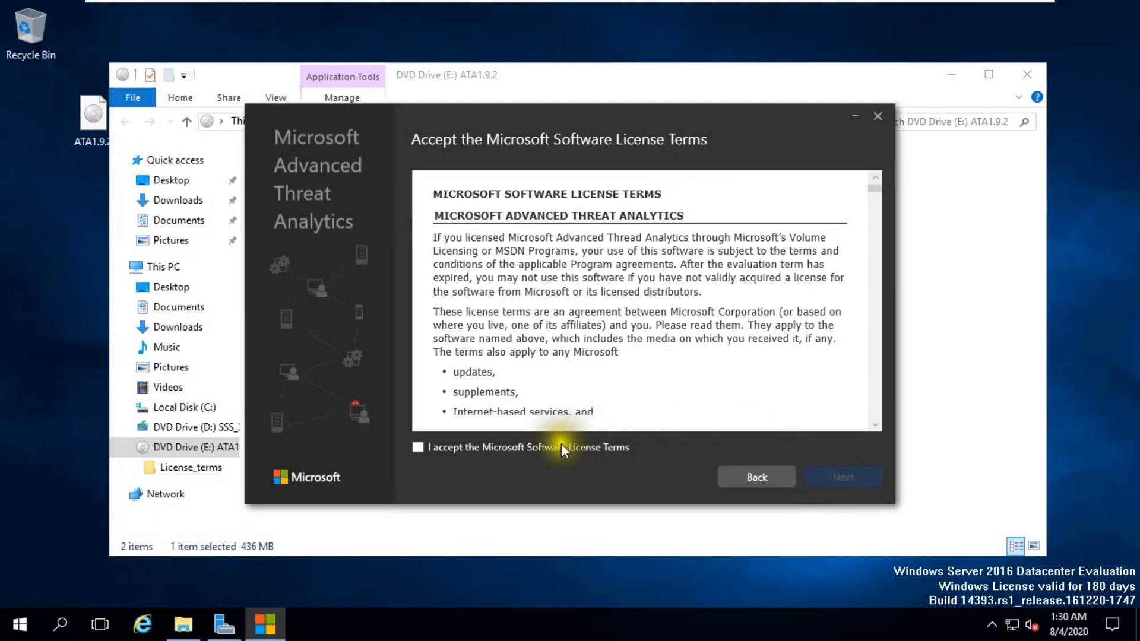
left_click(418, 447)
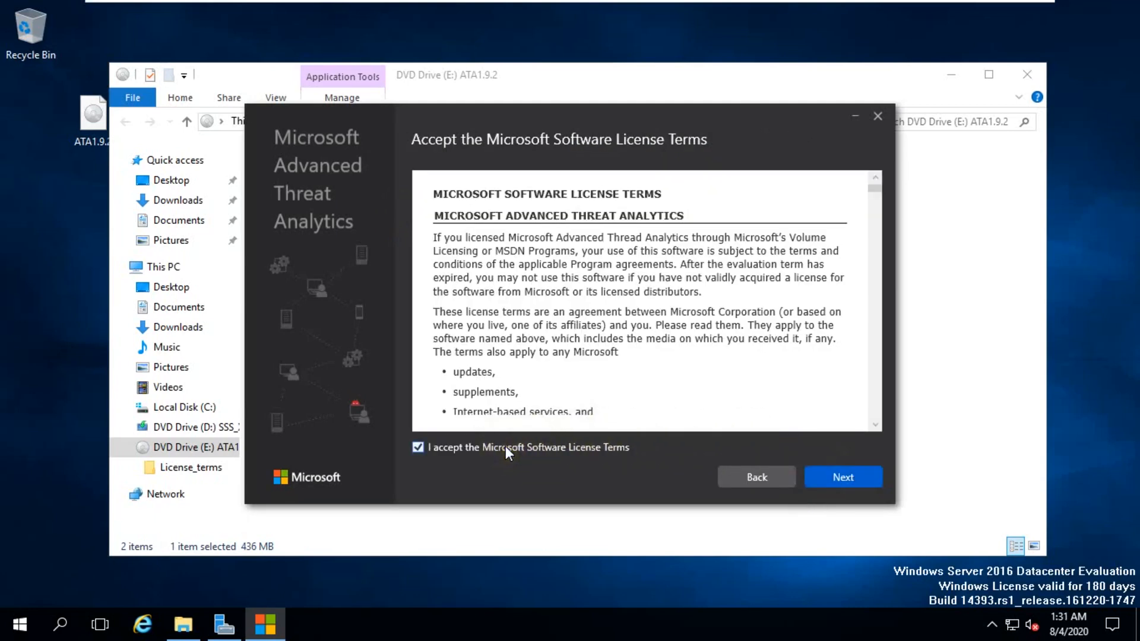
left_click(842, 477)
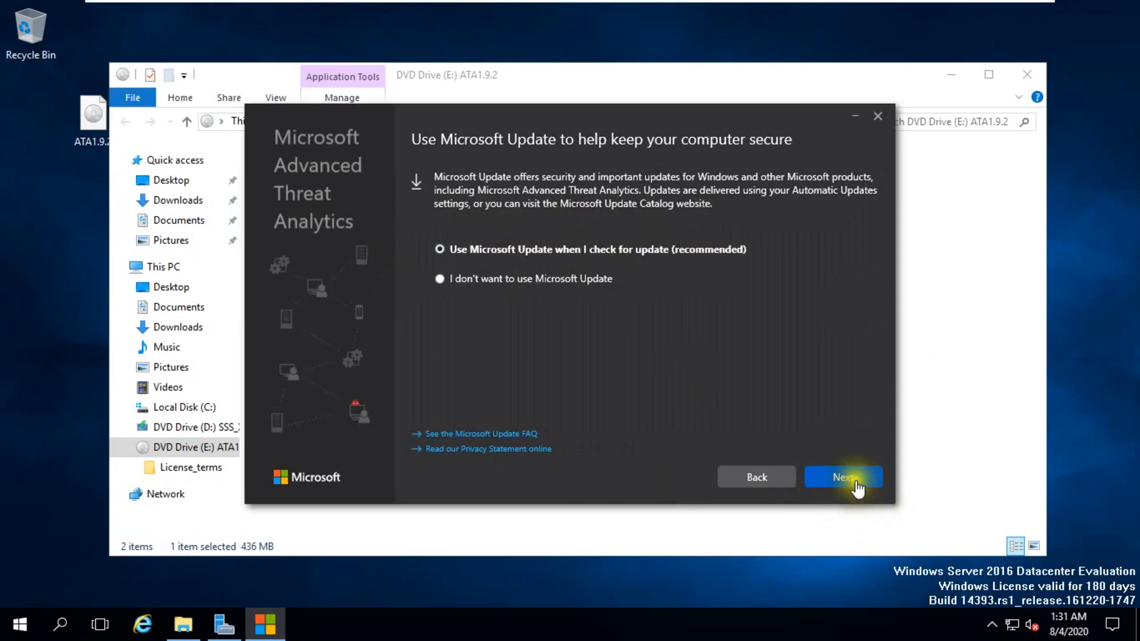
left_click(842, 477)
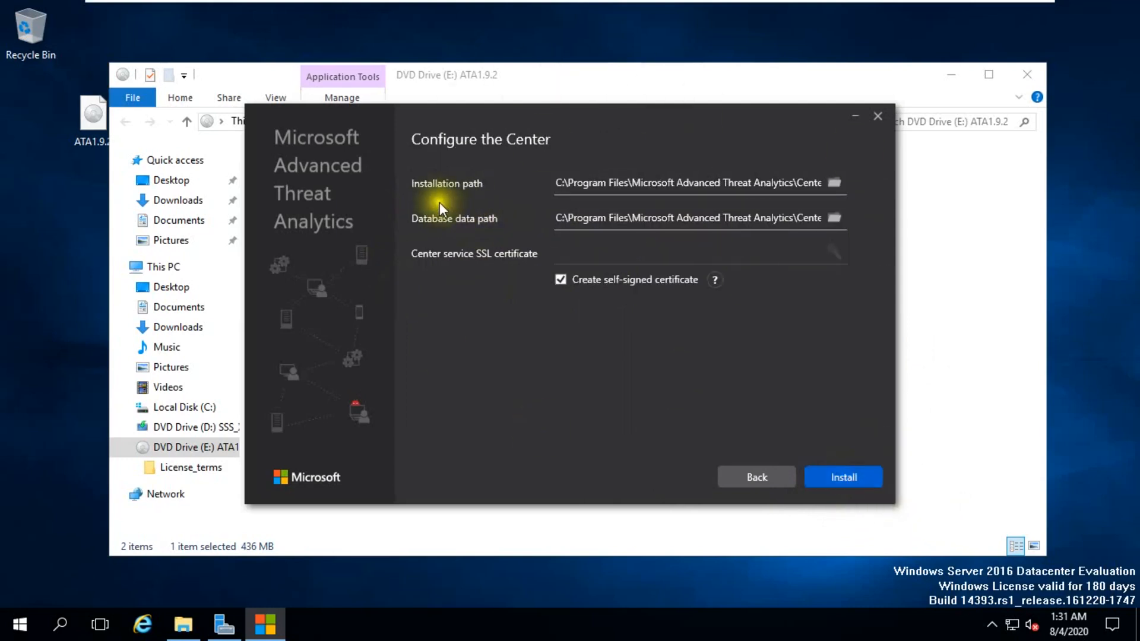
mouse_move(429, 291)
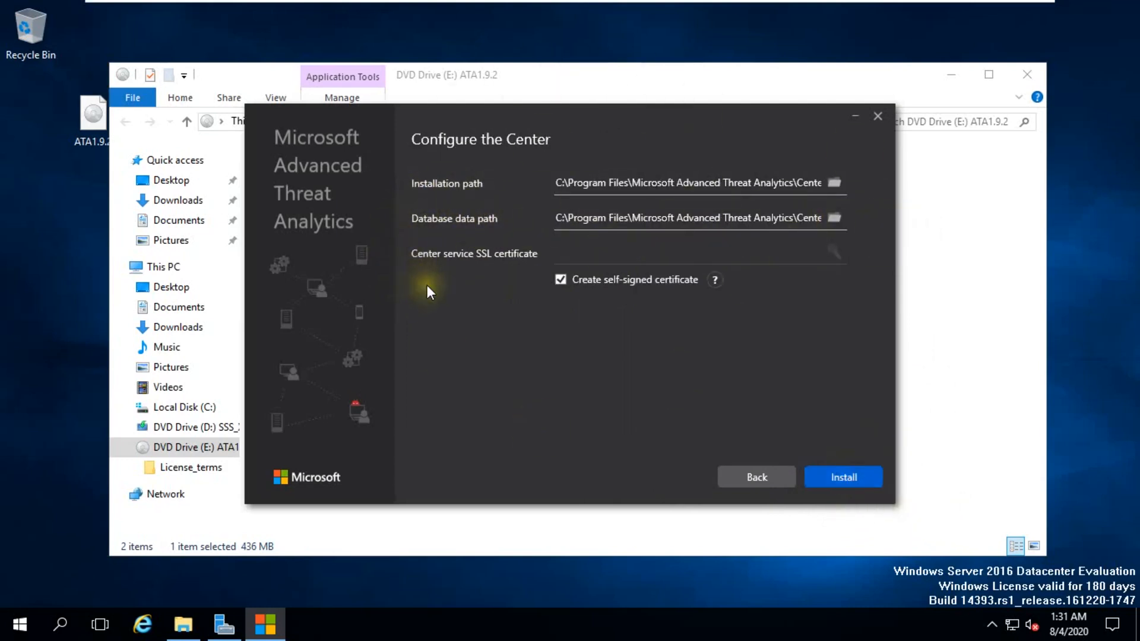
mouse_move(690, 253)
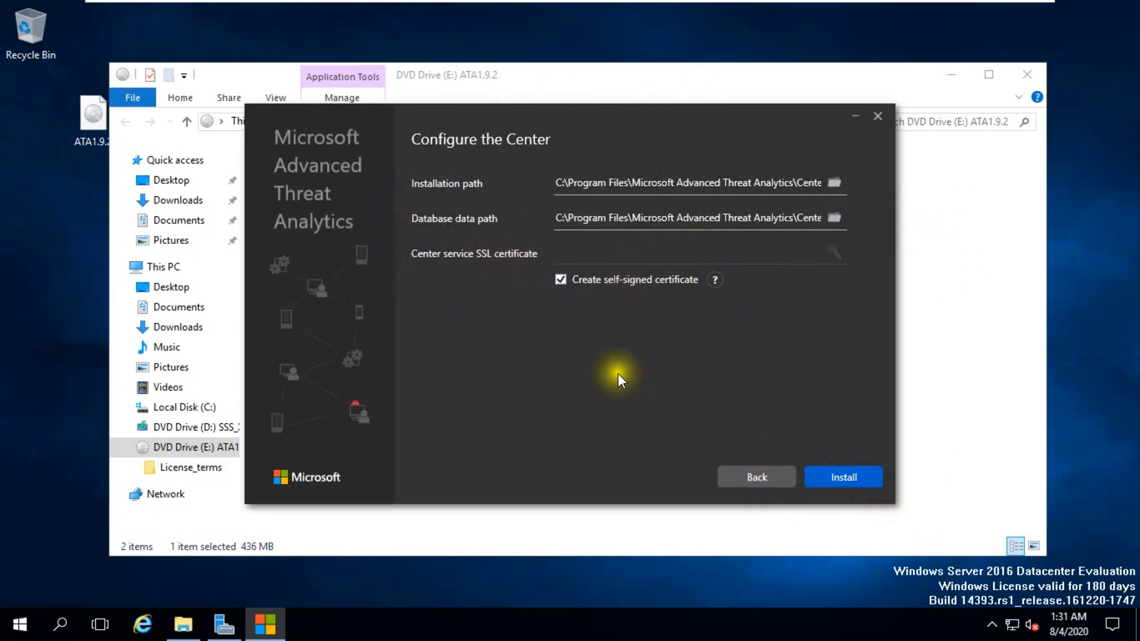
mouse_move(843, 477)
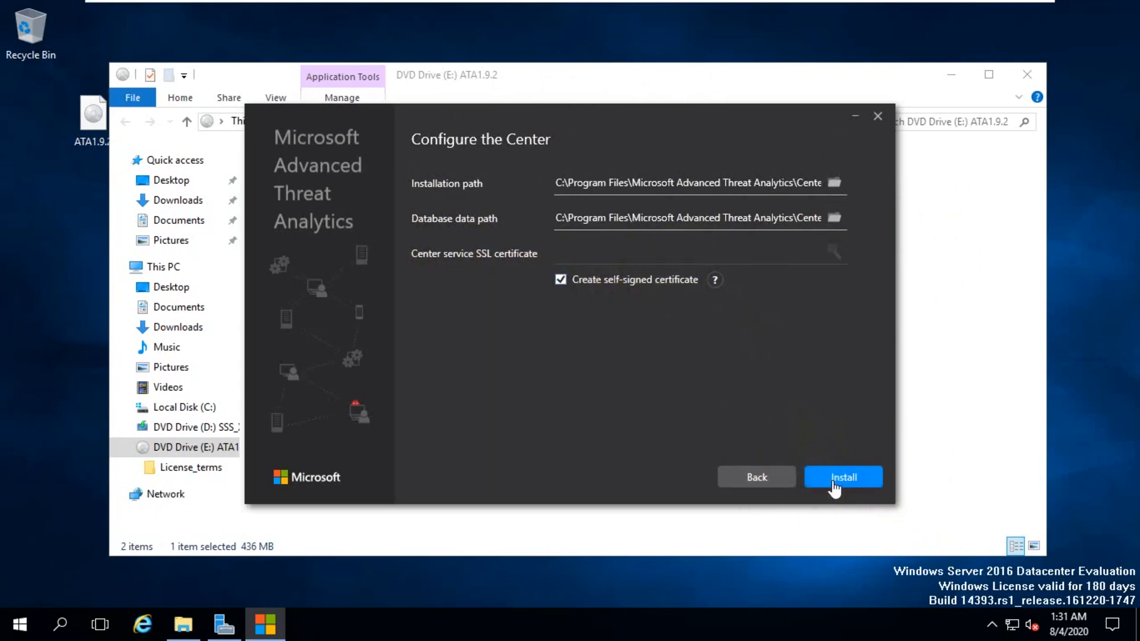
Start the ATA Center installation with default paths and a self-signed certificate
left_click(842, 477)
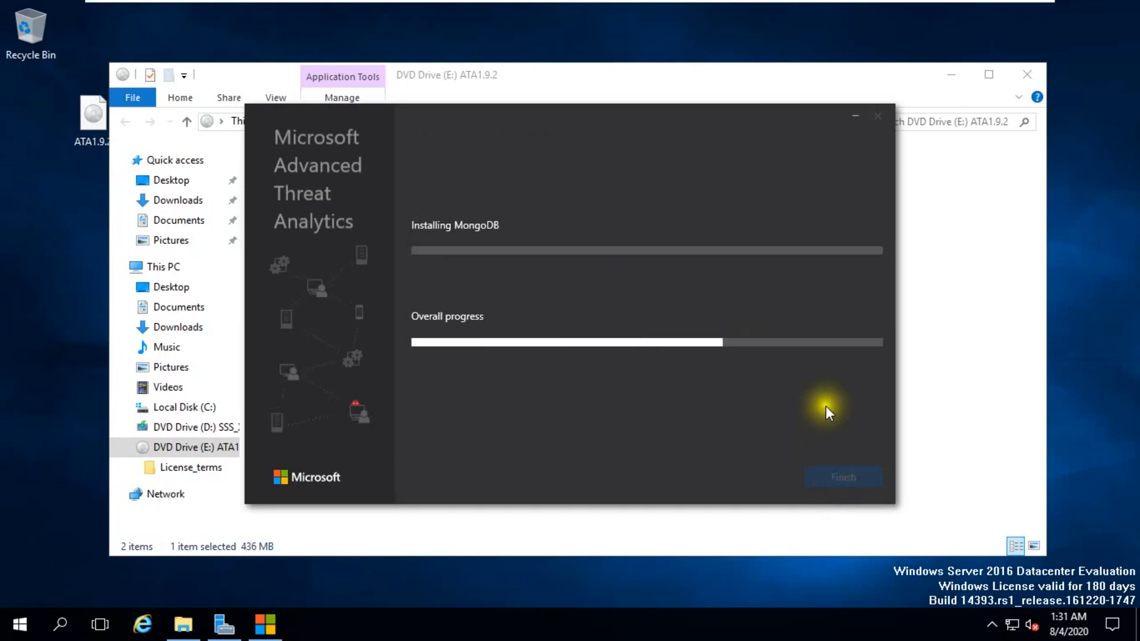
mouse_move(471, 290)
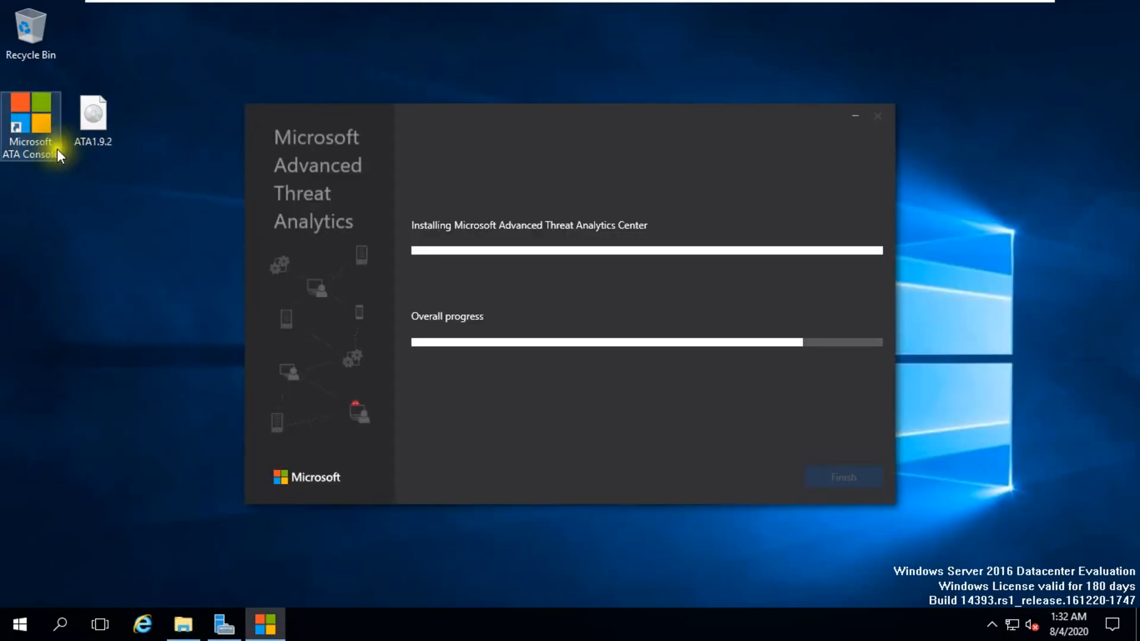
mouse_move(809, 349)
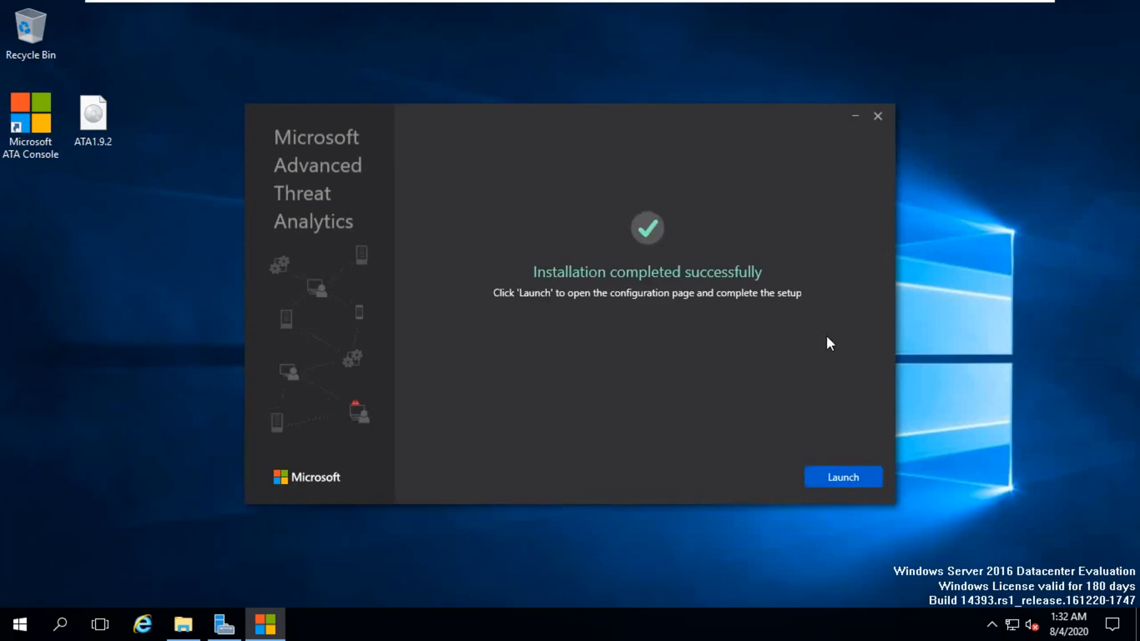
mouse_move(621, 196)
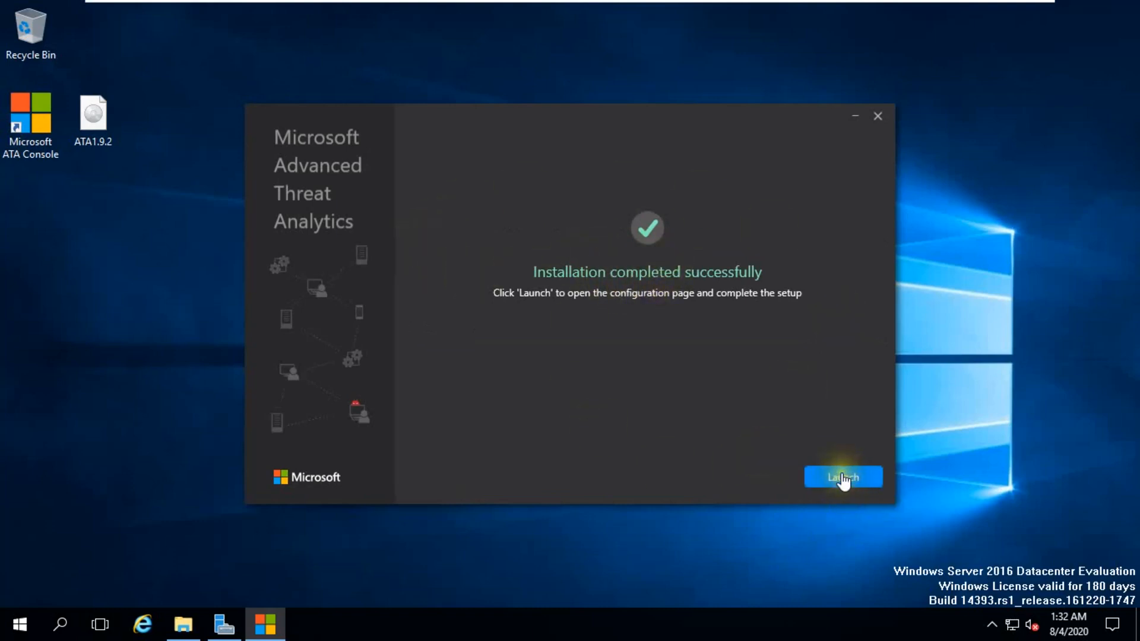
Launch the ATA configuration page and close the completed setup wizard
left_click(843, 476)
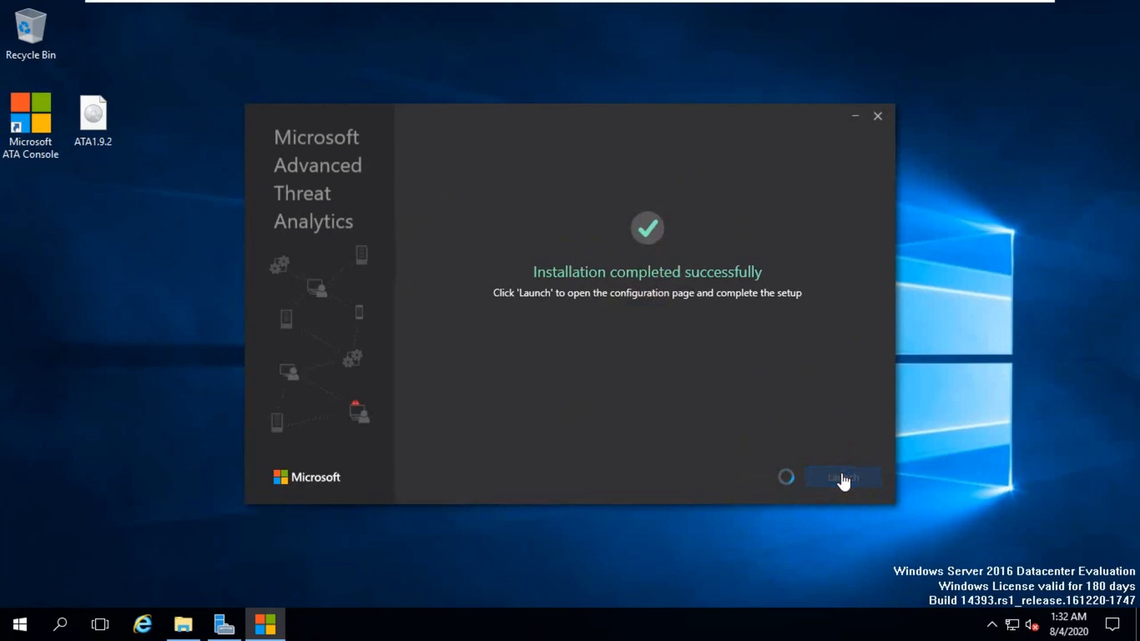
left_click(843, 478)
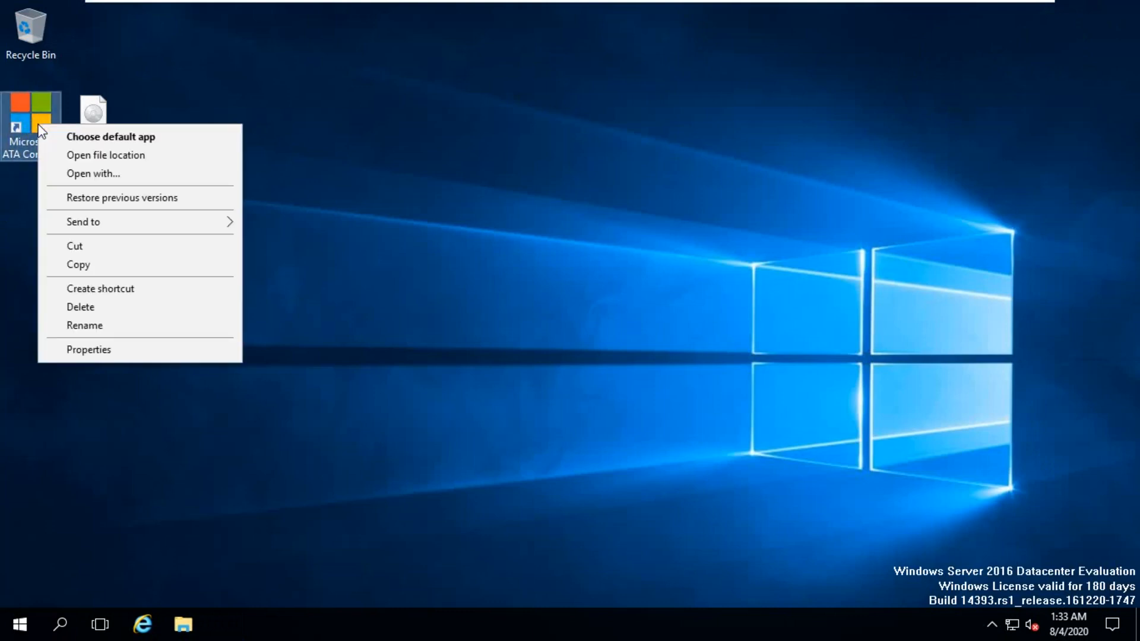
mouse_move(111, 136)
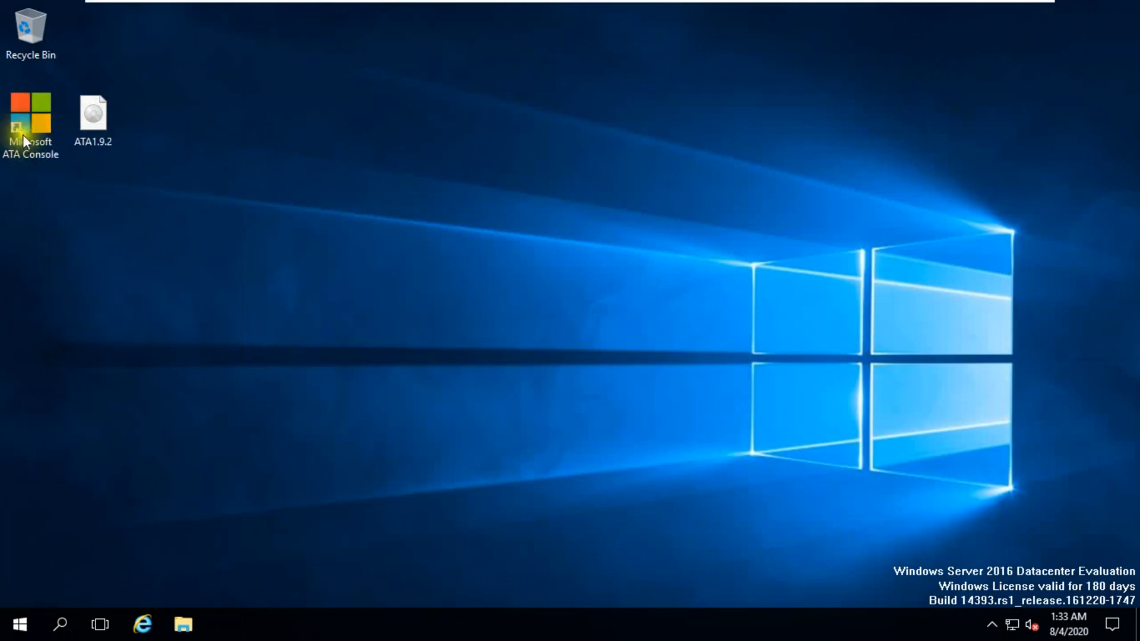
Open the Microsoft ATA Console shortcut, always using Internet Explorer for localhost
double_click(30, 124)
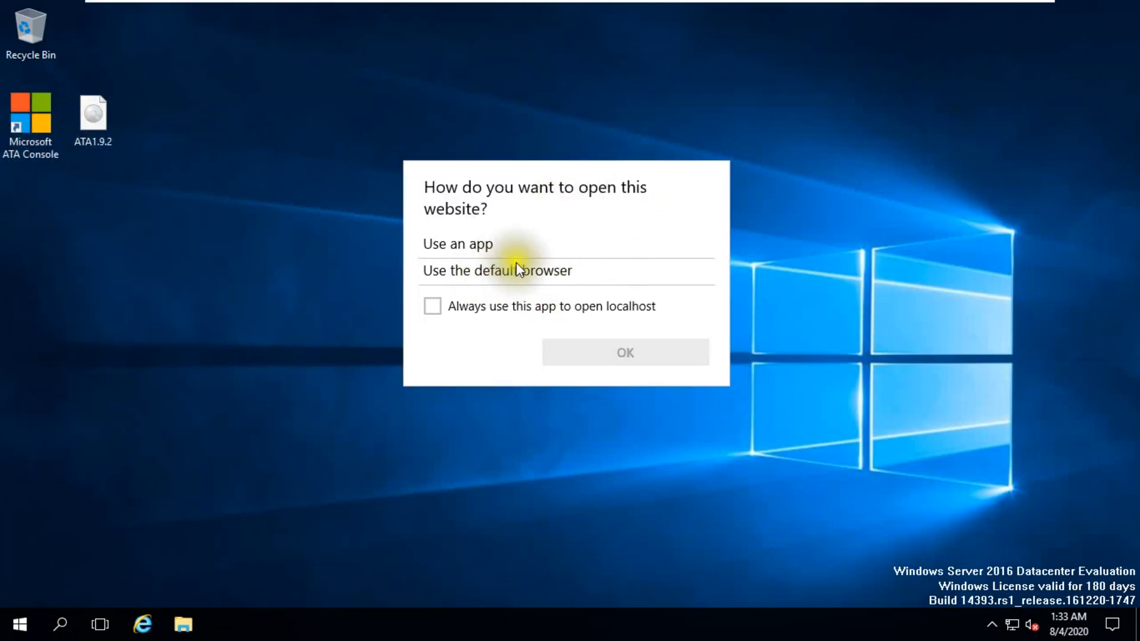
left_click(431, 305)
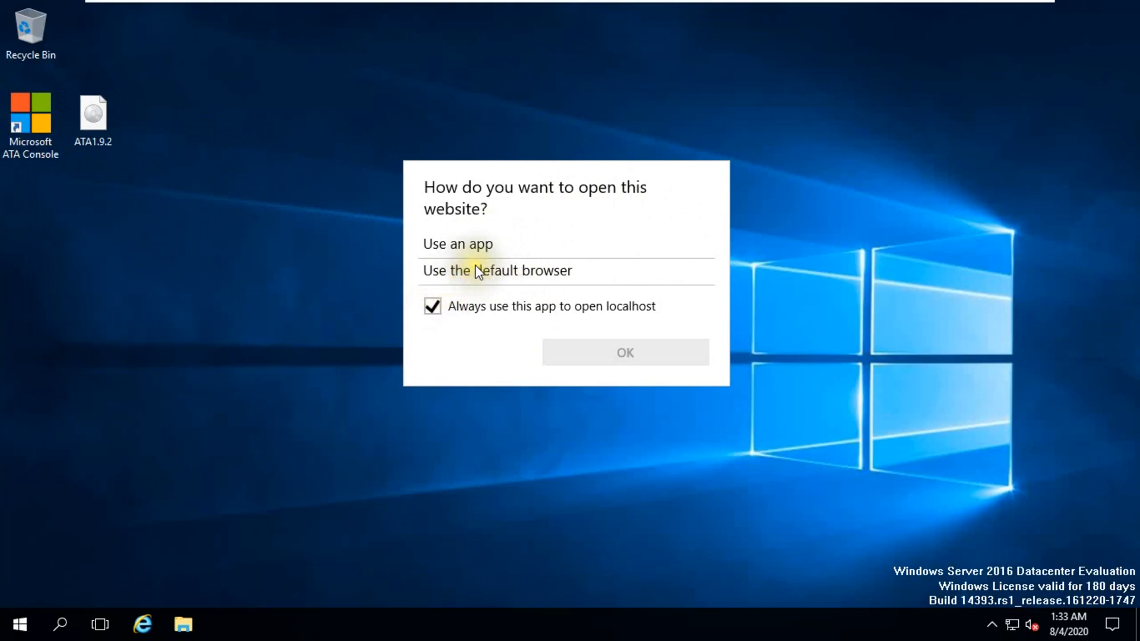
mouse_move(220, 473)
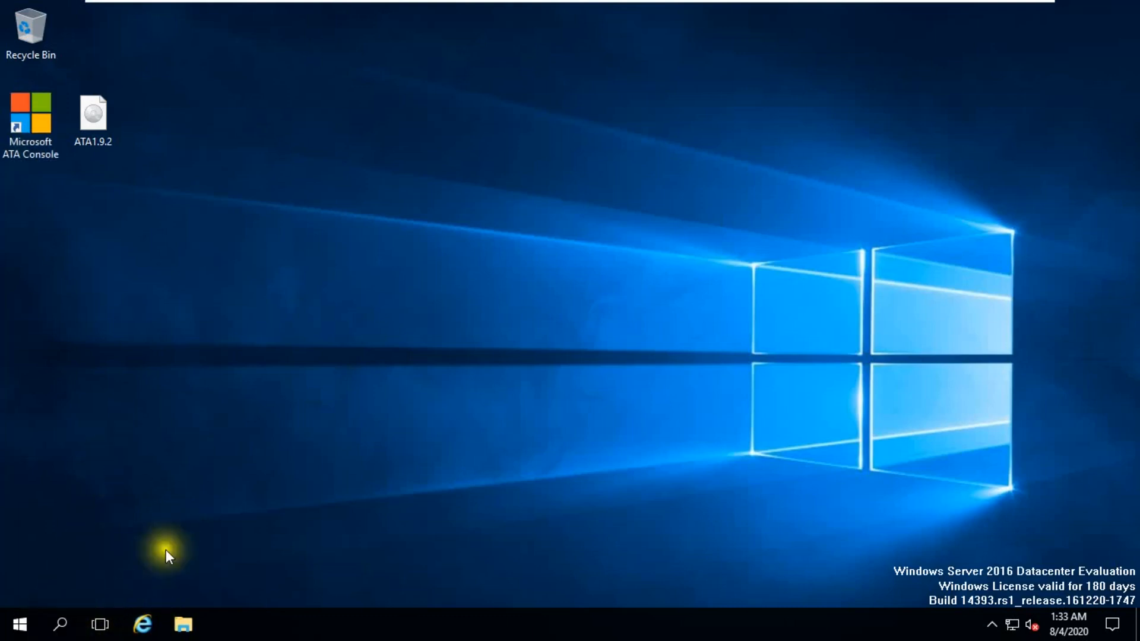
left_click(30, 124)
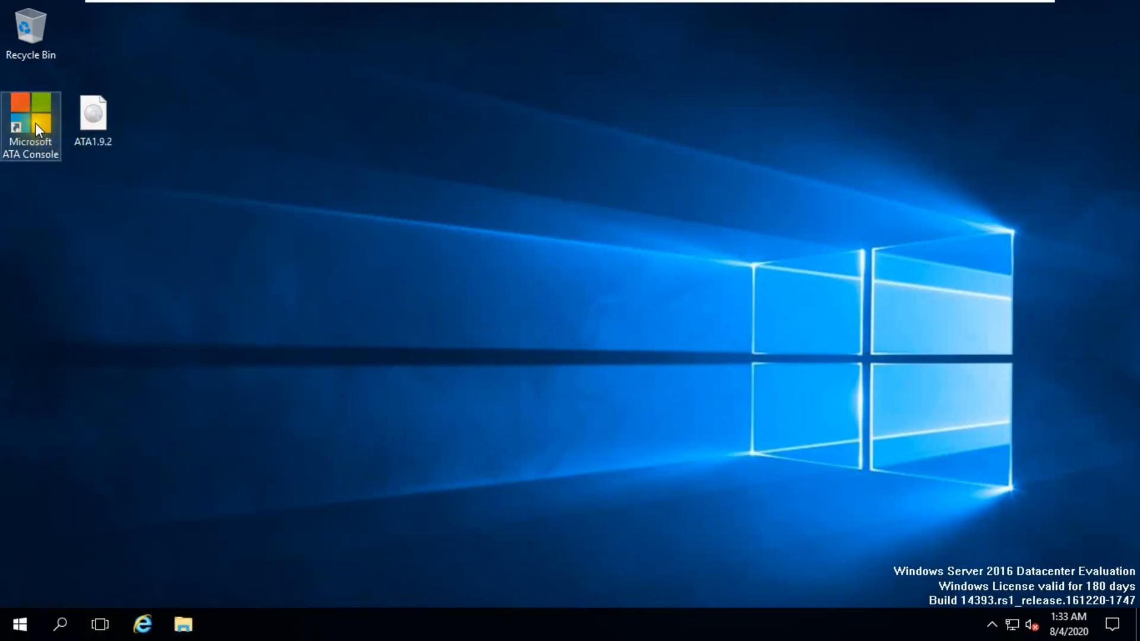
double_click(30, 124)
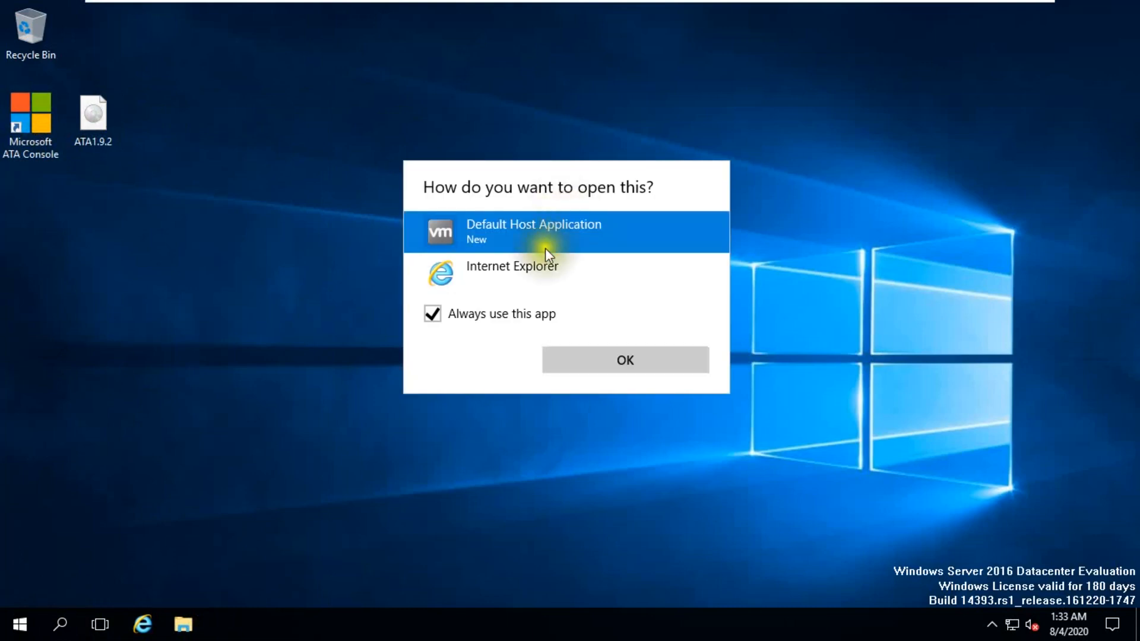
left_click(512, 266)
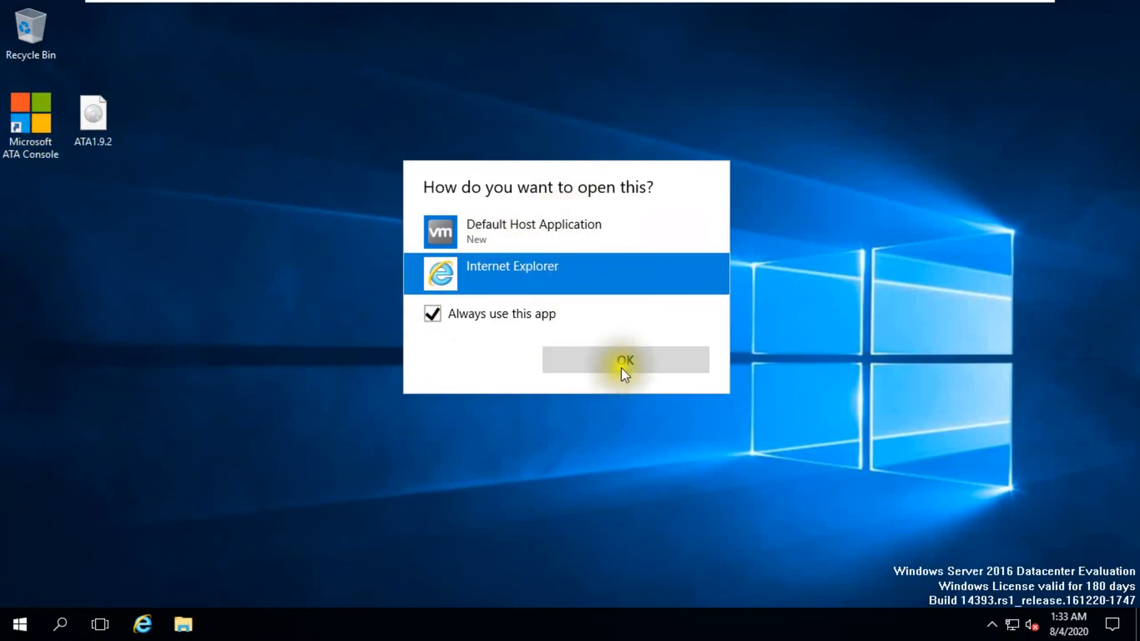
left_click(625, 359)
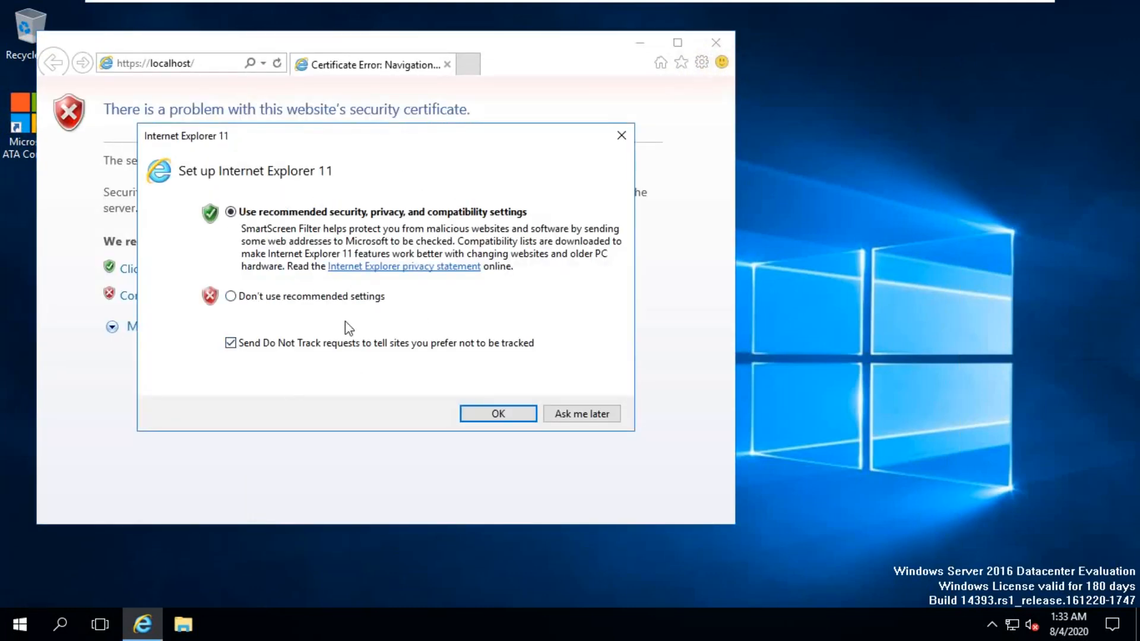
Accept IE's recommended settings, bypass the localhost certificate warning, and add localhost to trusted sites
left_click(497, 414)
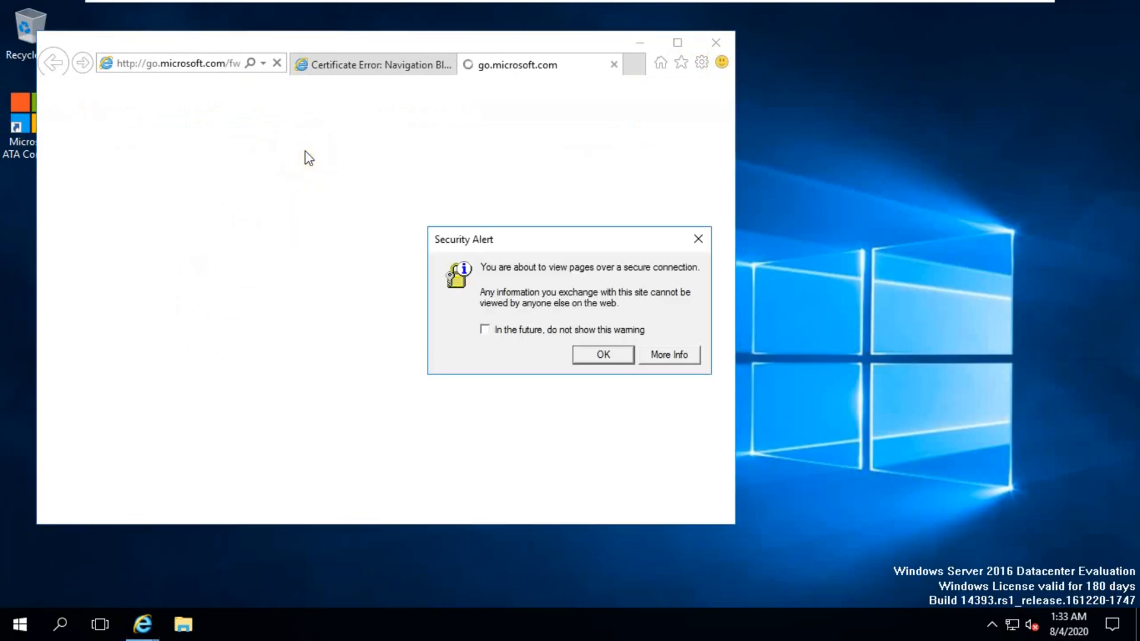
left_click(602, 355)
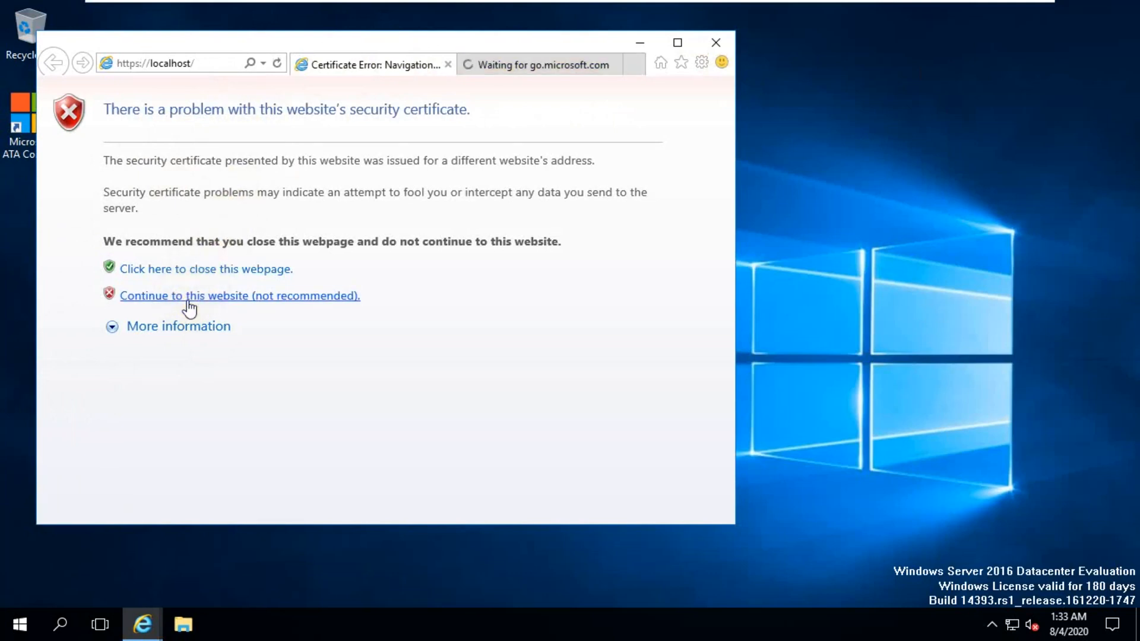
left_click(238, 295)
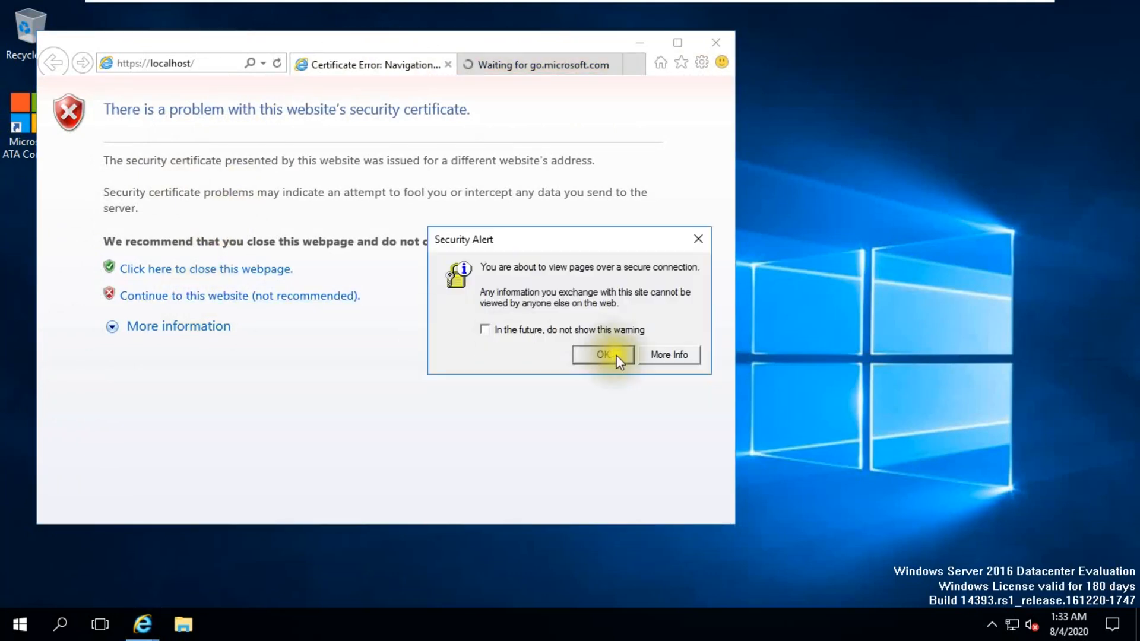
left_click(602, 354)
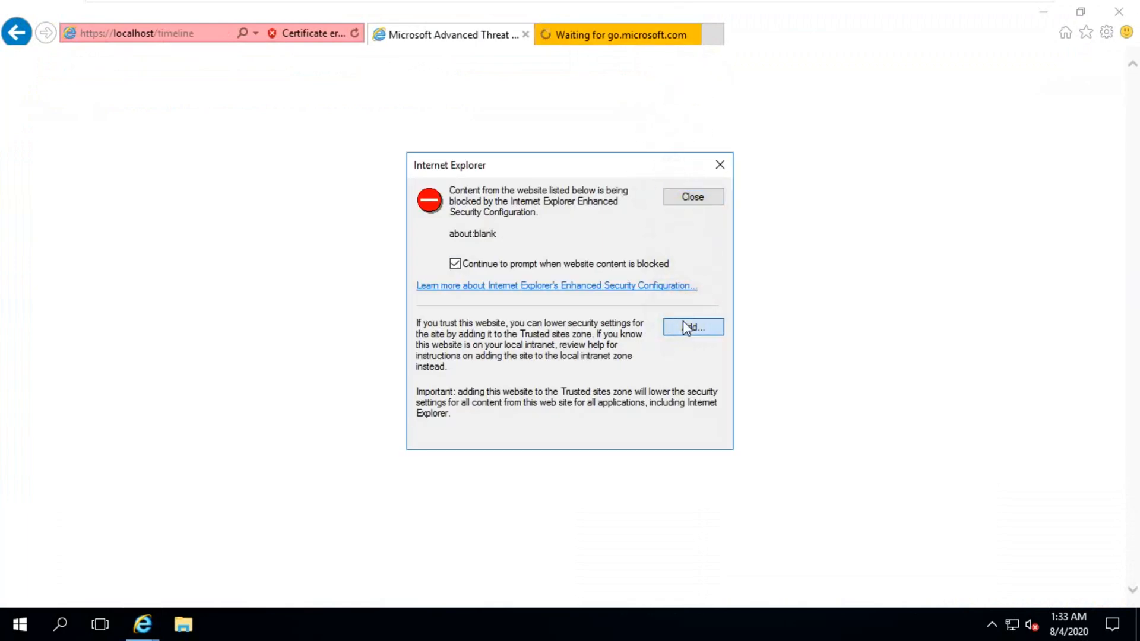
left_click(691, 327)
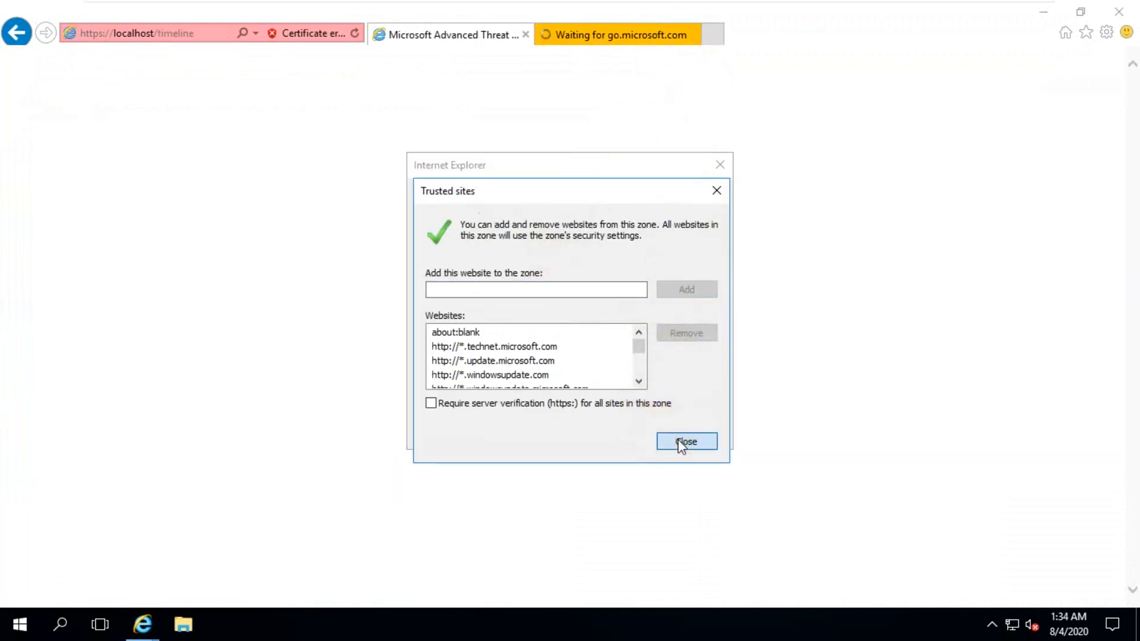
left_click(686, 442)
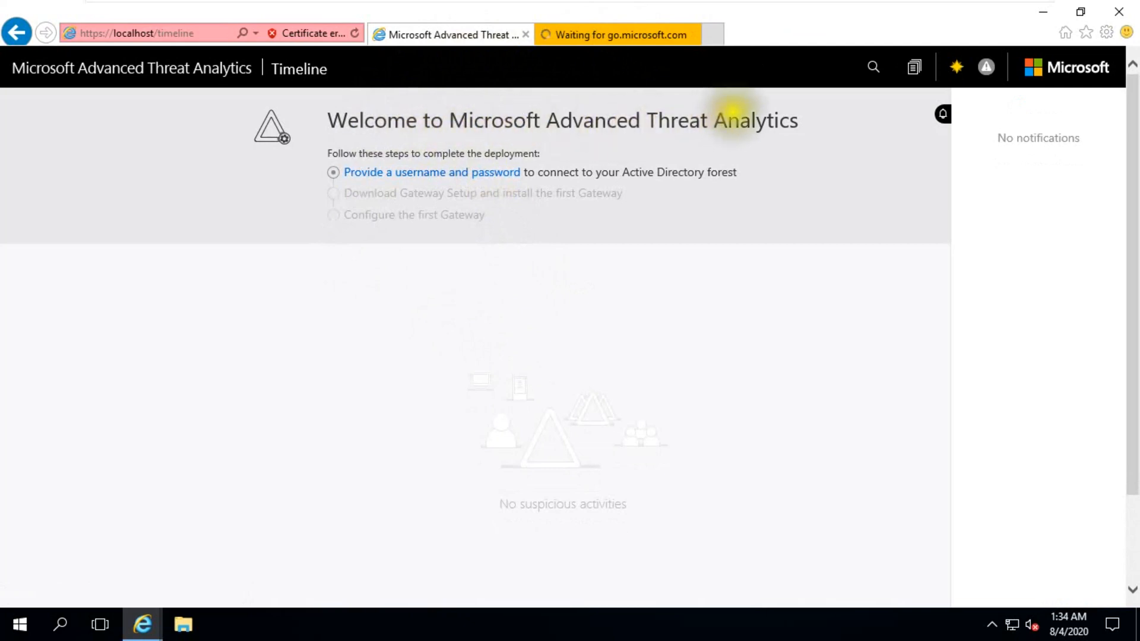
mouse_move(431, 172)
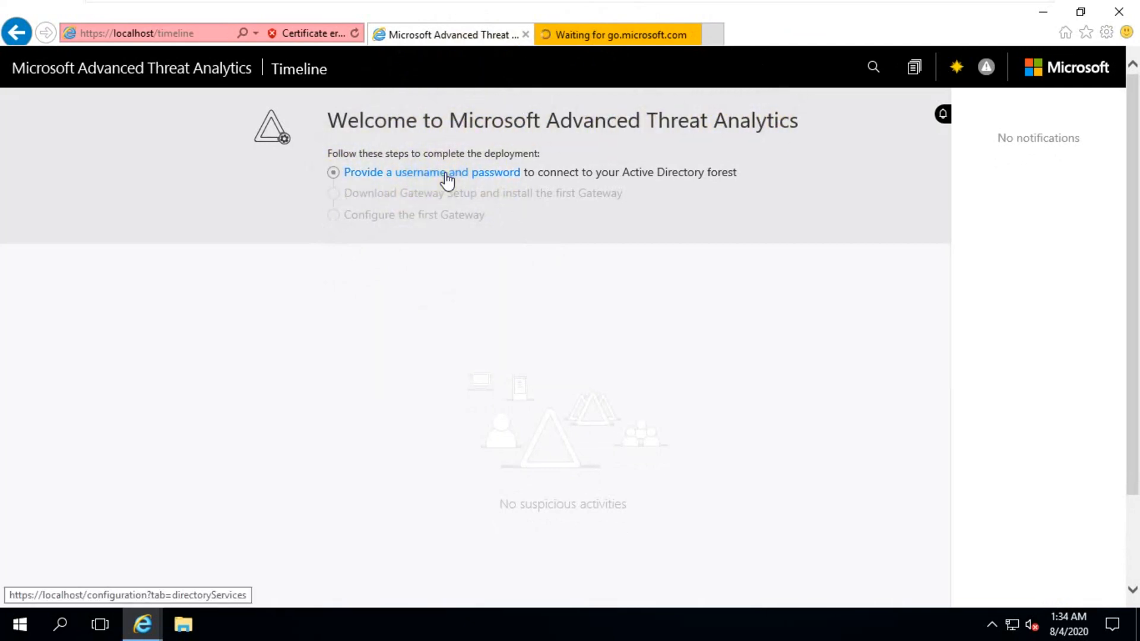
Choose to provide credentials and enter Administrator with its password for Directory Services
left_click(431, 172)
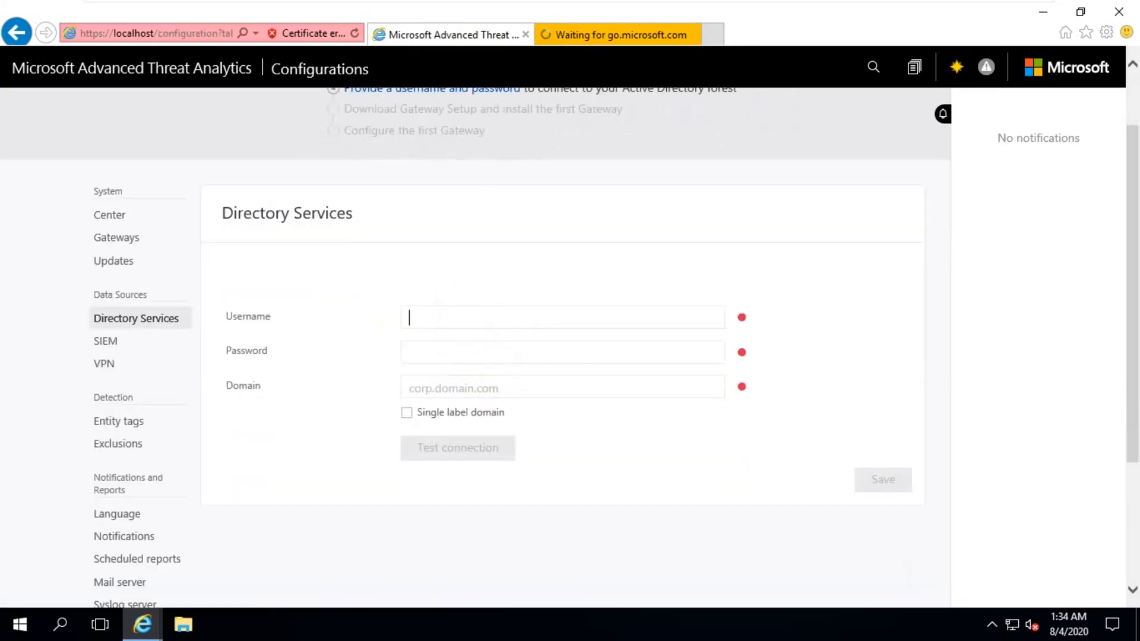
type("Administrator")
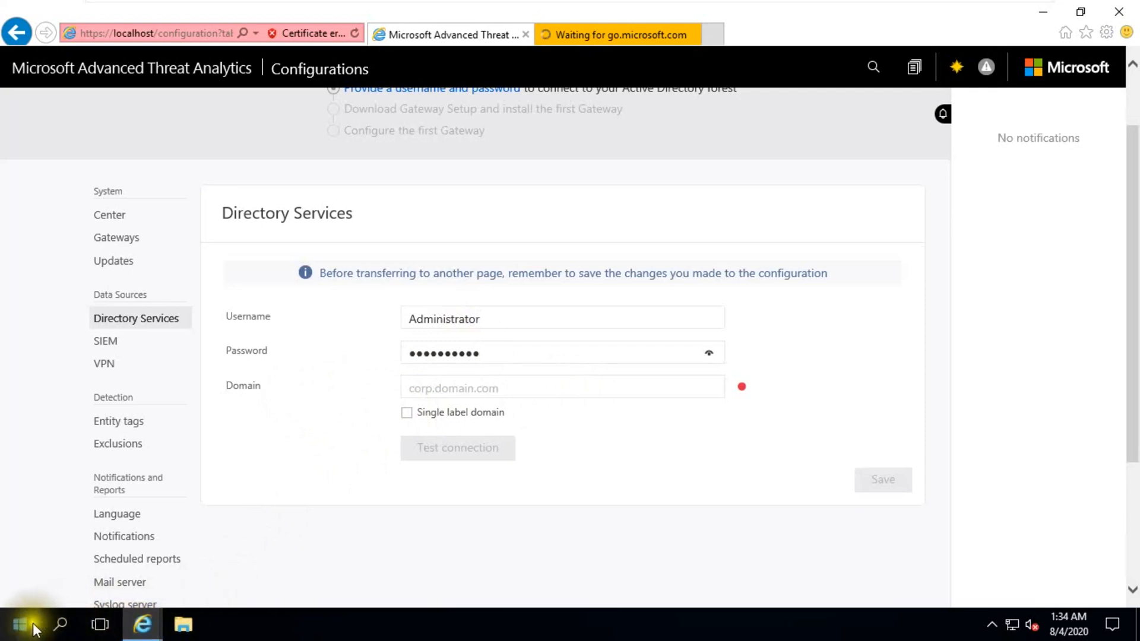
Launch Server Manager from Start and check the server name under Local Server
left_click(16, 628)
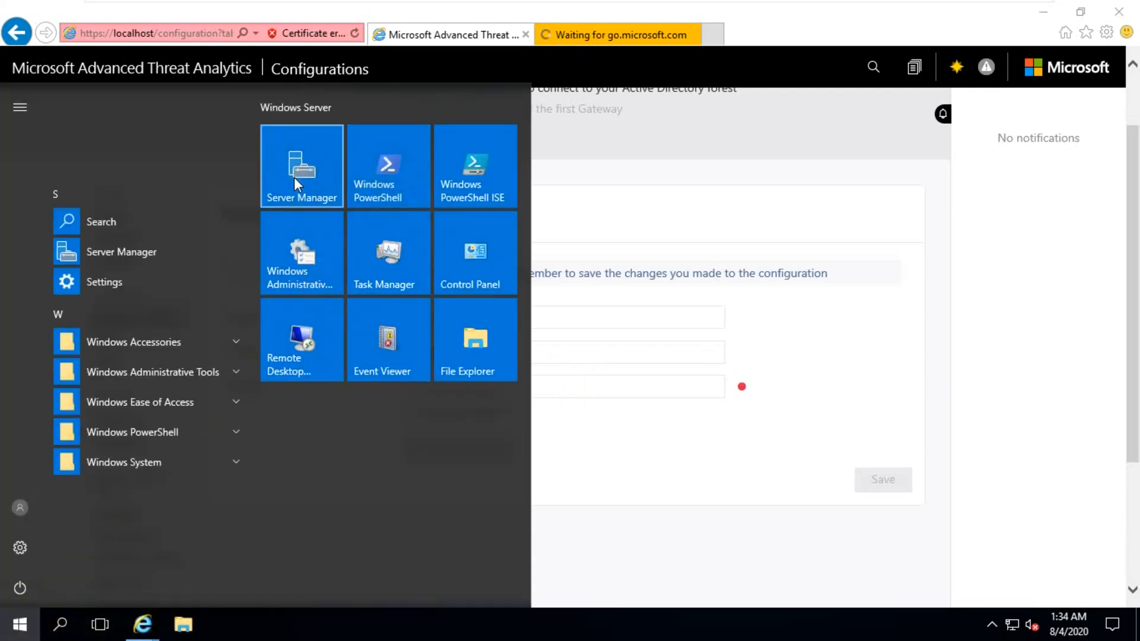
left_click(301, 166)
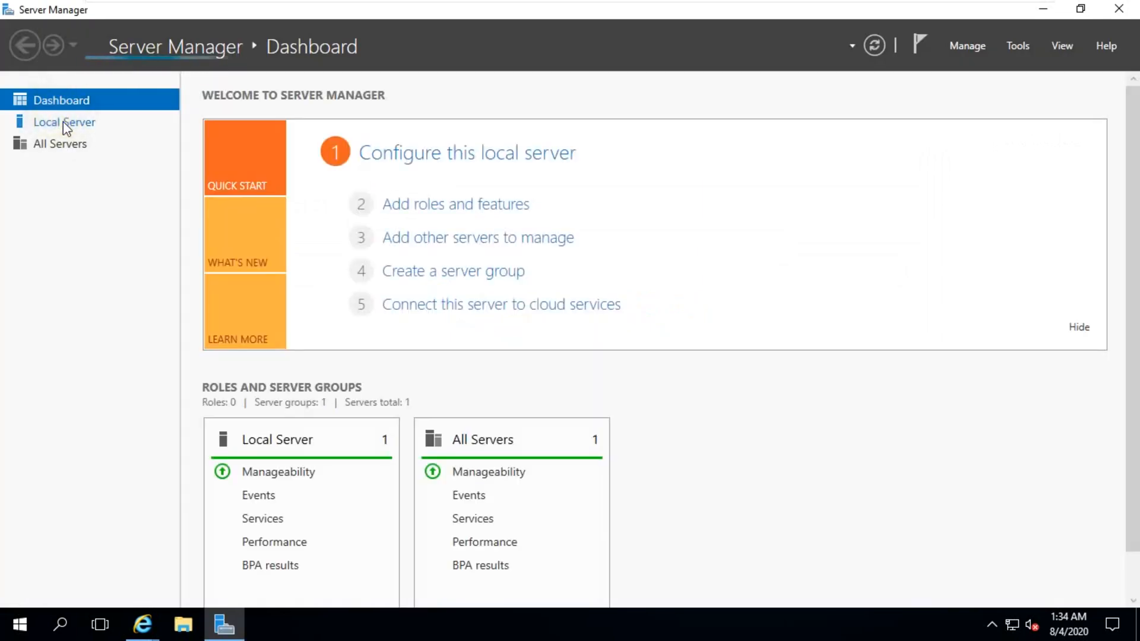
left_click(64, 121)
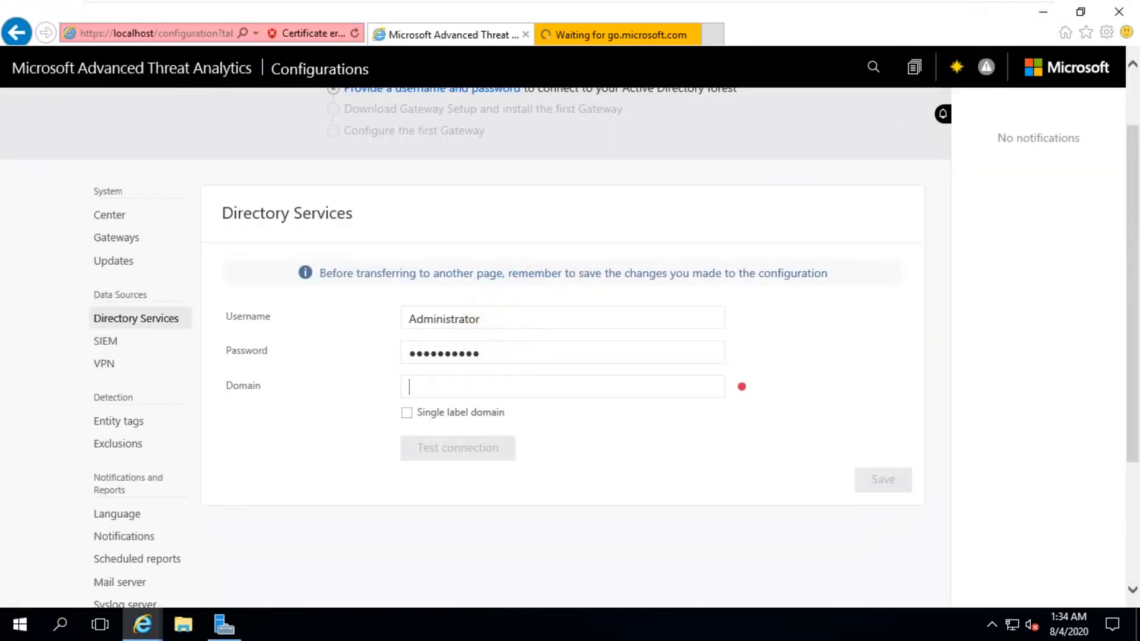
Enter dc1.macro.com as the domain, test it, and try saving as a single-label domain
type("dc1.m")
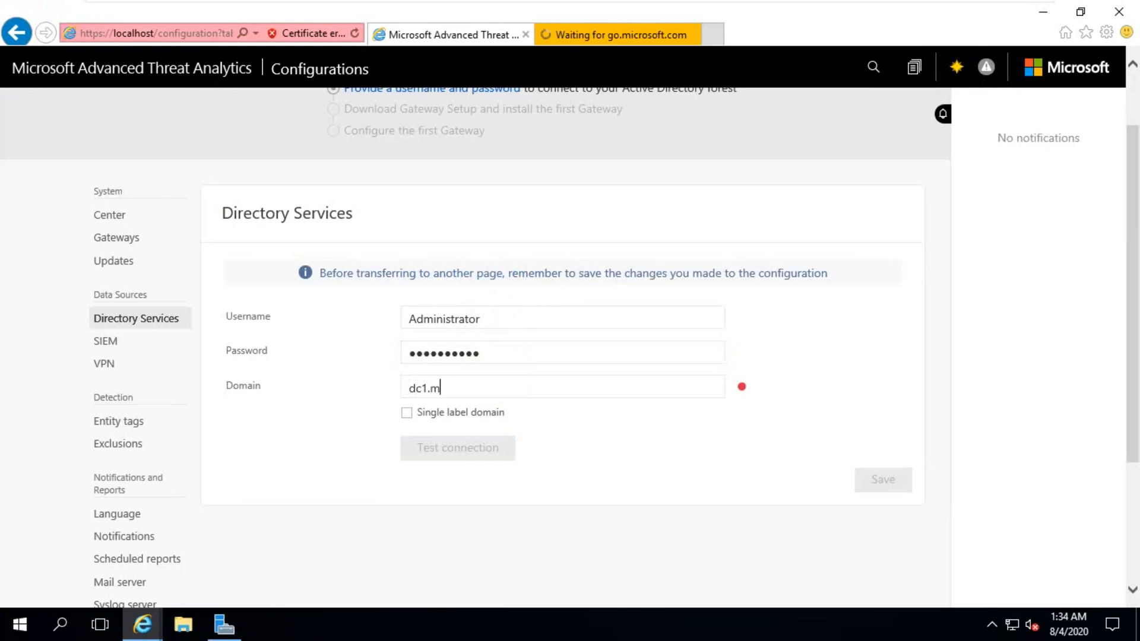
type("acro.com")
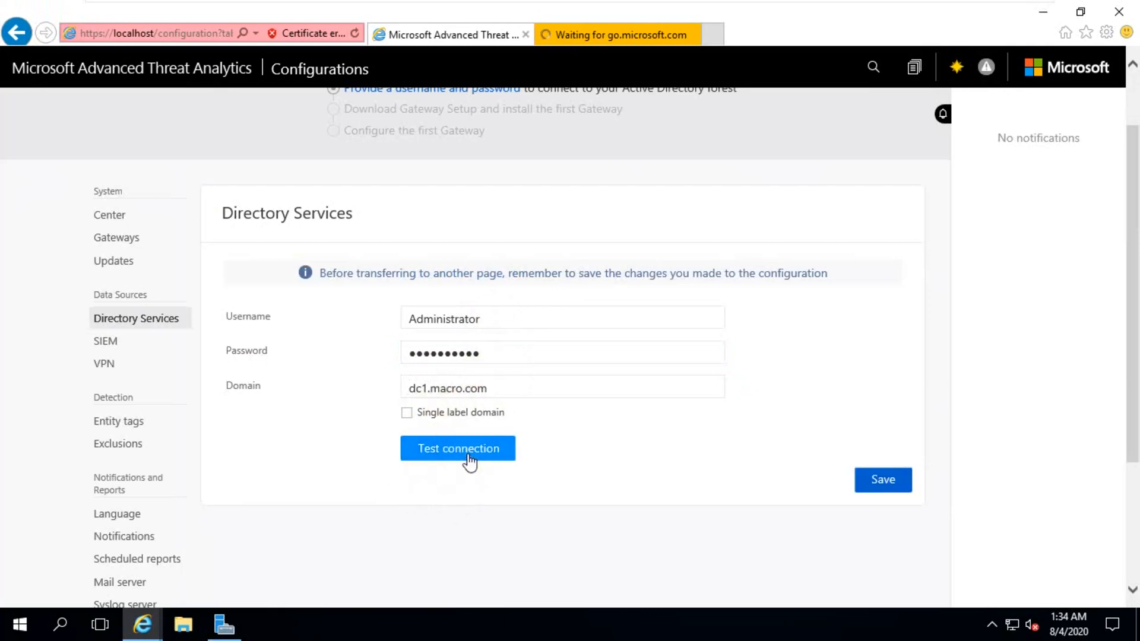
left_click(458, 447)
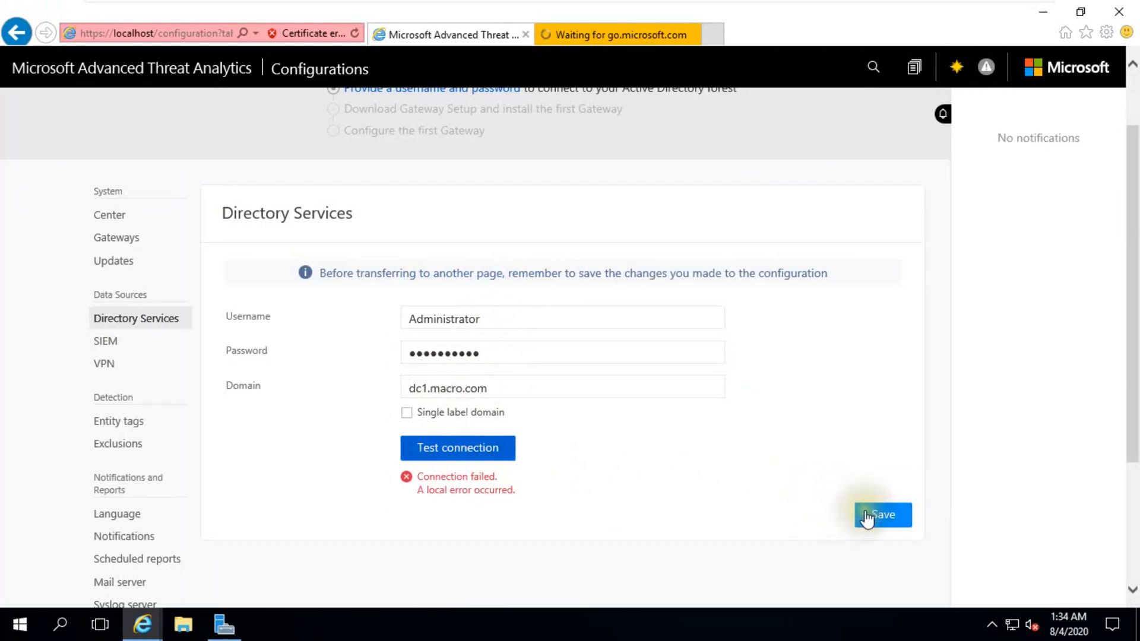
left_click(881, 515)
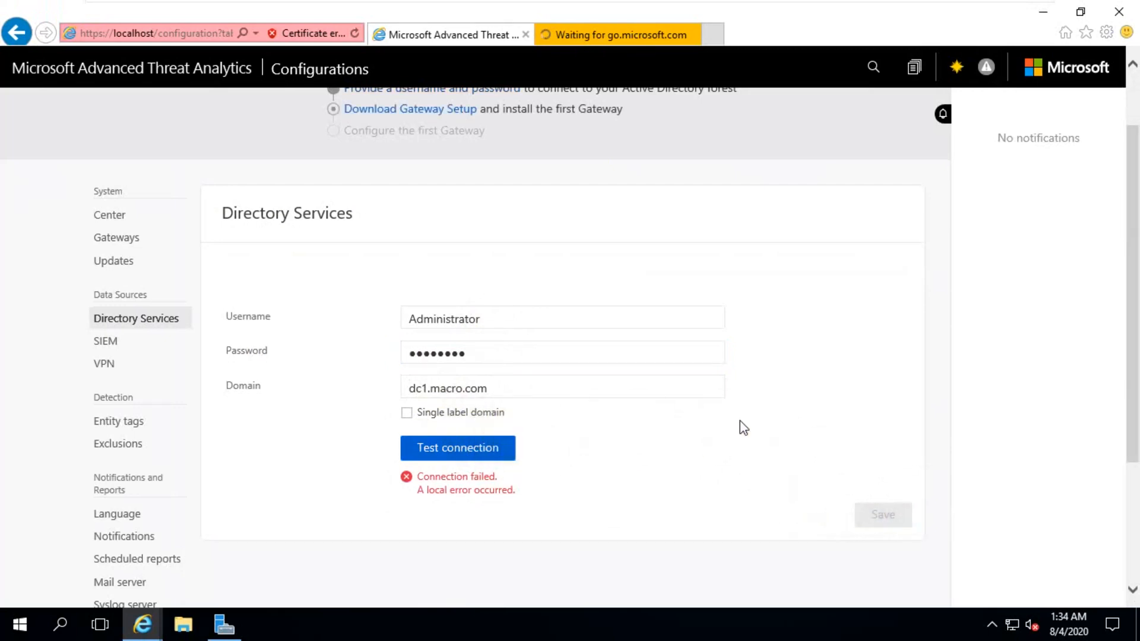
left_click(407, 412)
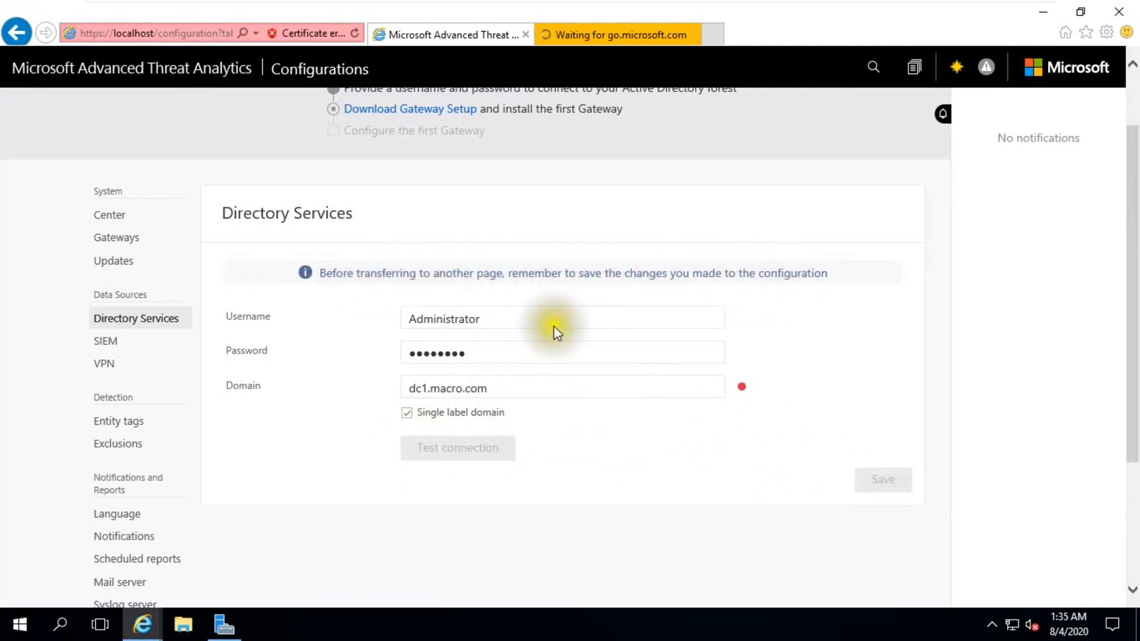
mouse_move(514, 478)
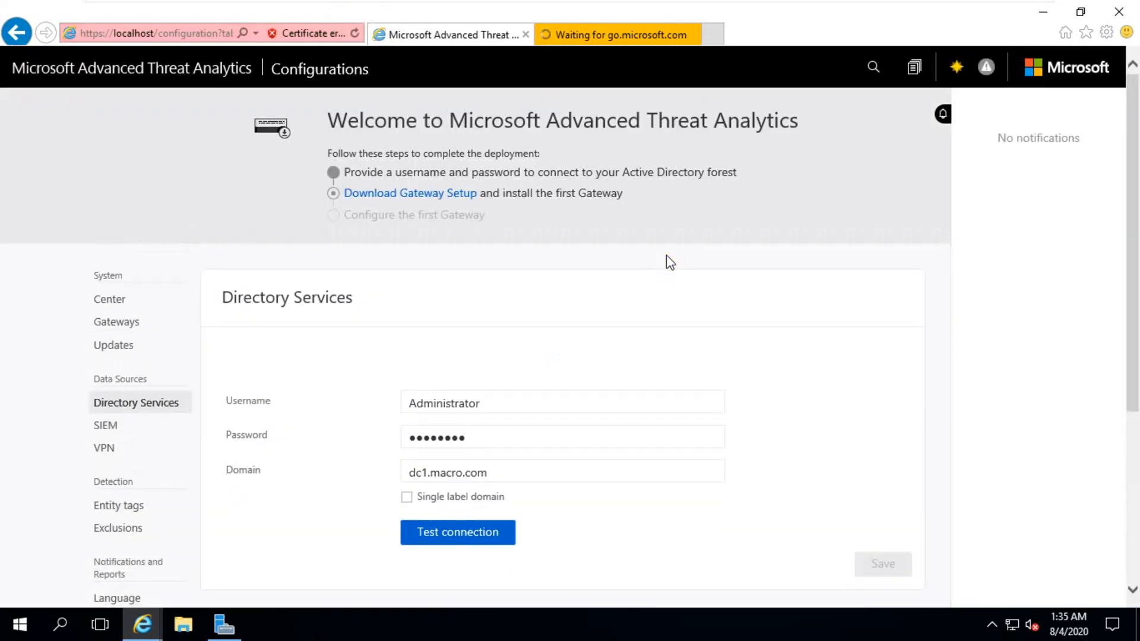
Retest the macro.com connection successfully and save the Directory Services settings
scroll("down", 3)
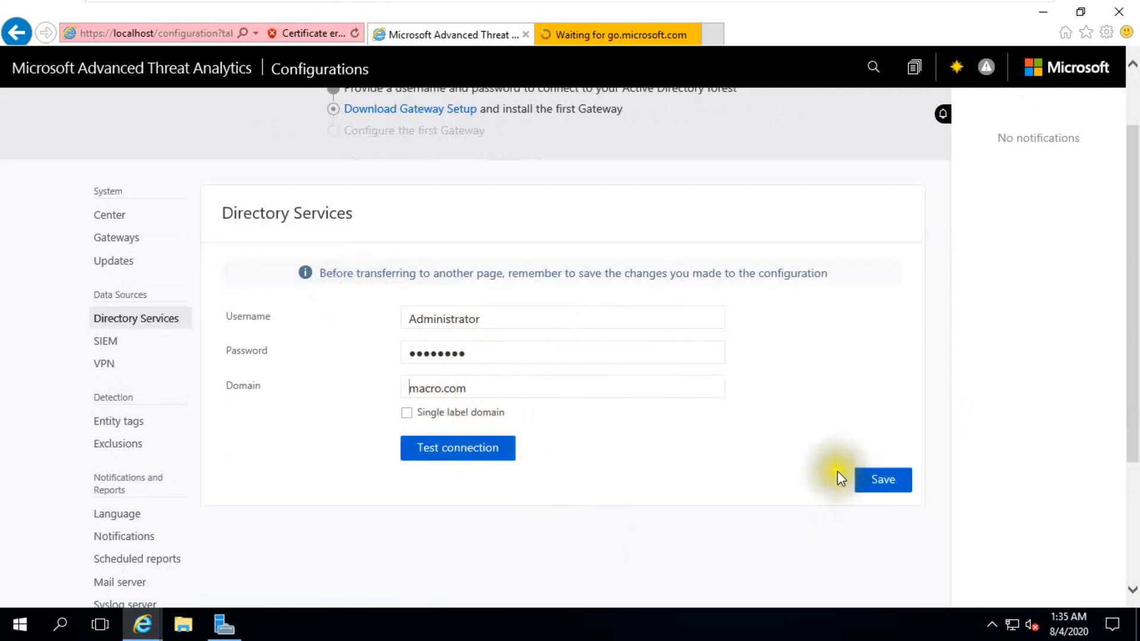
left_click(457, 447)
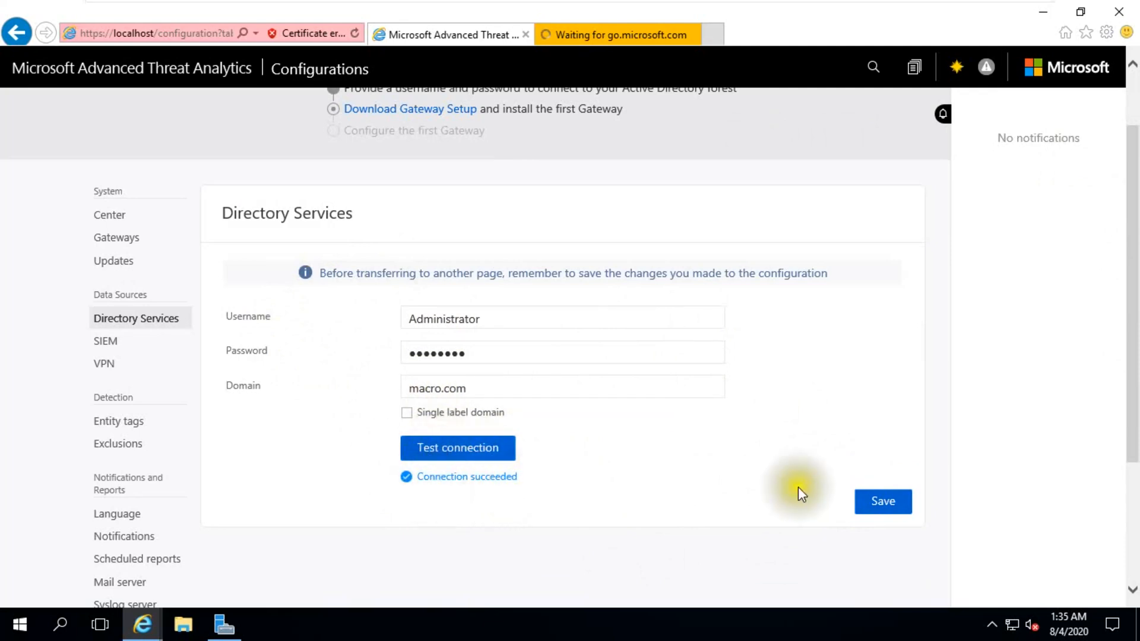
left_click(882, 501)
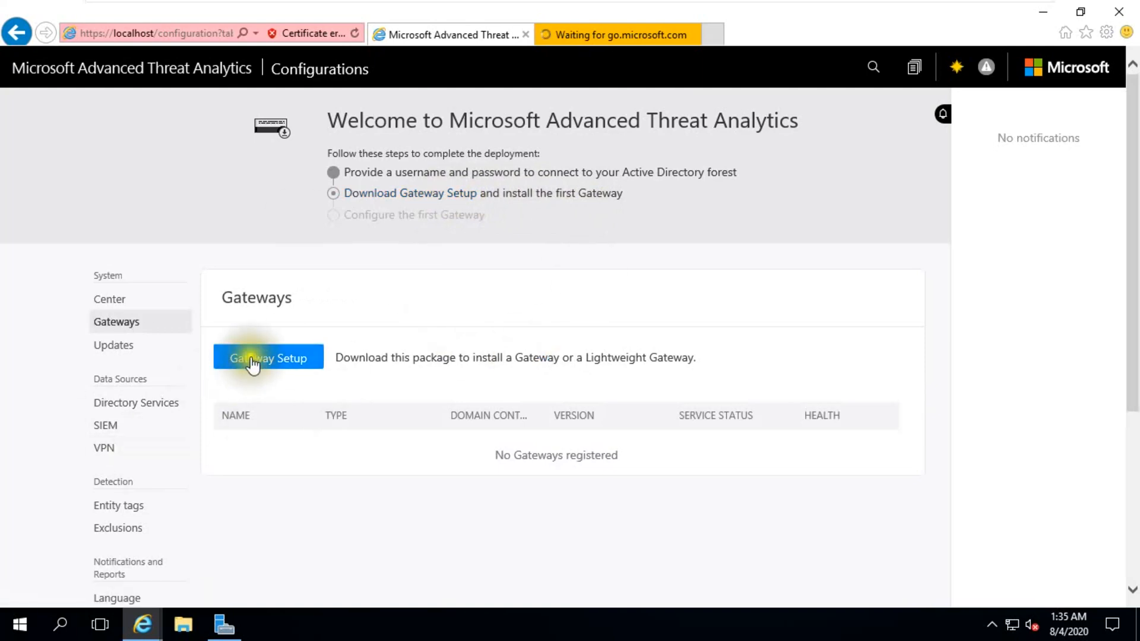
Save Microsoft ATA Gateway Setup.zip, extract it, and select the setup application
left_click(268, 358)
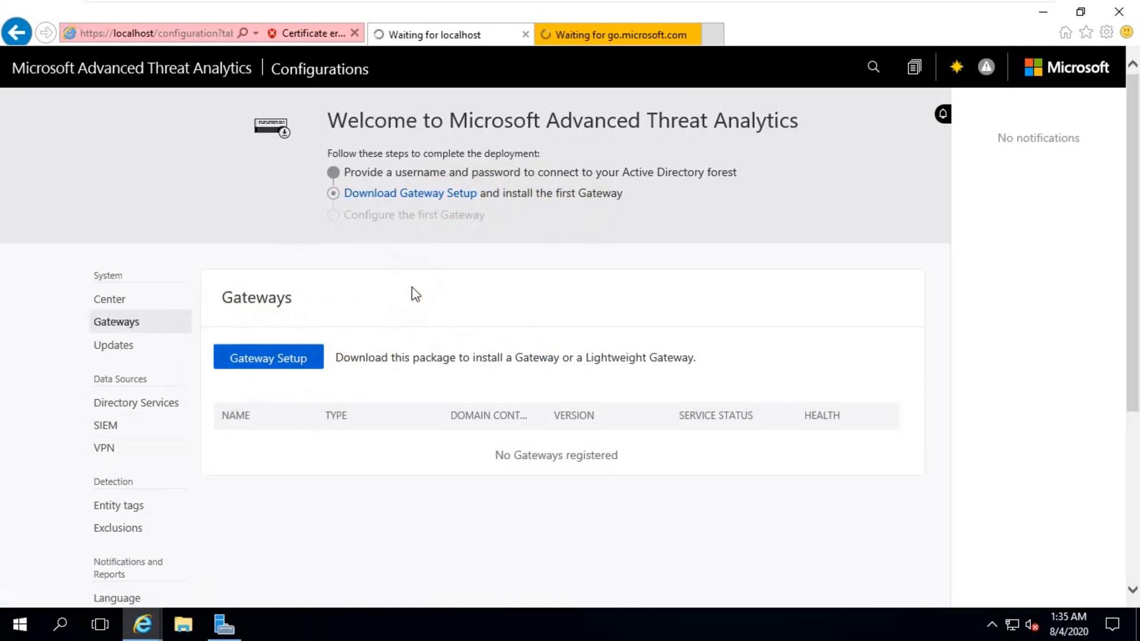
left_click(267, 358)
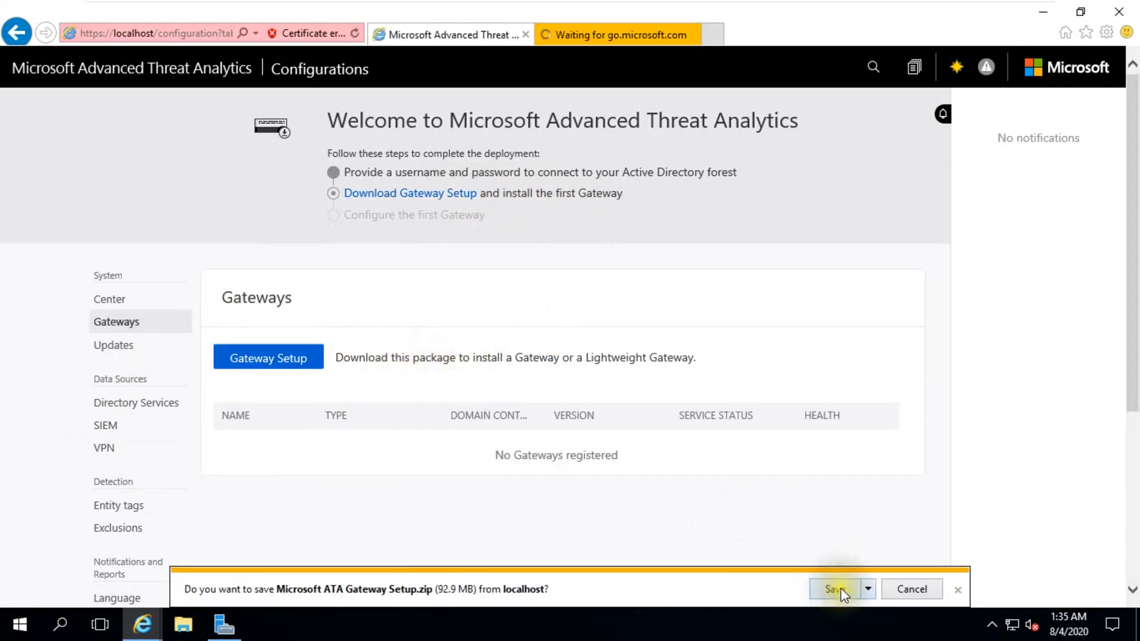
left_click(834, 589)
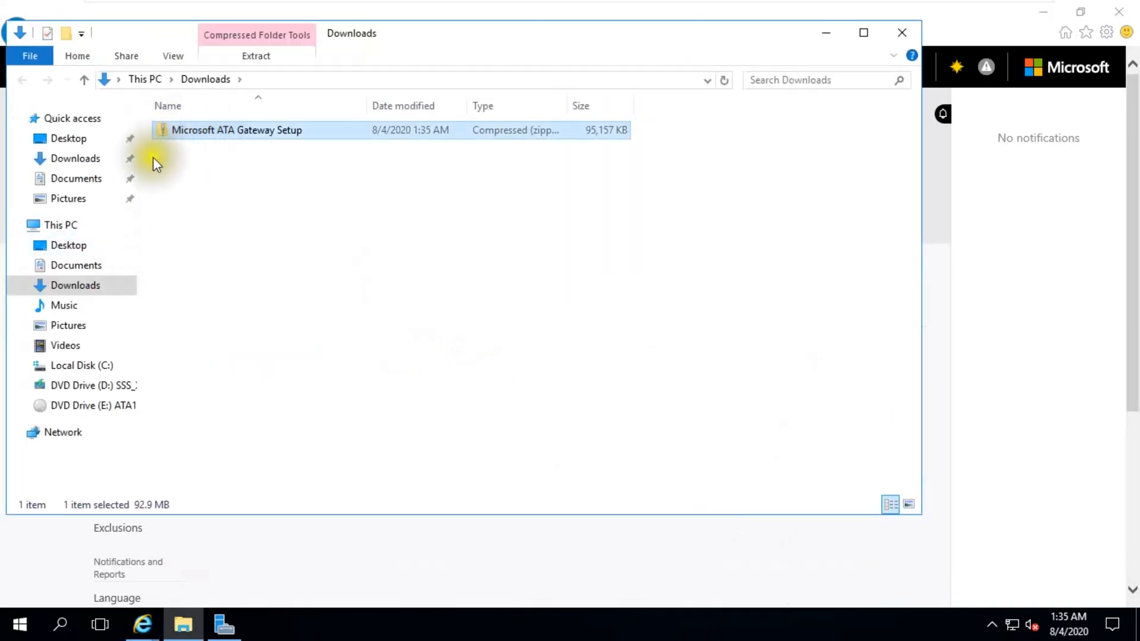
right_click(237, 129)
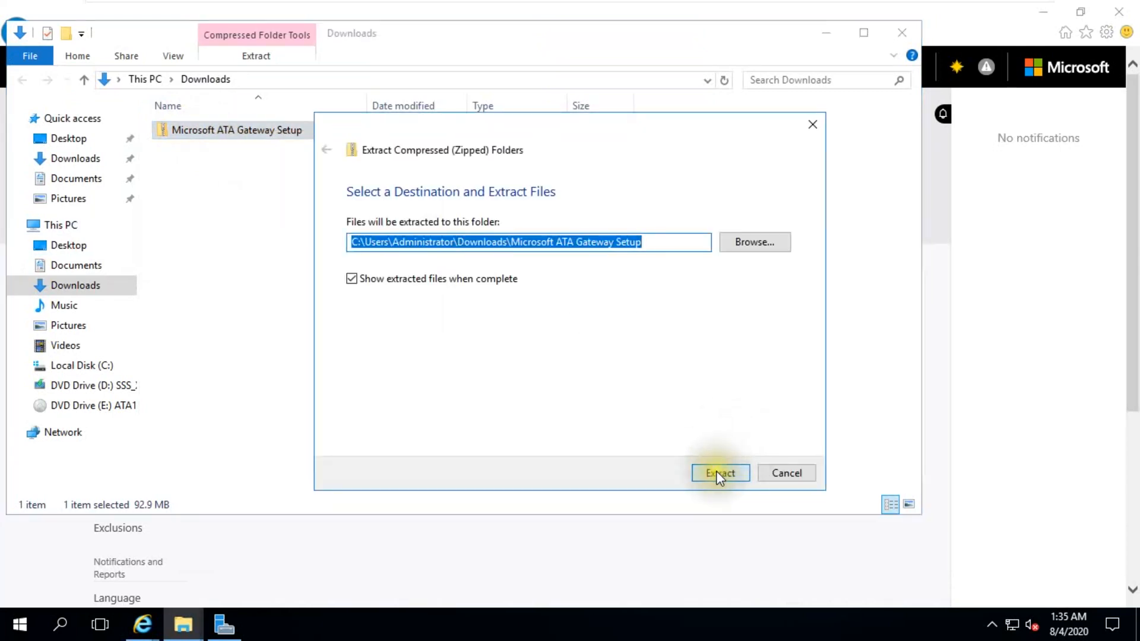
left_click(718, 473)
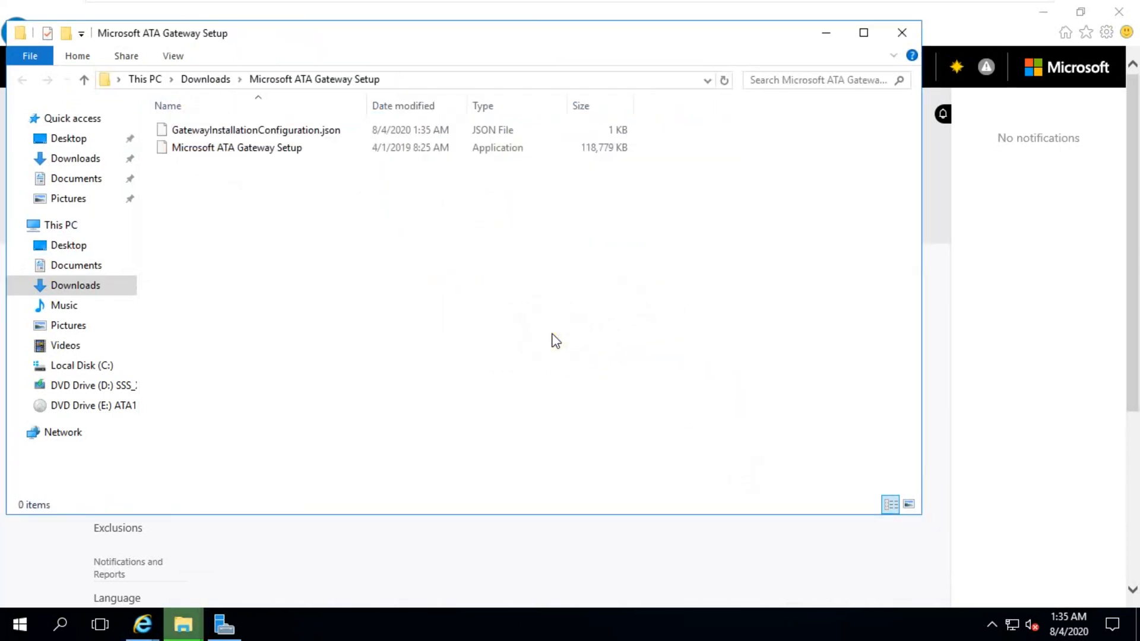
left_click(236, 148)
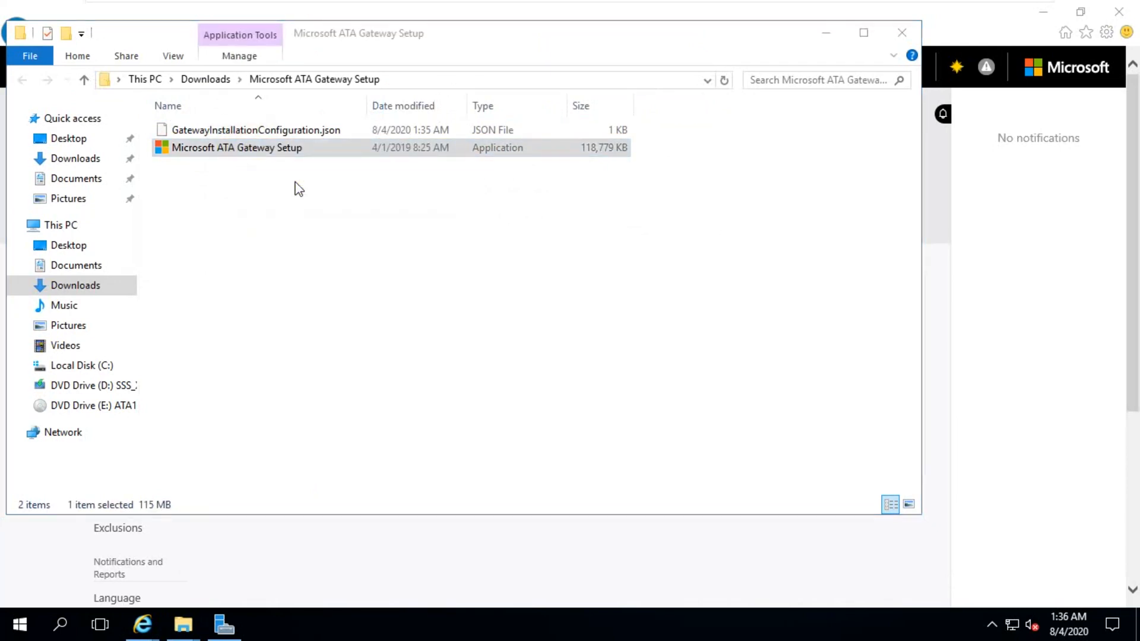
Install the ATA Gateway in English as a Lightweight Gateway and close the finished installer
double_click(237, 146)
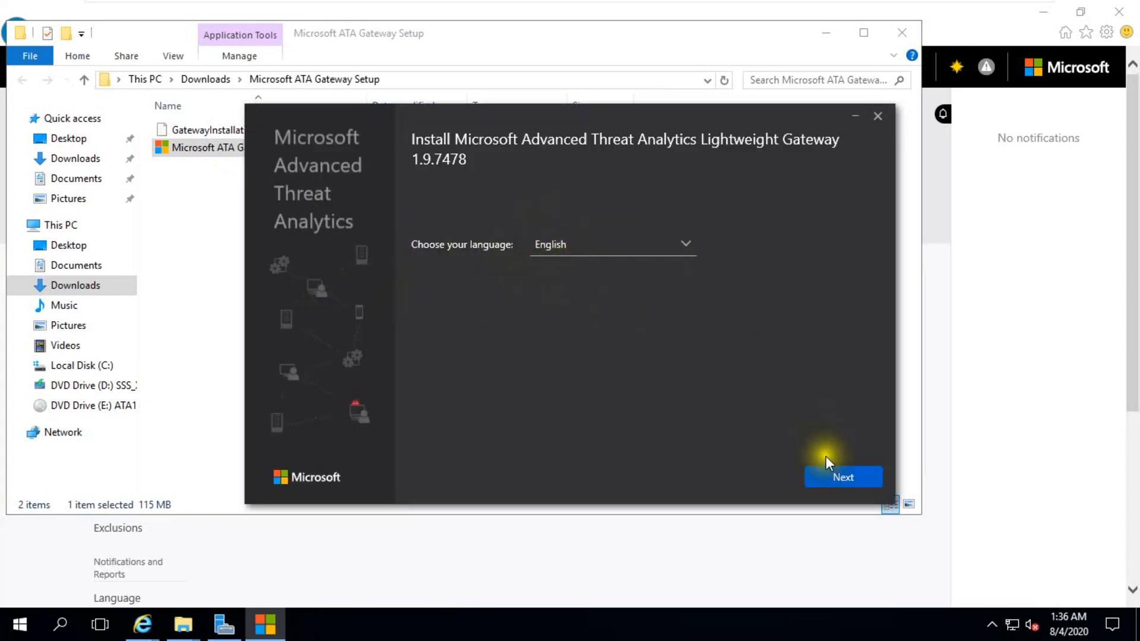
left_click(842, 476)
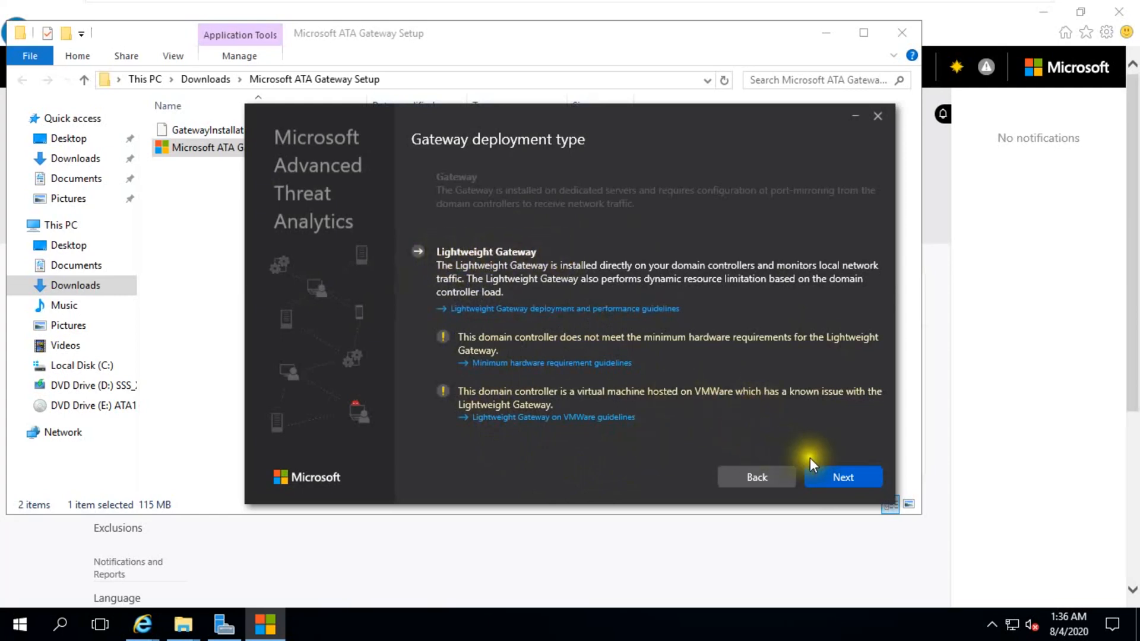
left_click(842, 476)
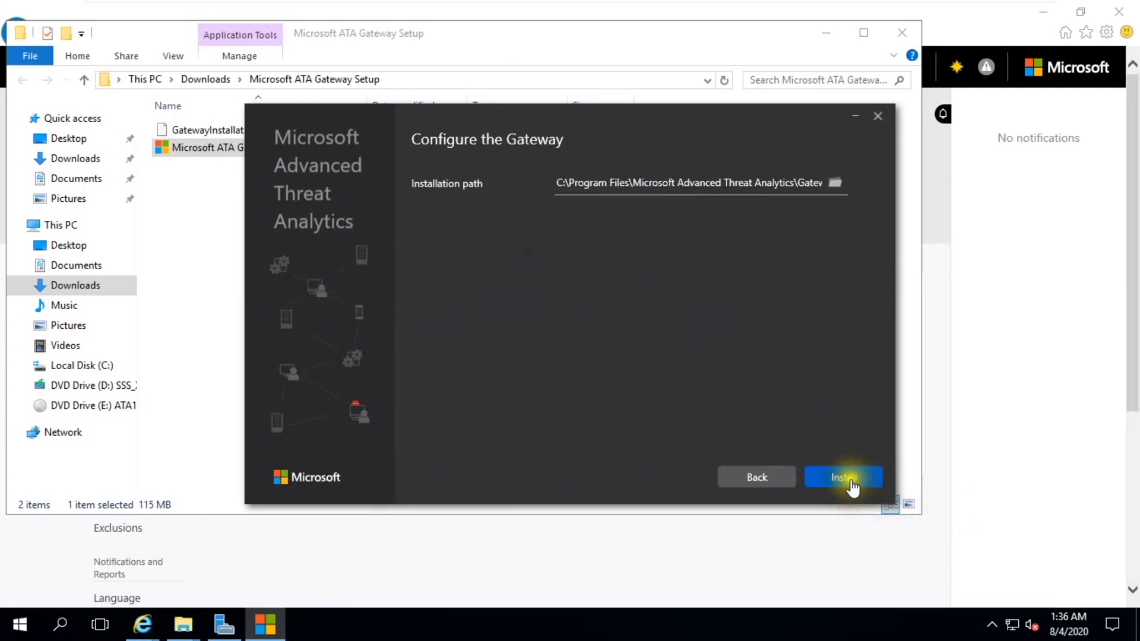
left_click(842, 477)
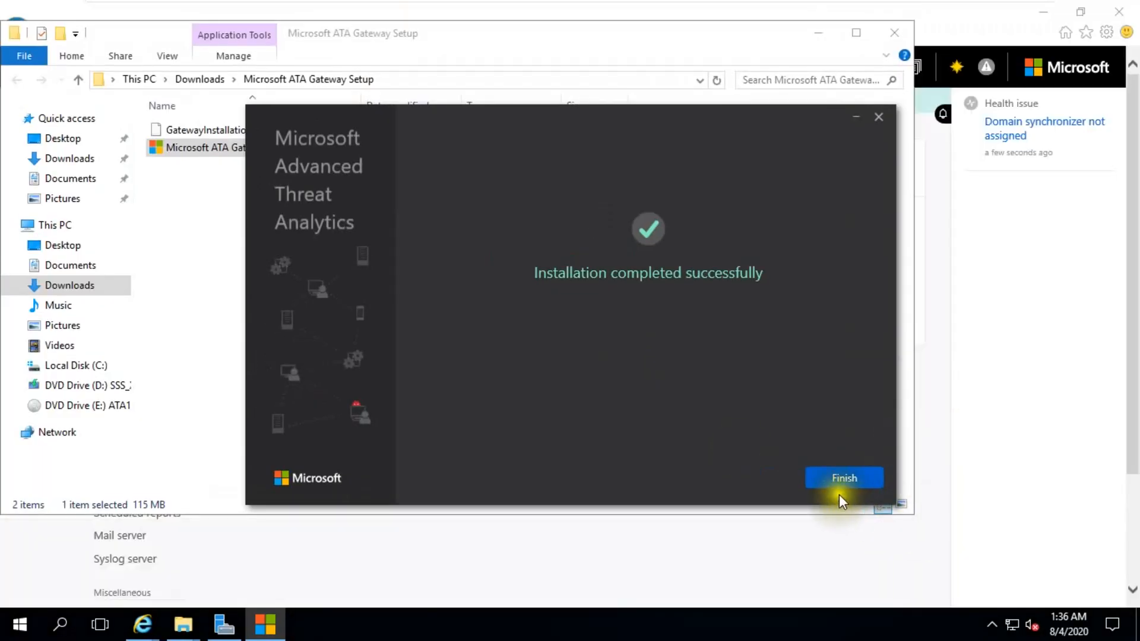
left_click(843, 477)
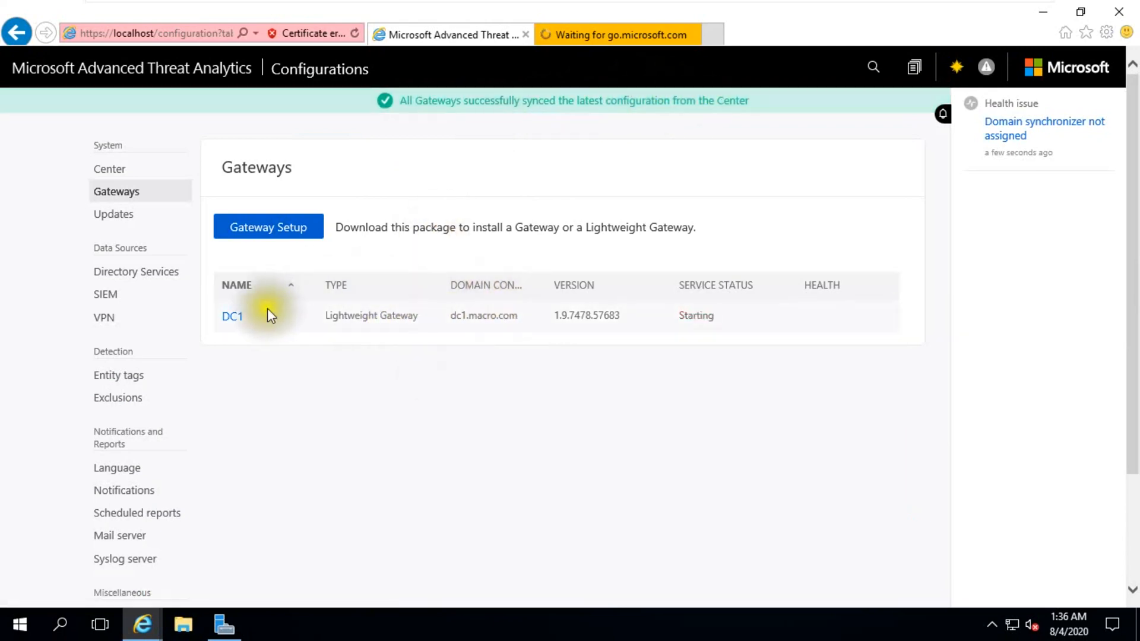
mouse_move(352, 321)
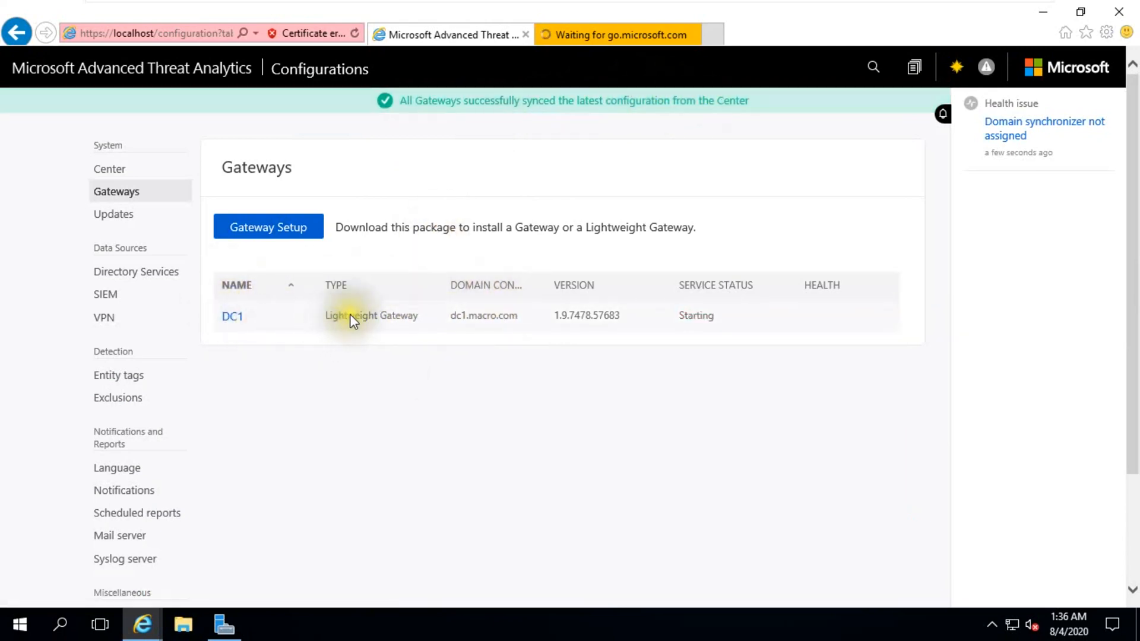
mouse_move(505, 315)
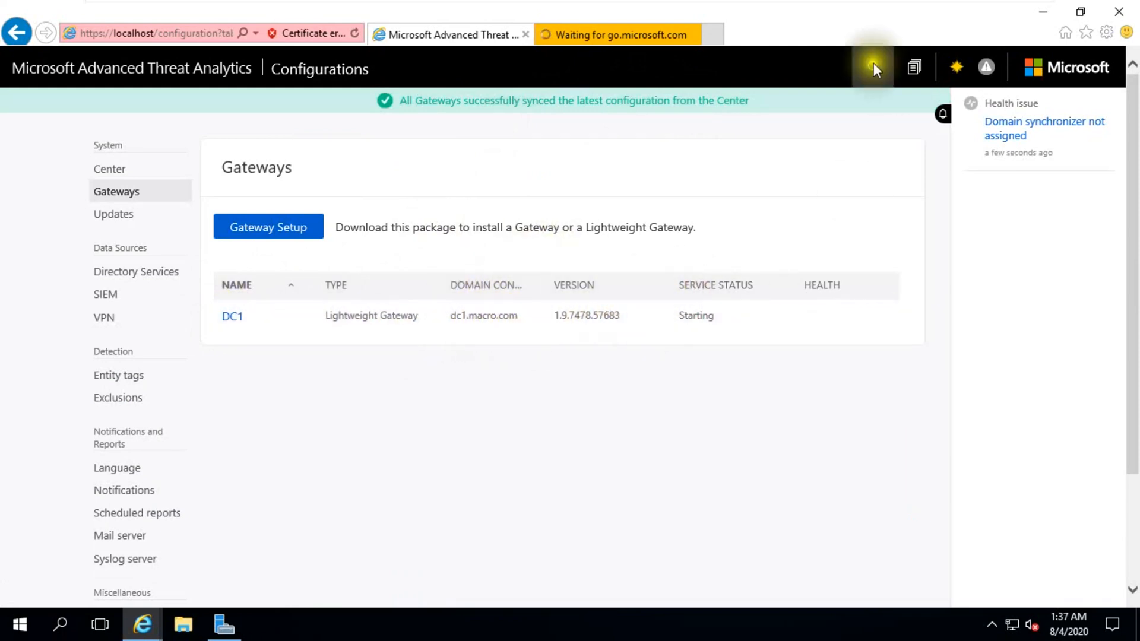
Switch the Center URL to 192.168.0.8 and back to dc1.macro.com, then view Gateways and Updates
left_click(109, 168)
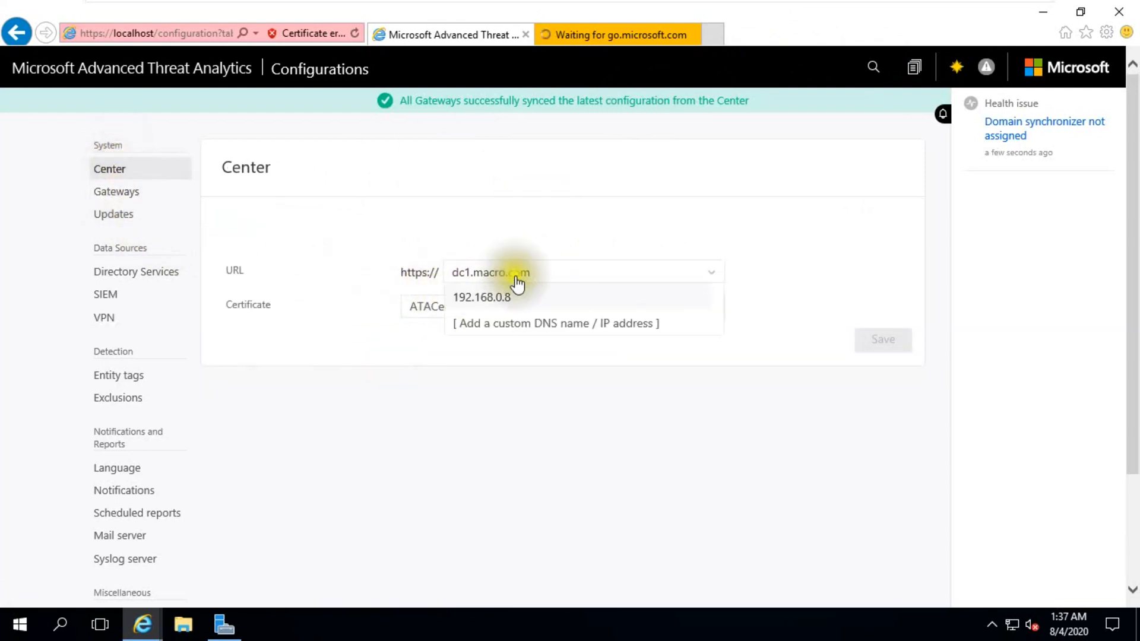
left_click(481, 296)
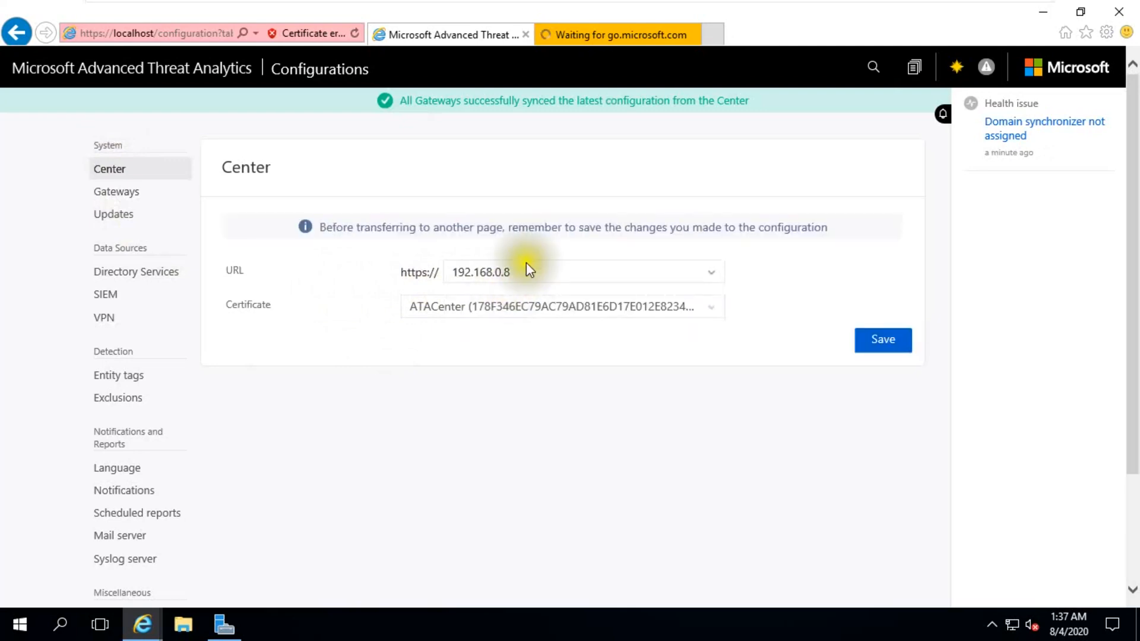
mouse_move(453, 138)
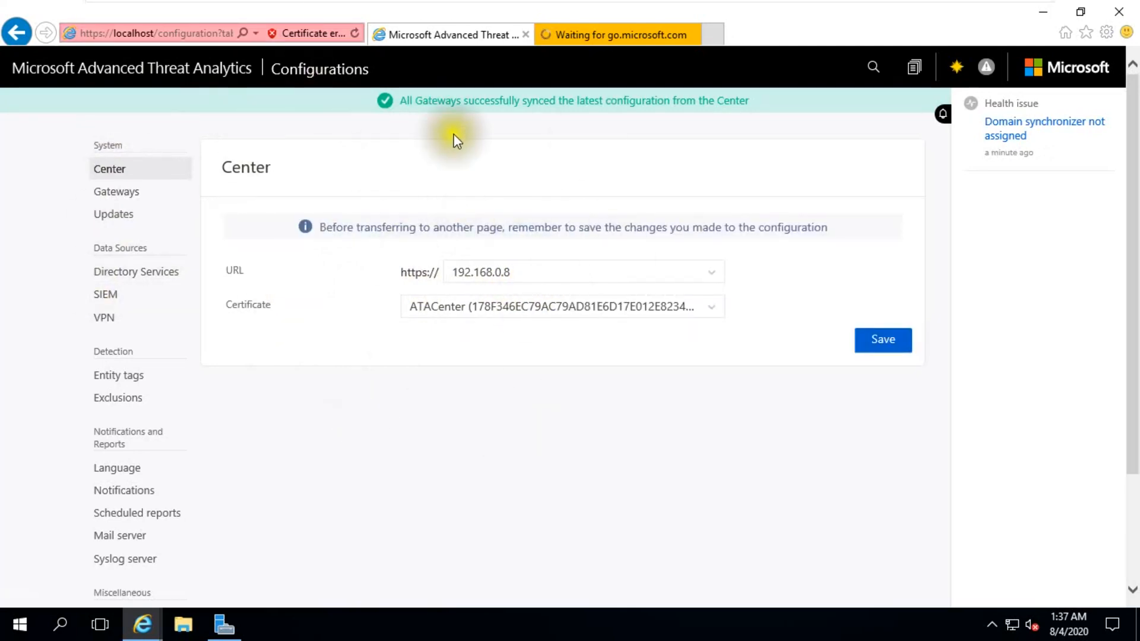
left_click(709, 271)
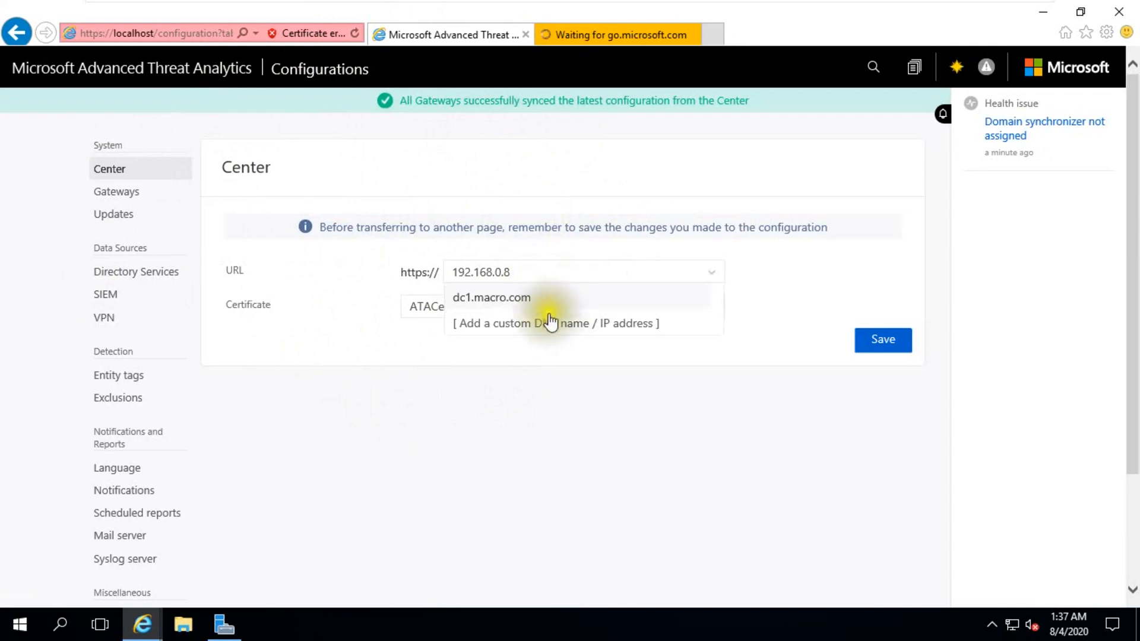
left_click(492, 298)
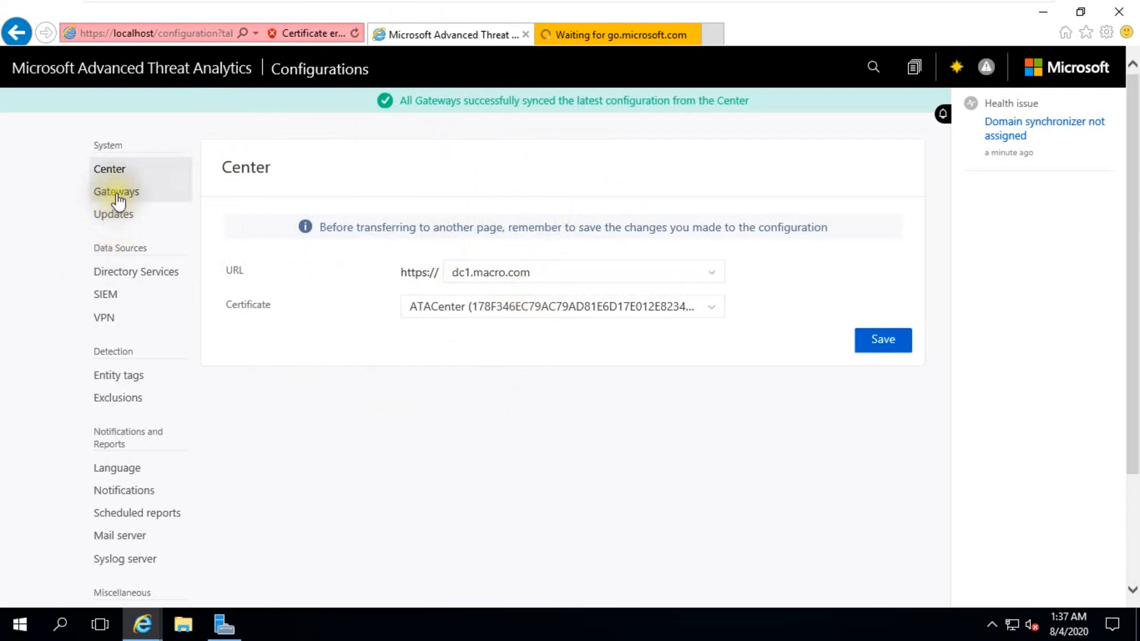
left_click(115, 191)
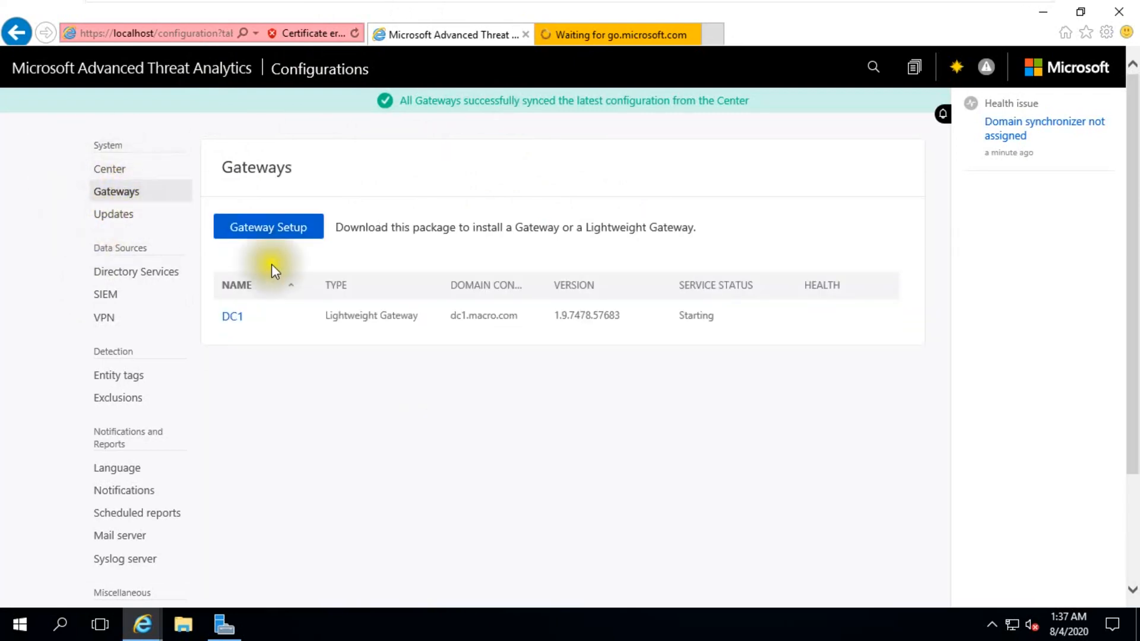
left_click(114, 214)
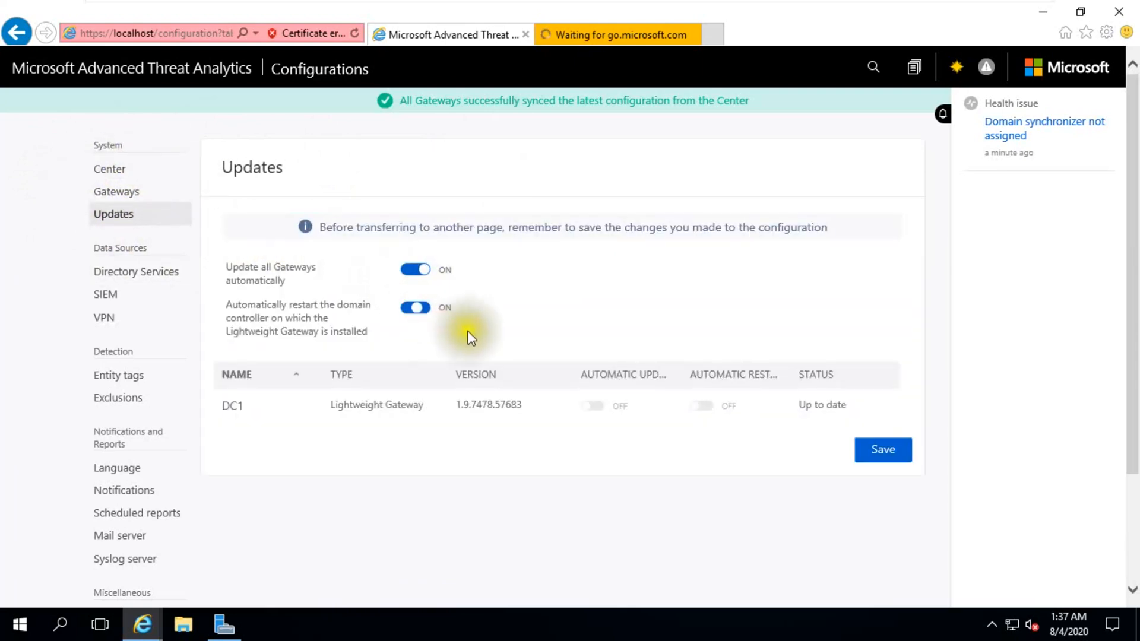
Browse the Updates, Directory Services, SIEM, VPN, Entity tags, Exclusions and Scheduled reports pages
left_click(881, 449)
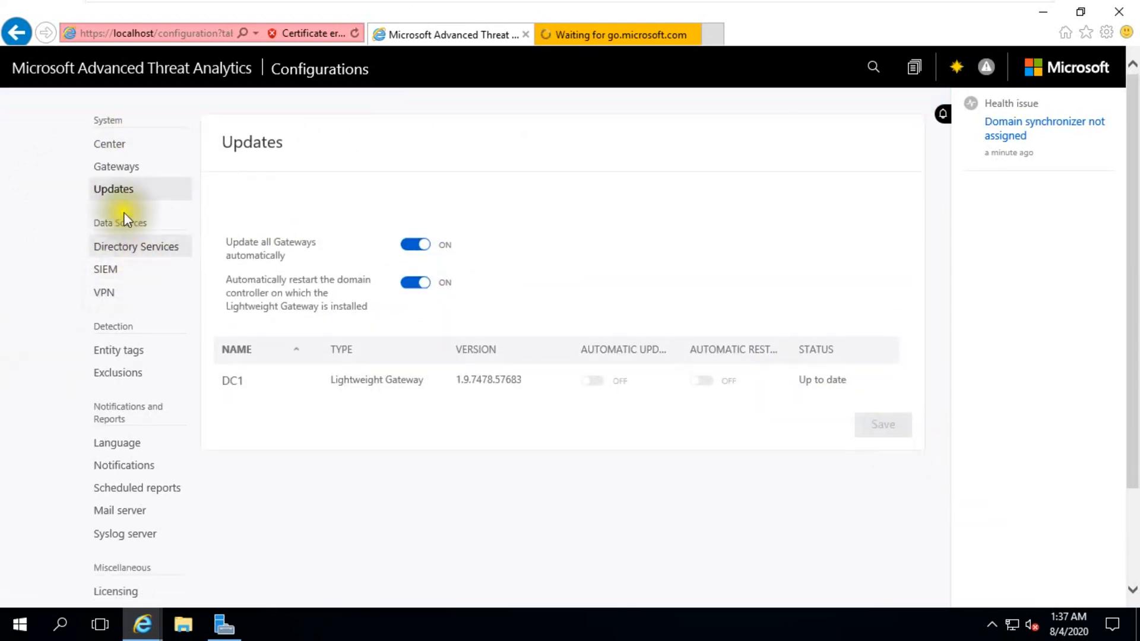
left_click(136, 246)
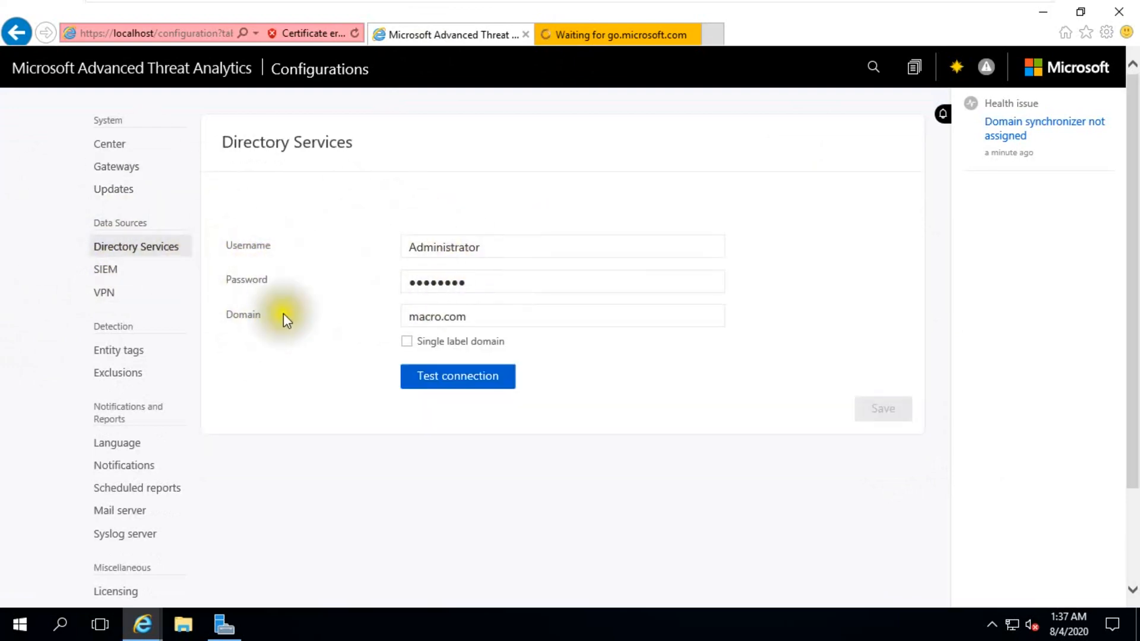
left_click(105, 269)
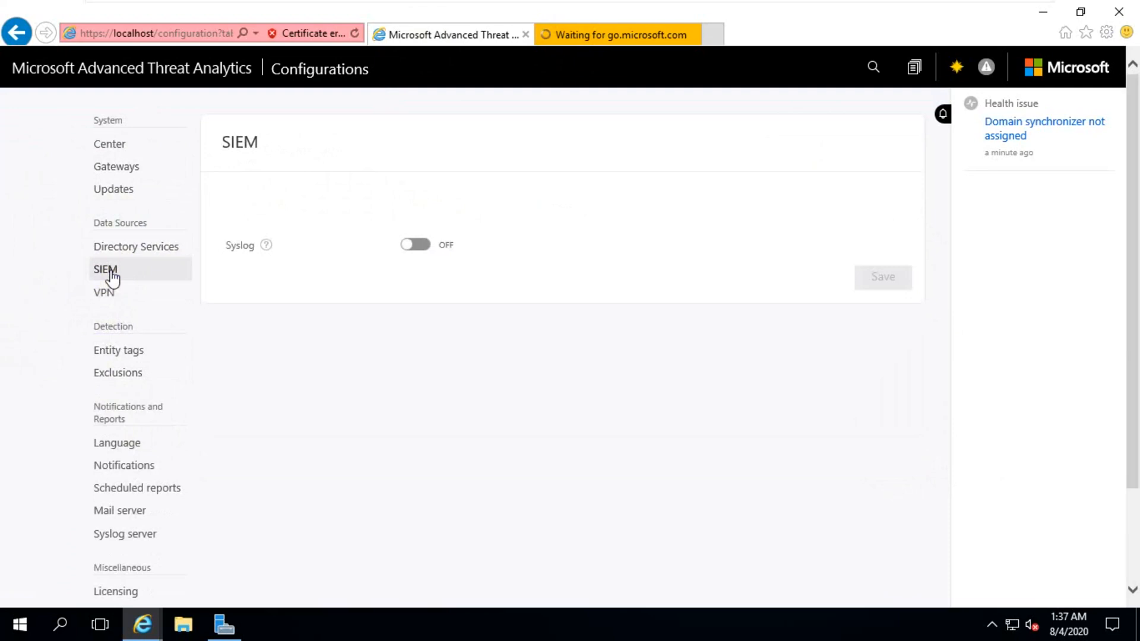
left_click(415, 244)
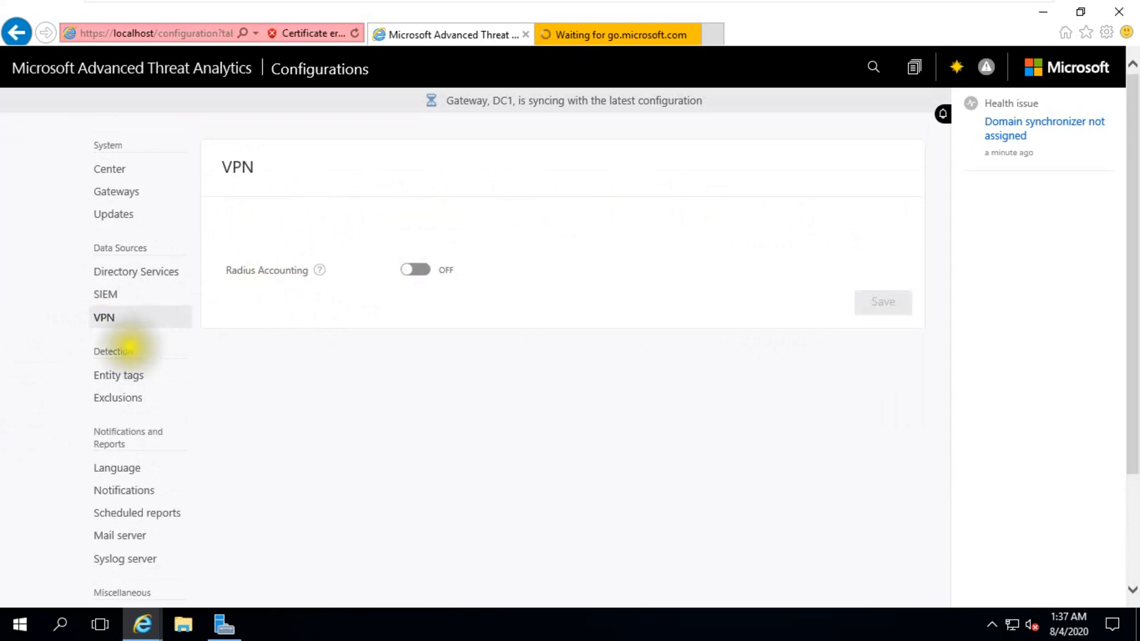
left_click(118, 375)
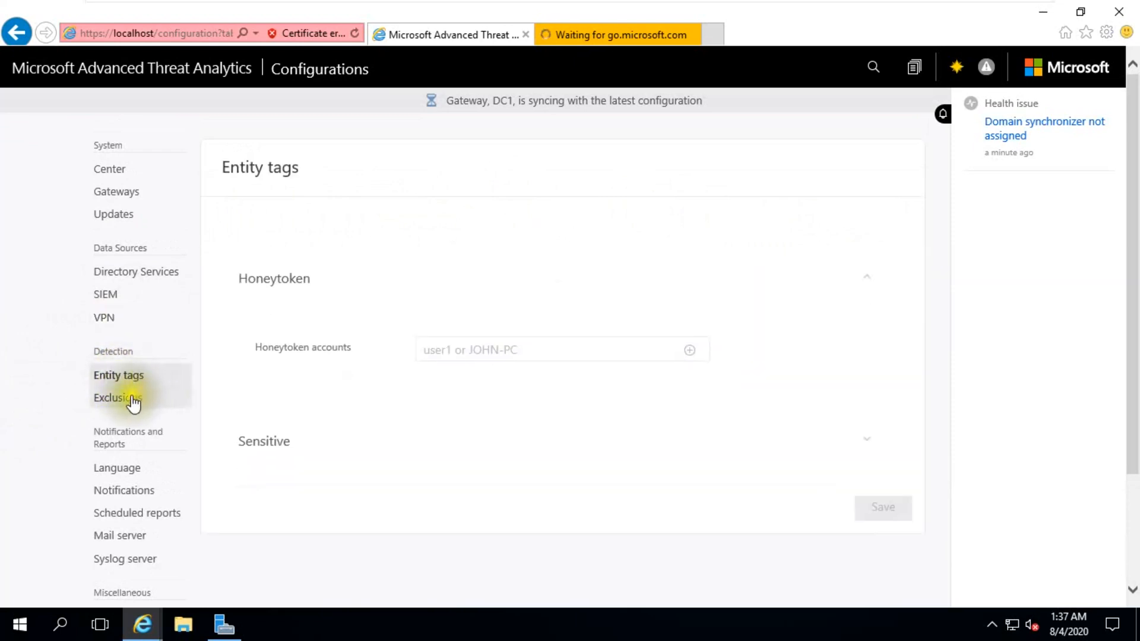
left_click(117, 398)
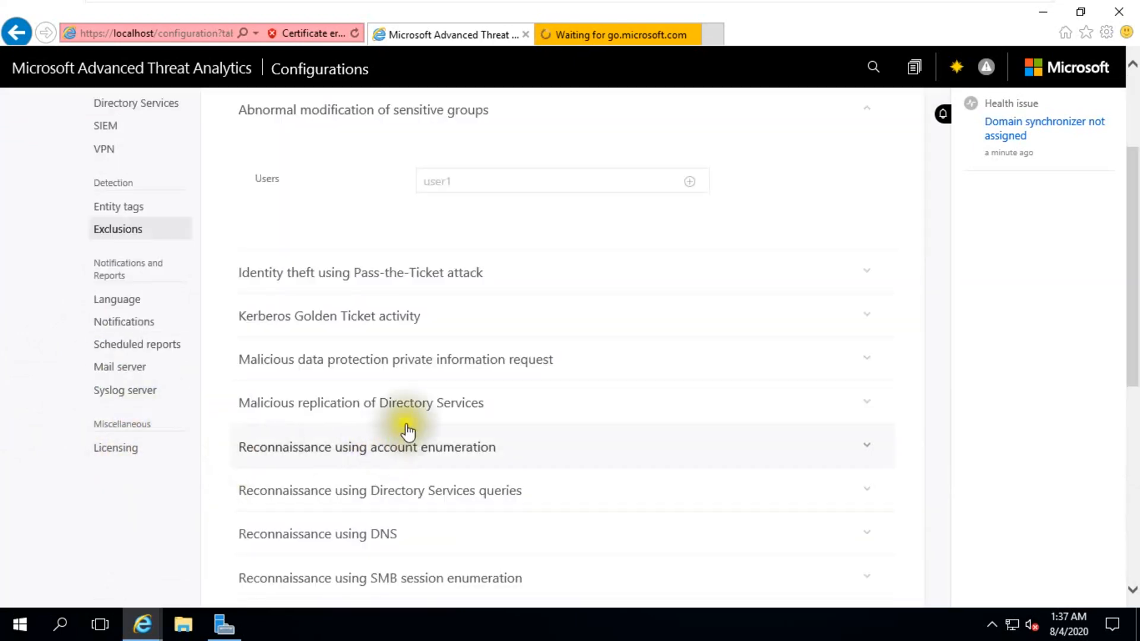
scroll("down", 3)
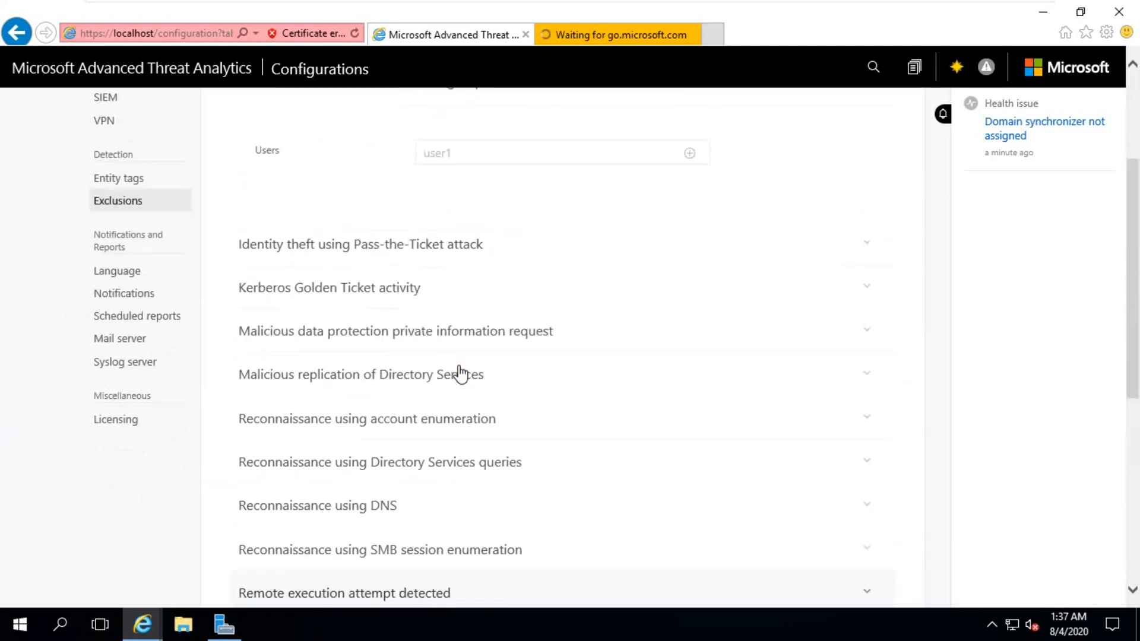
scroll("down", 3)
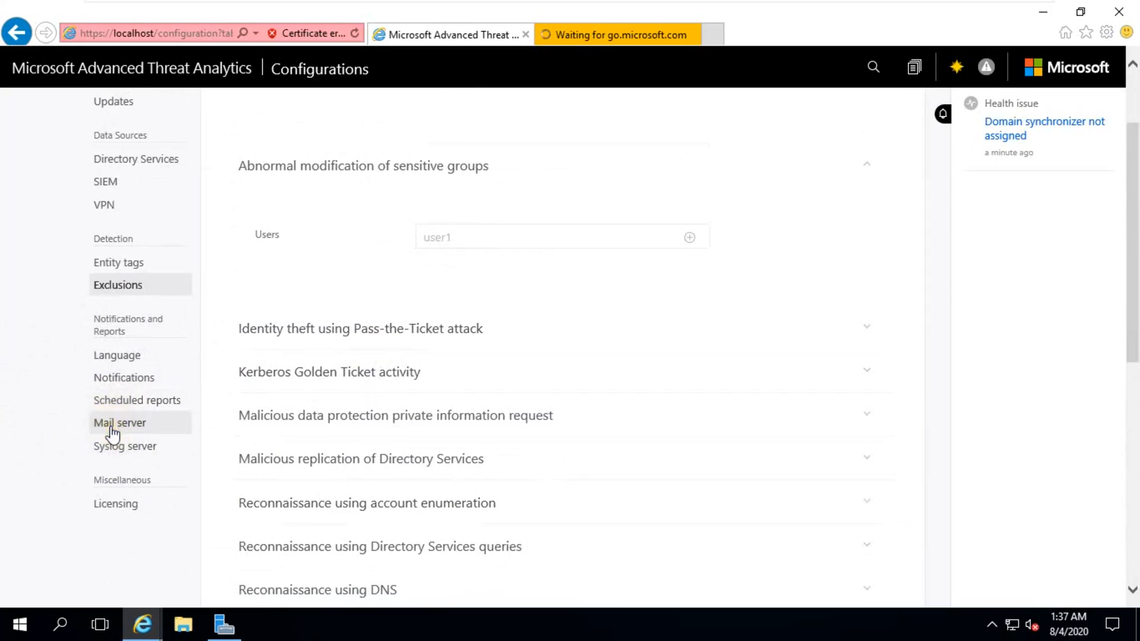
left_click(137, 400)
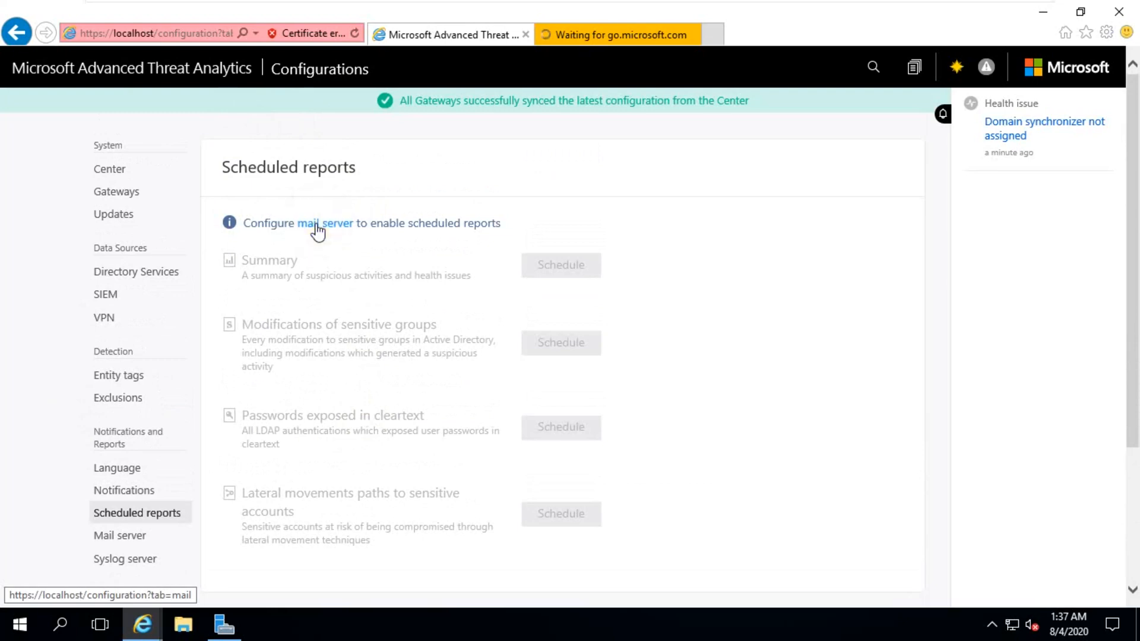
Turn on SSL in the mail server settings, then view the console sections menu and What's new
left_click(324, 223)
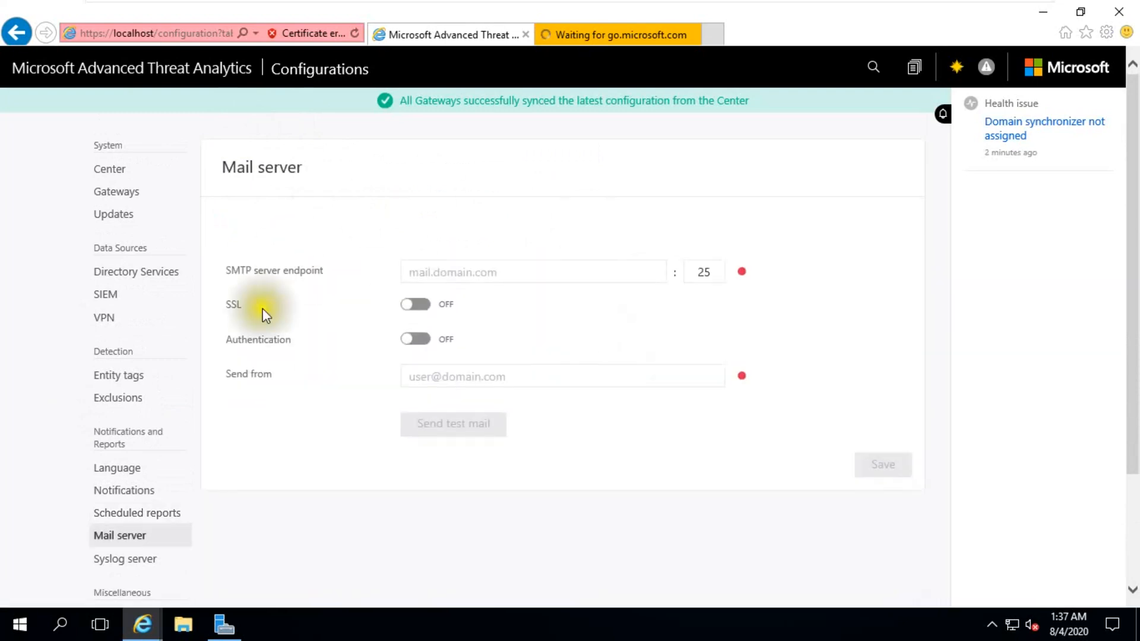
left_click(414, 304)
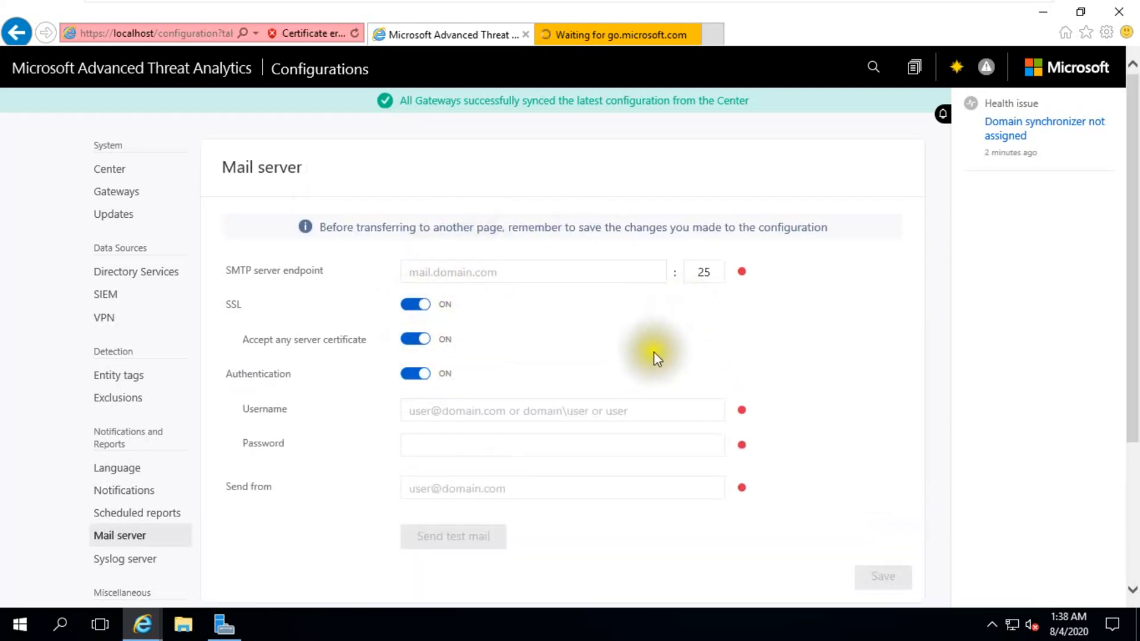
mouse_move(454, 288)
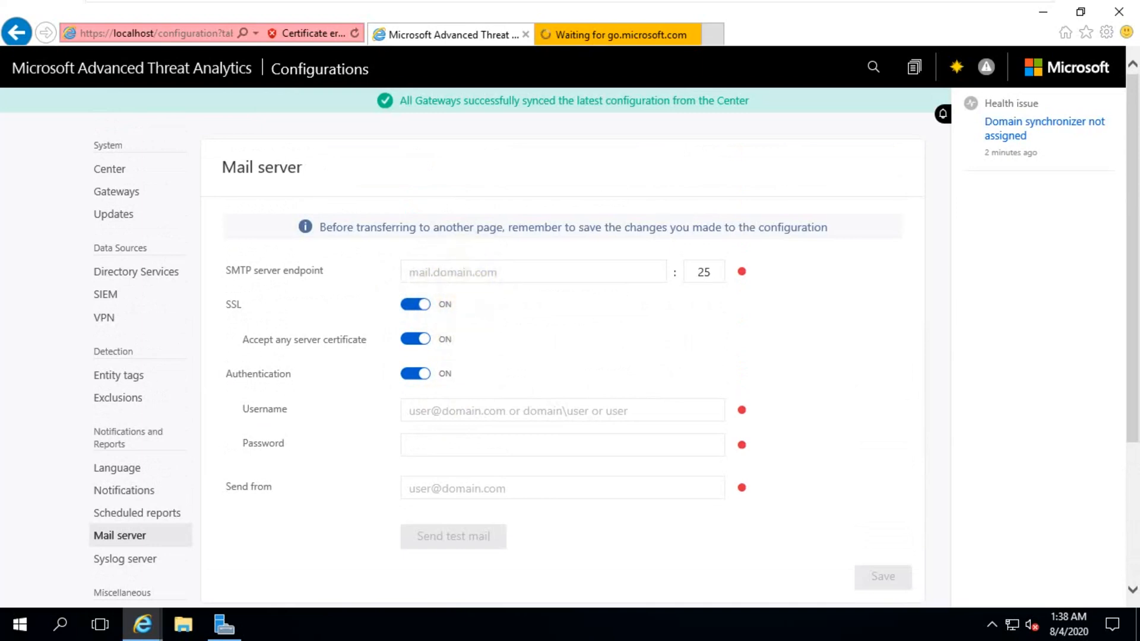
mouse_move(426, 323)
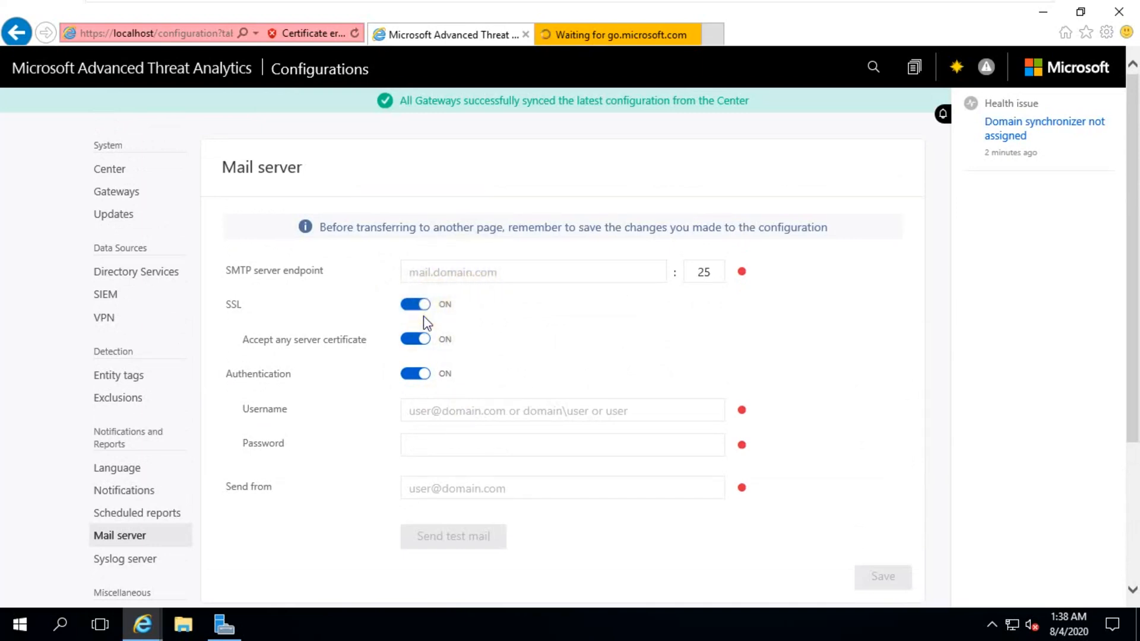
mouse_move(465, 322)
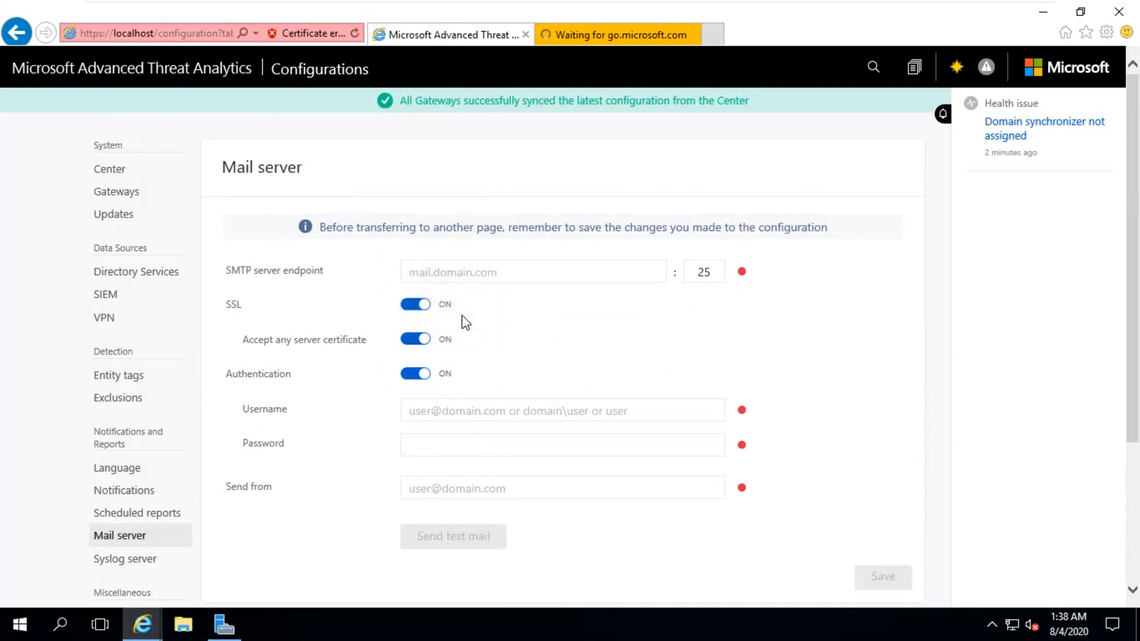
scroll("down", 3)
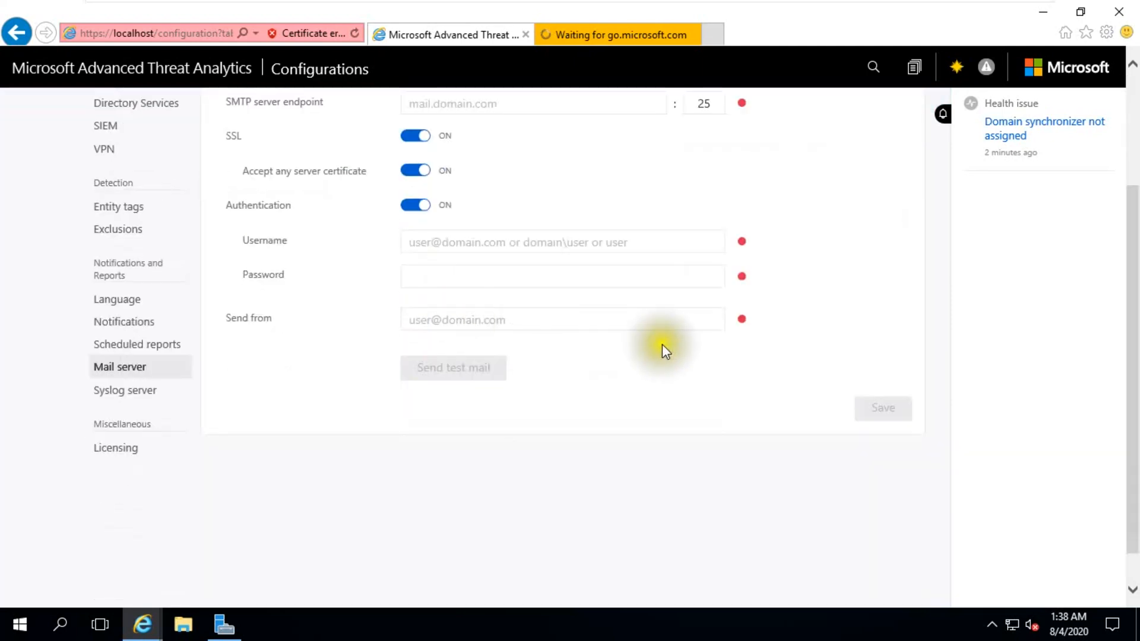
left_click(913, 67)
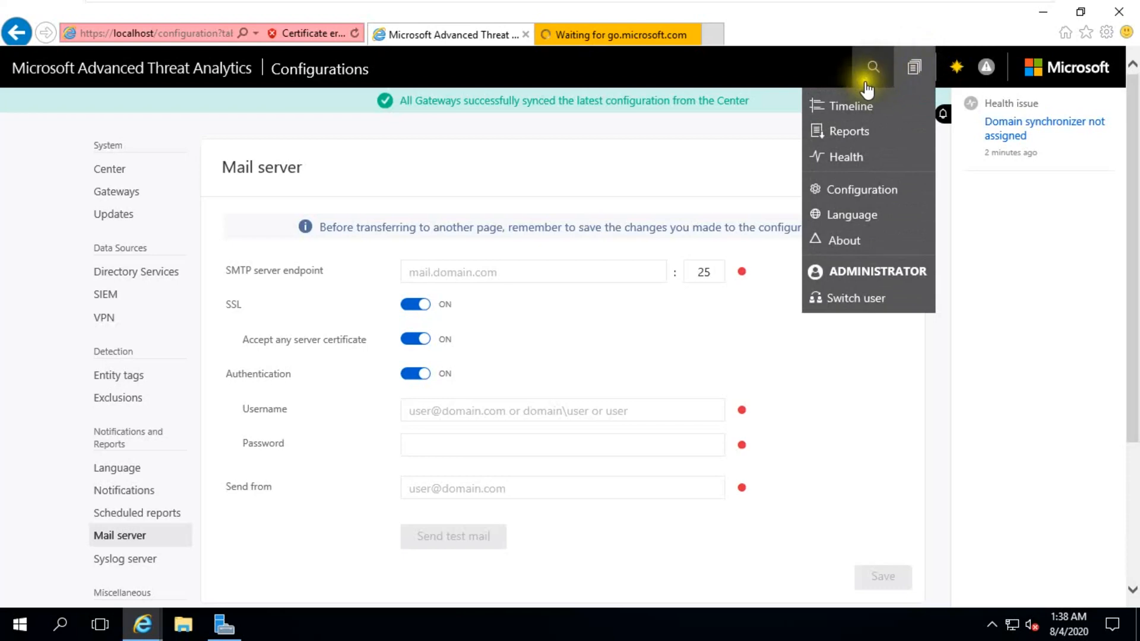
mouse_move(1000, 168)
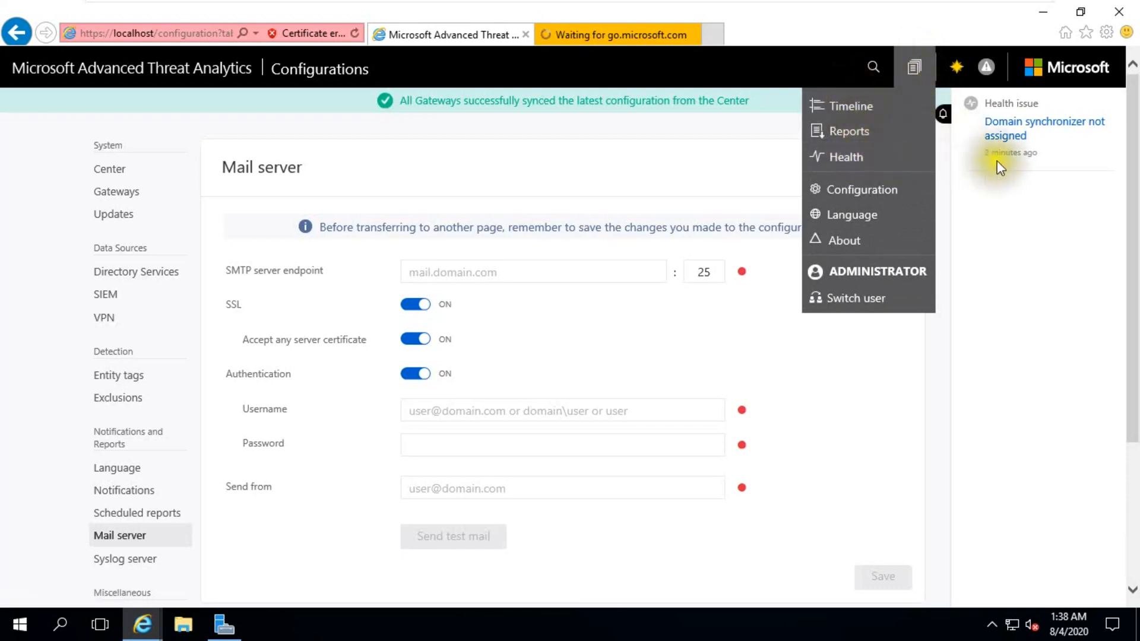
left_click(955, 67)
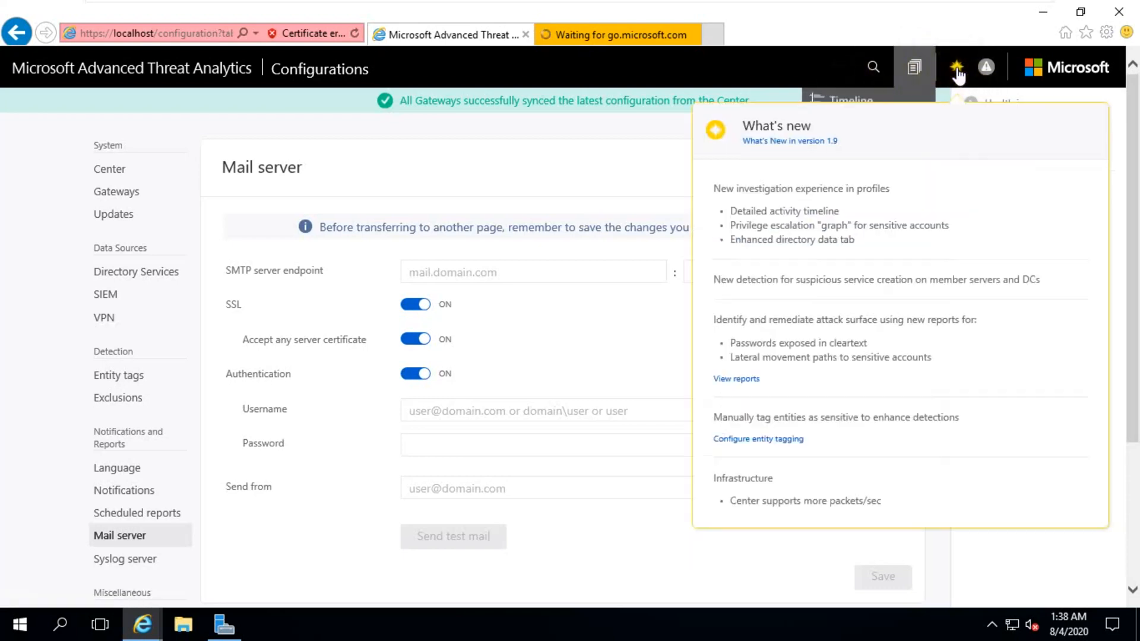
left_click(985, 67)
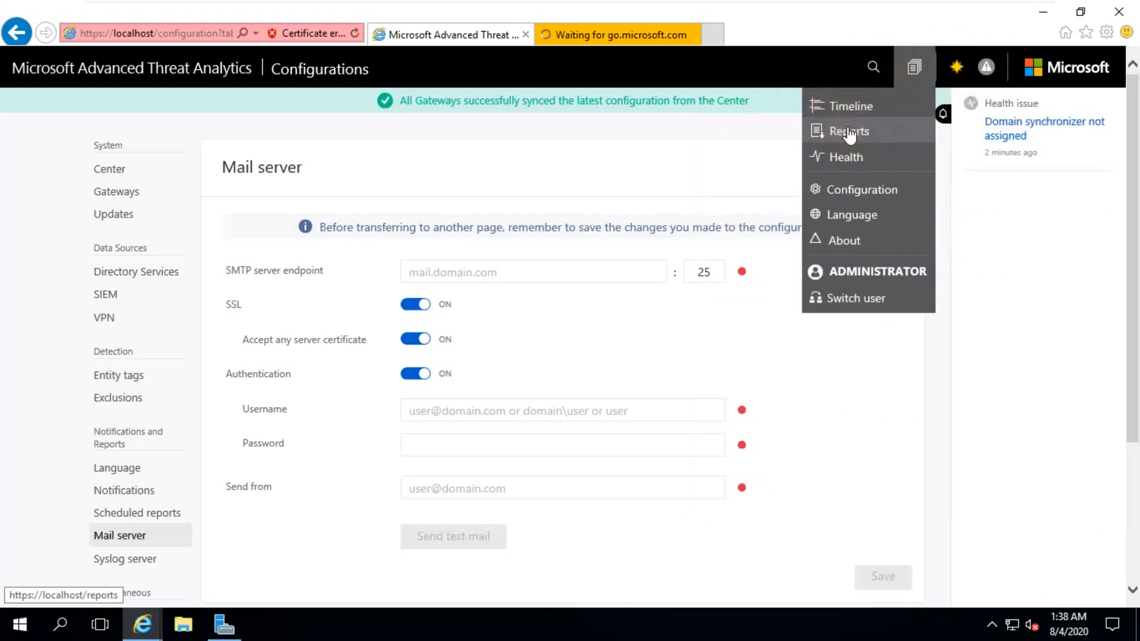
Review the Reports page plus the health notifications and license expiration warning
left_click(847, 132)
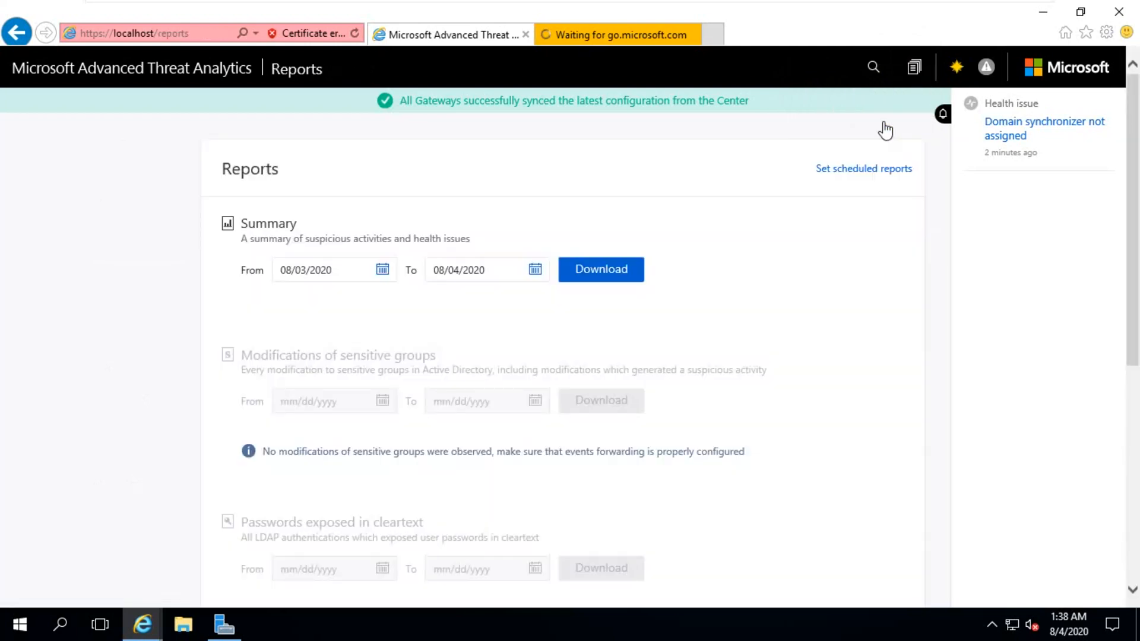
mouse_move(631, 387)
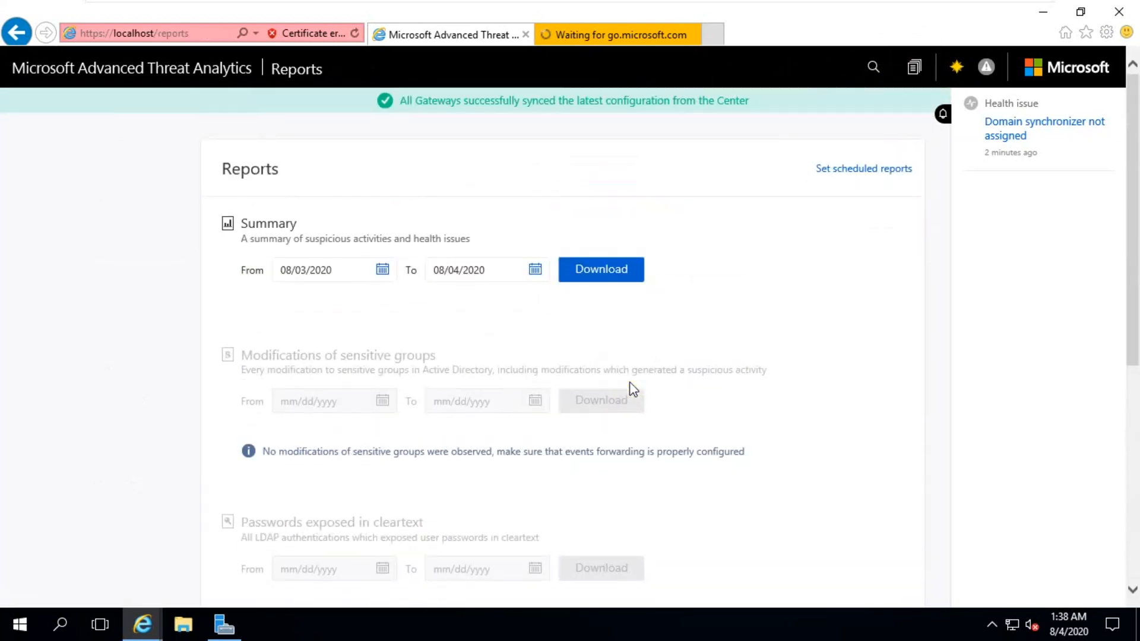
mouse_move(942, 113)
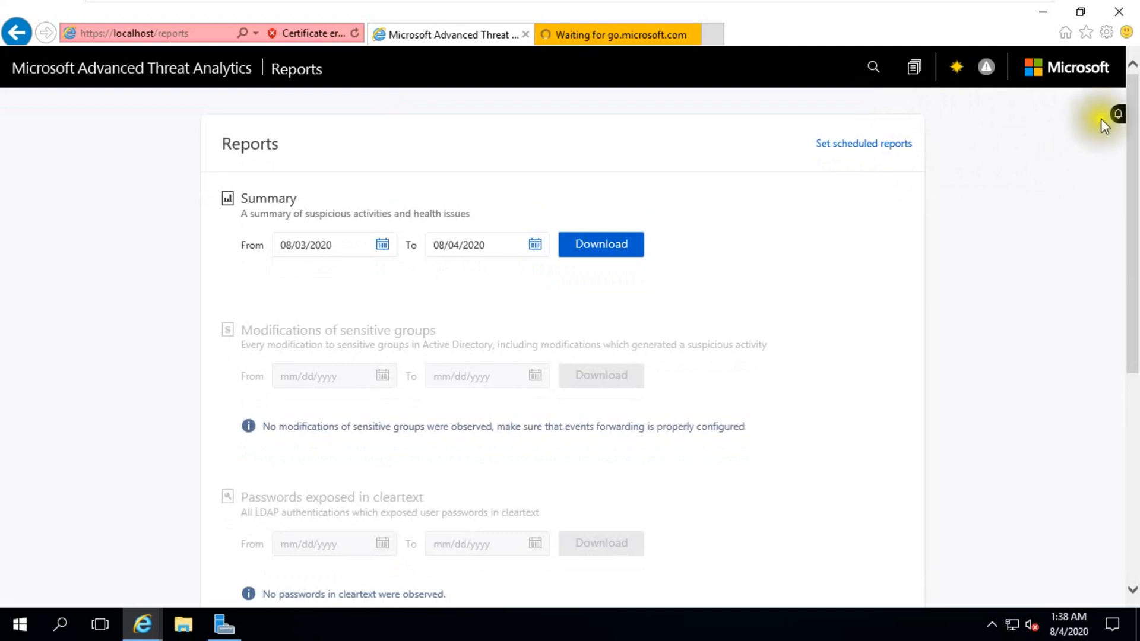
left_click(1117, 113)
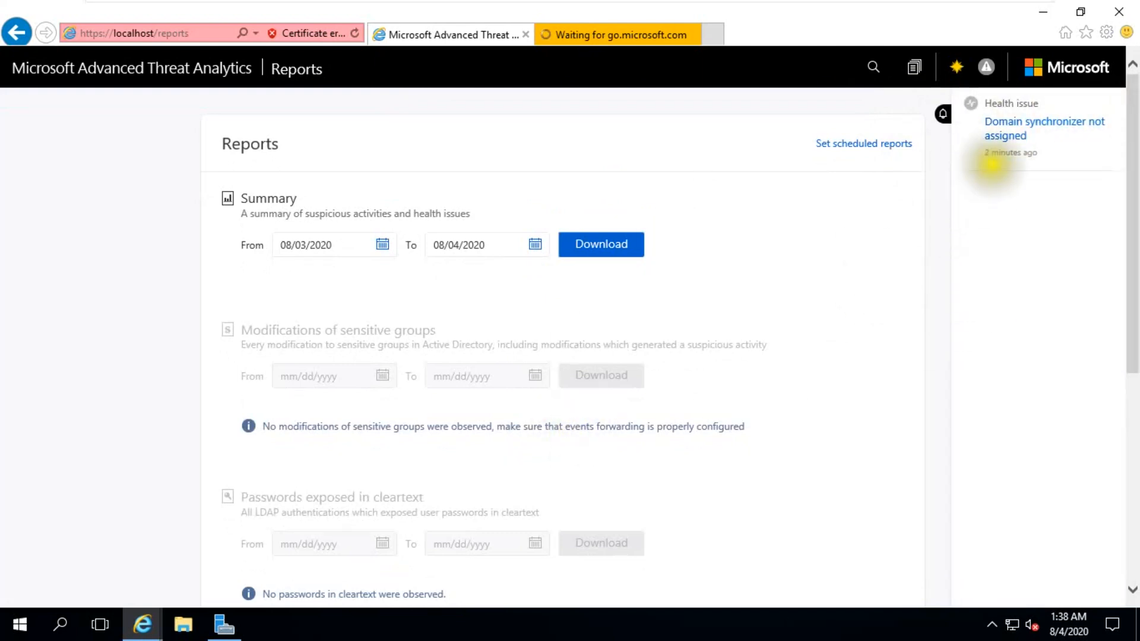
left_click(986, 67)
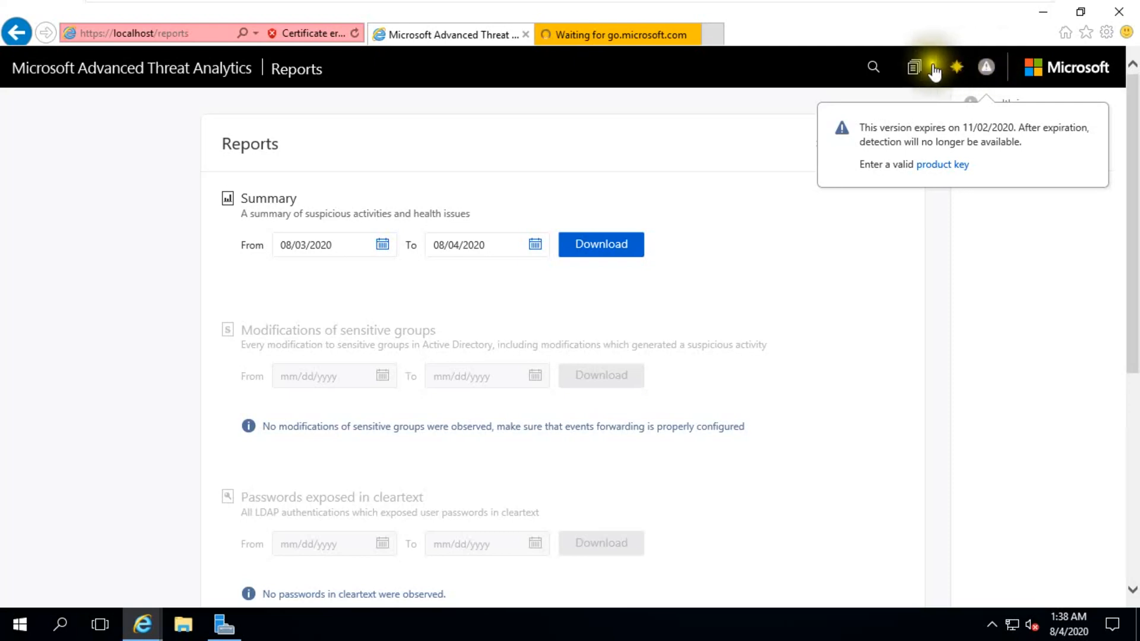
left_click(914, 67)
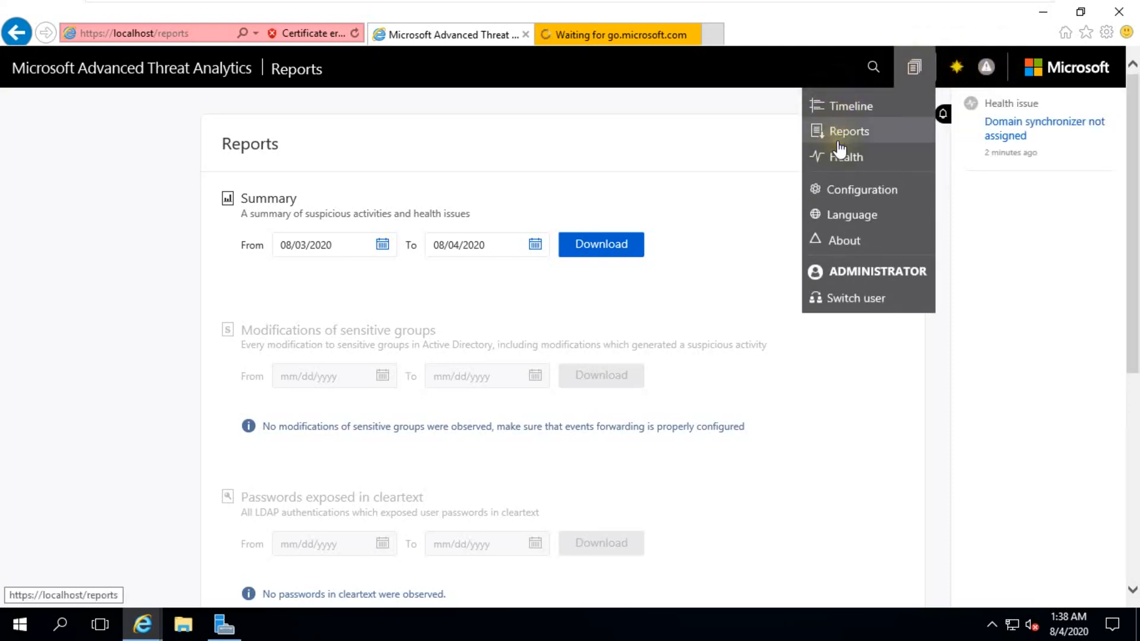
Open the Health Center to view the low-severity 'domain synchronizer not assigned' issue for macro.com
left_click(845, 156)
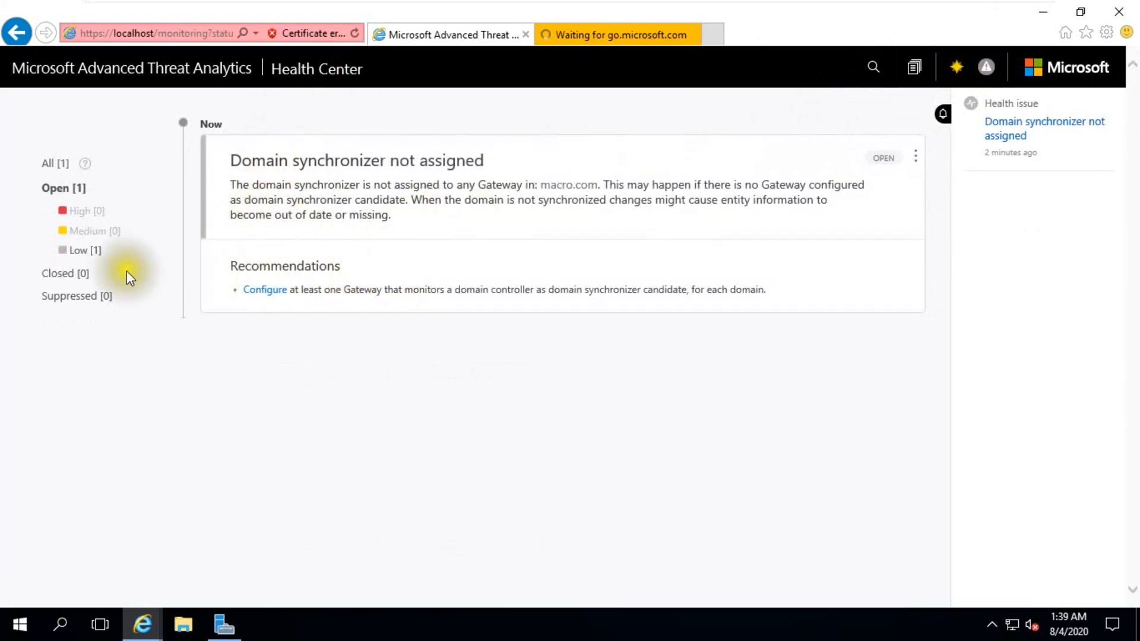
mouse_move(687, 270)
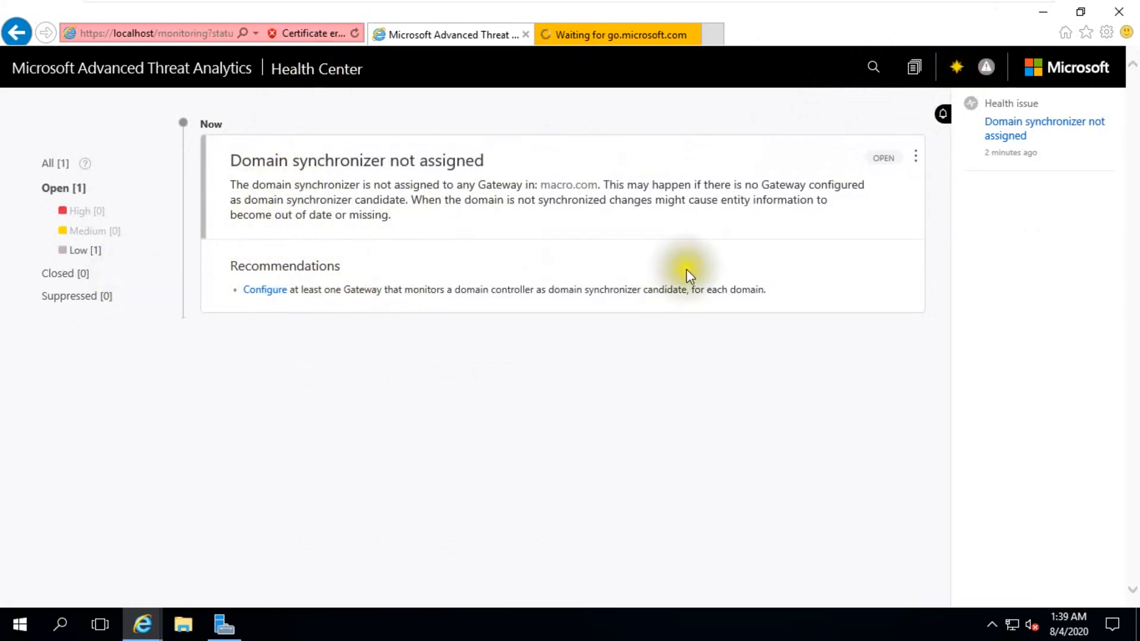